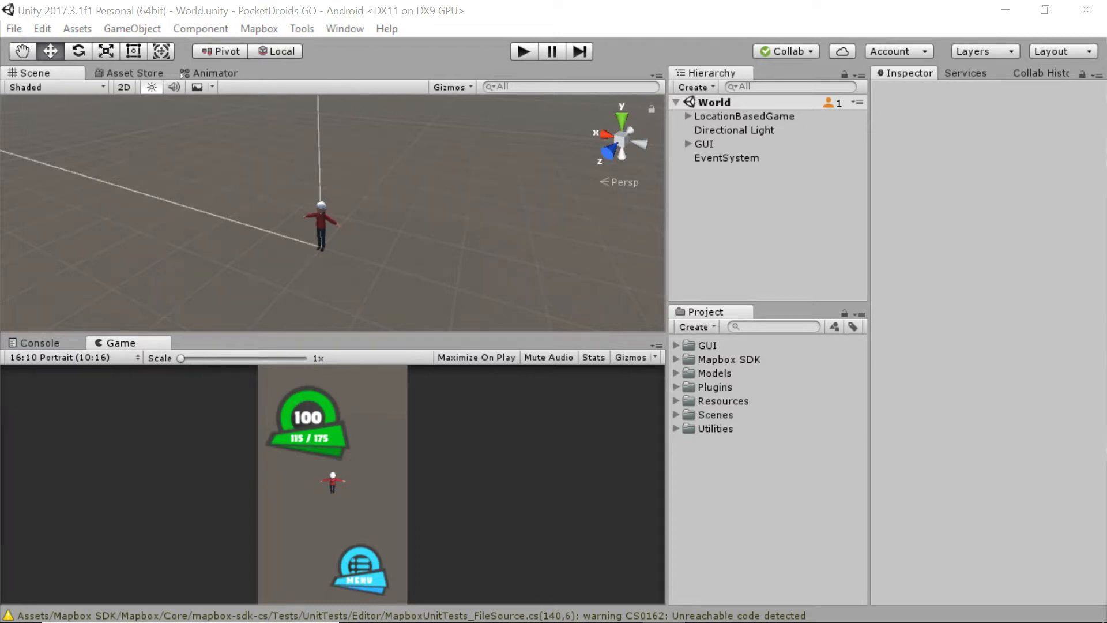
mouse_move(852, 431)
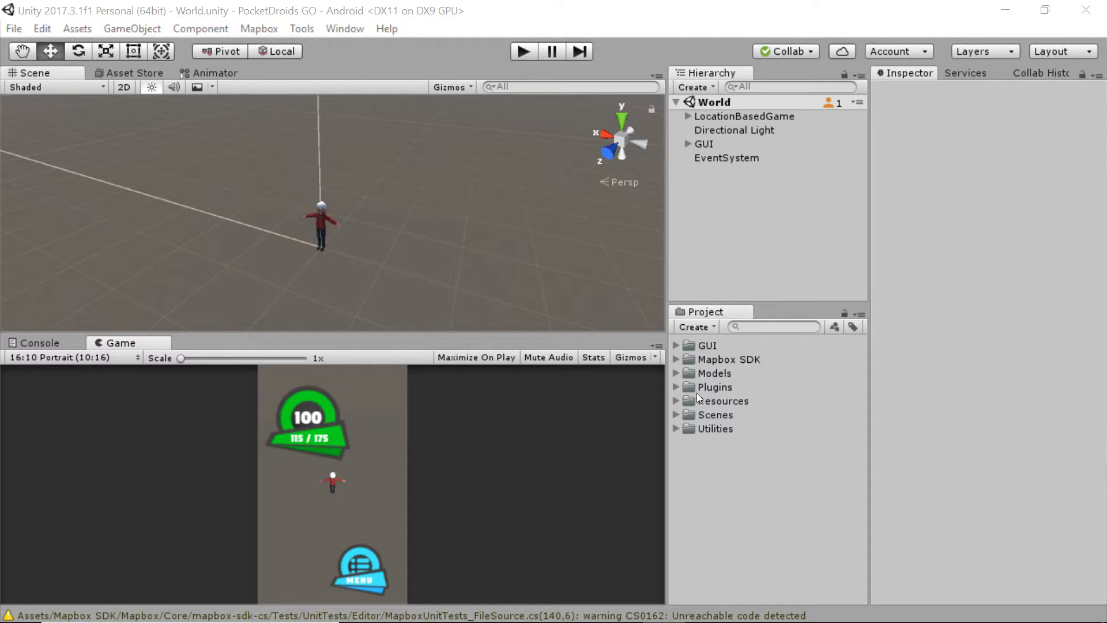
mouse_move(677, 418)
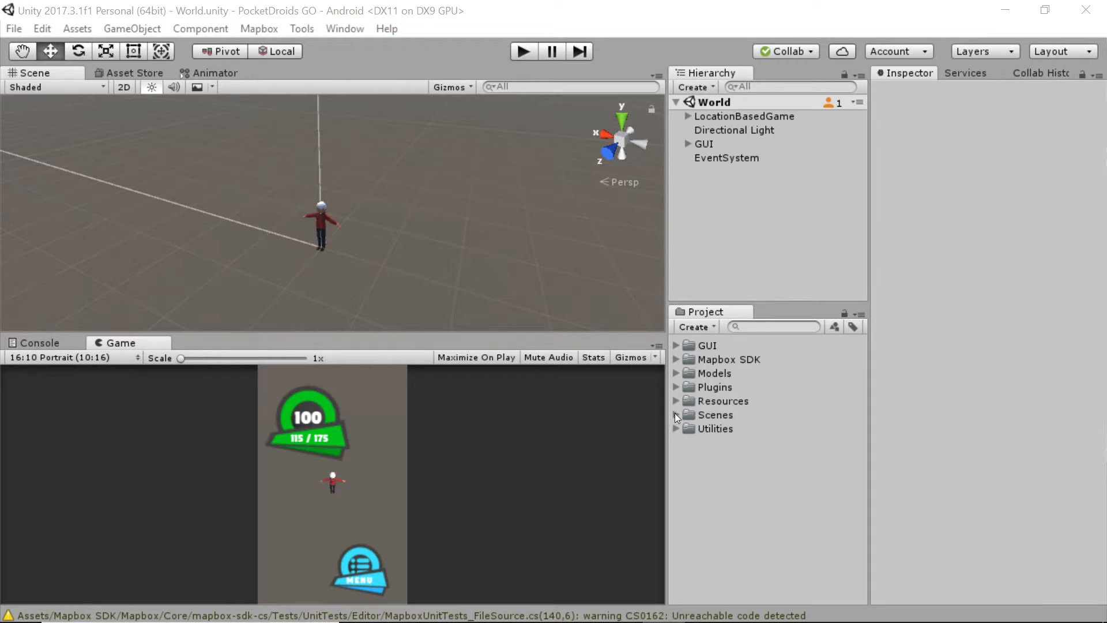
mouse_move(585, 330)
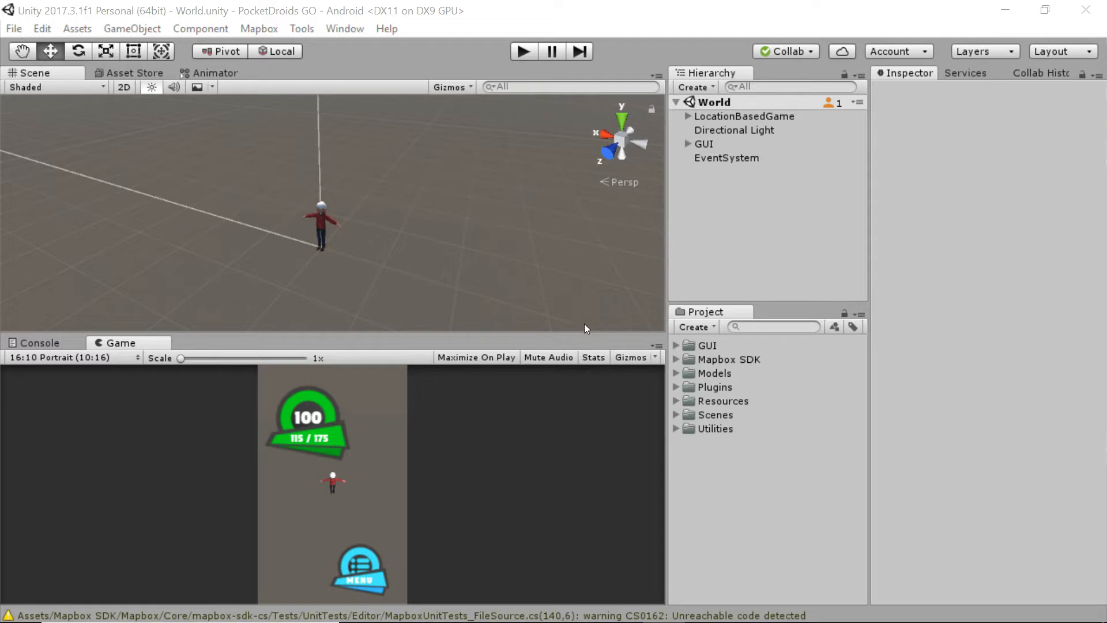
mouse_move(689, 420)
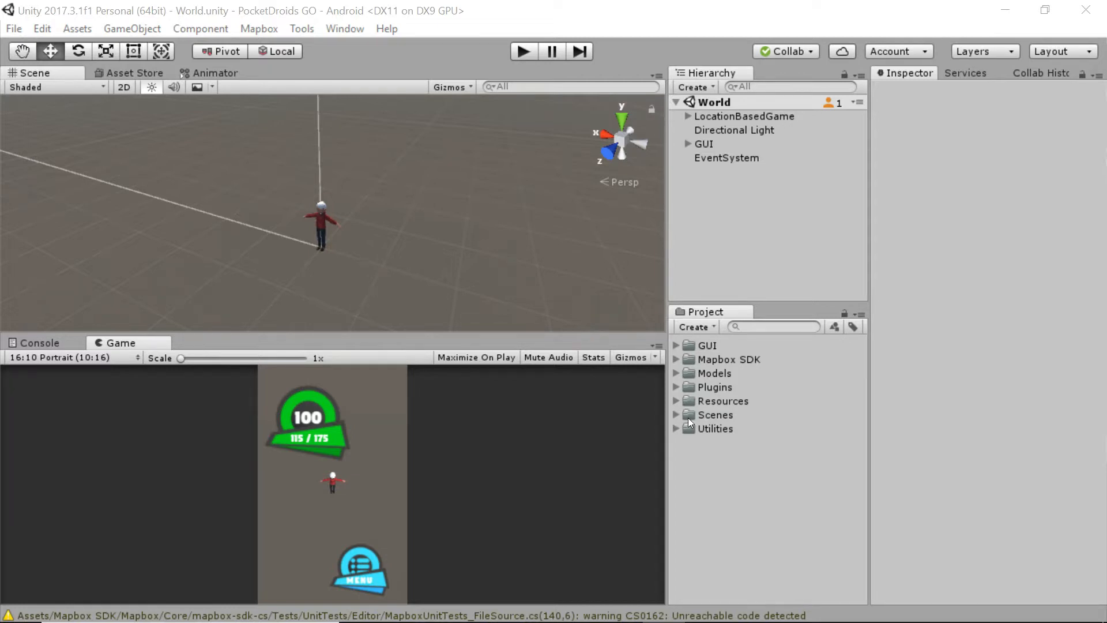
- Expand the Scenes folder to reveal the World scene, UIManager and WorldSceneManager
click(676, 414)
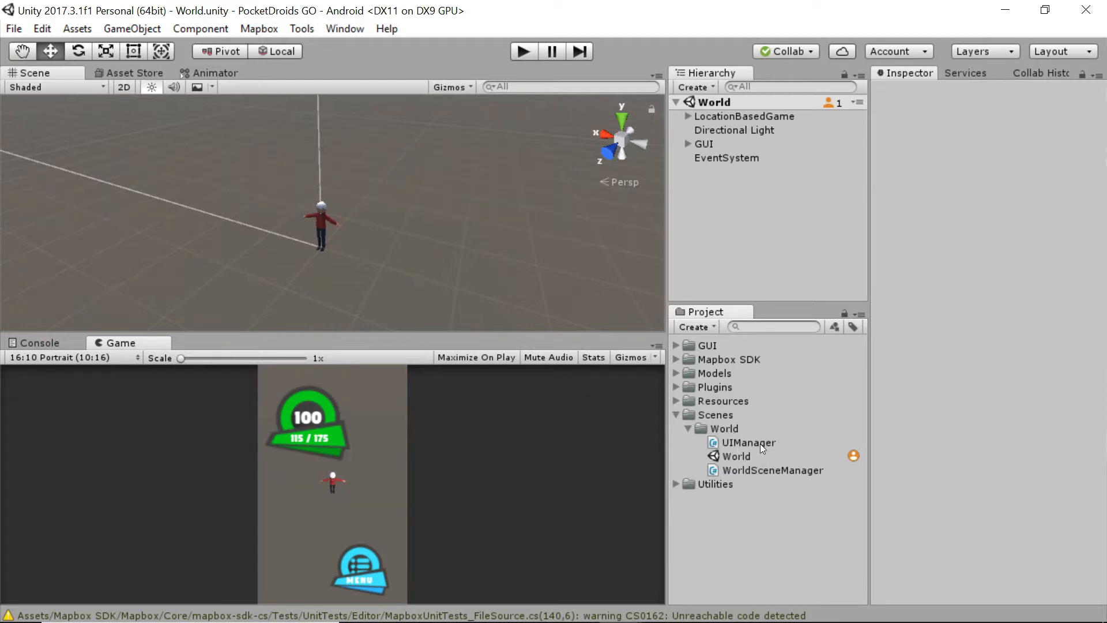
mouse_move(760, 474)
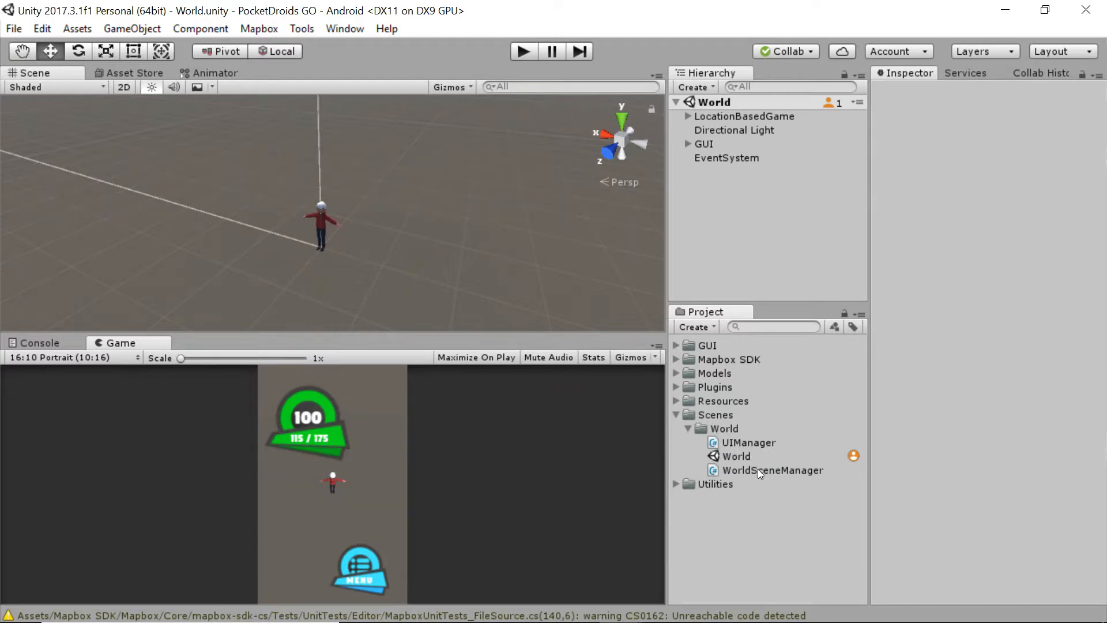
- Select WorldSceneManager to view its import settings and droidTapped code preview
click(772, 471)
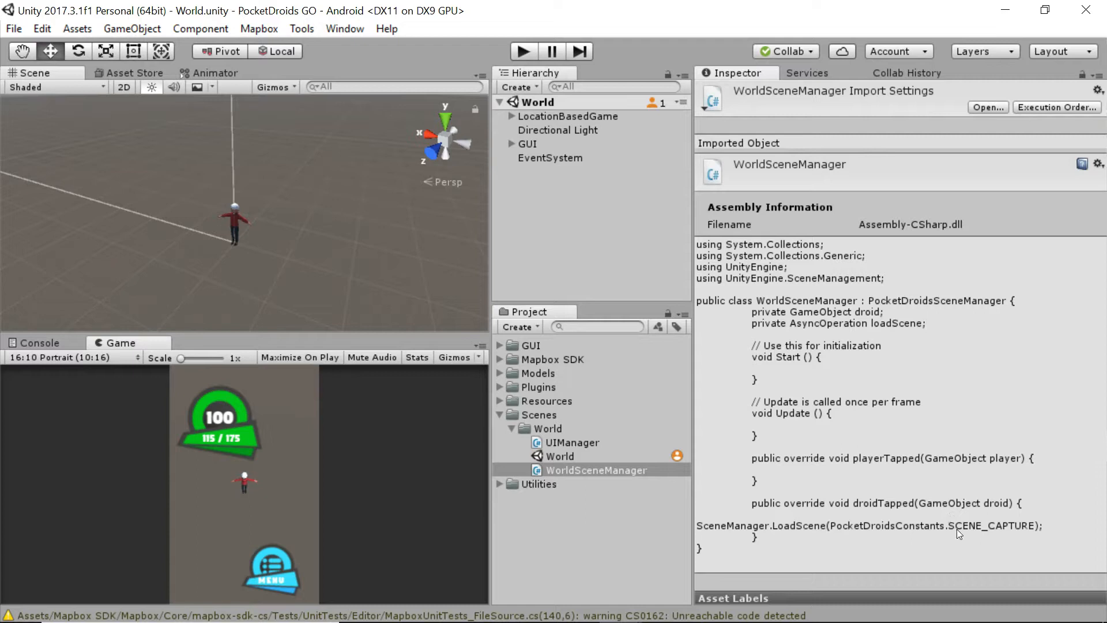
mouse_move(909, 496)
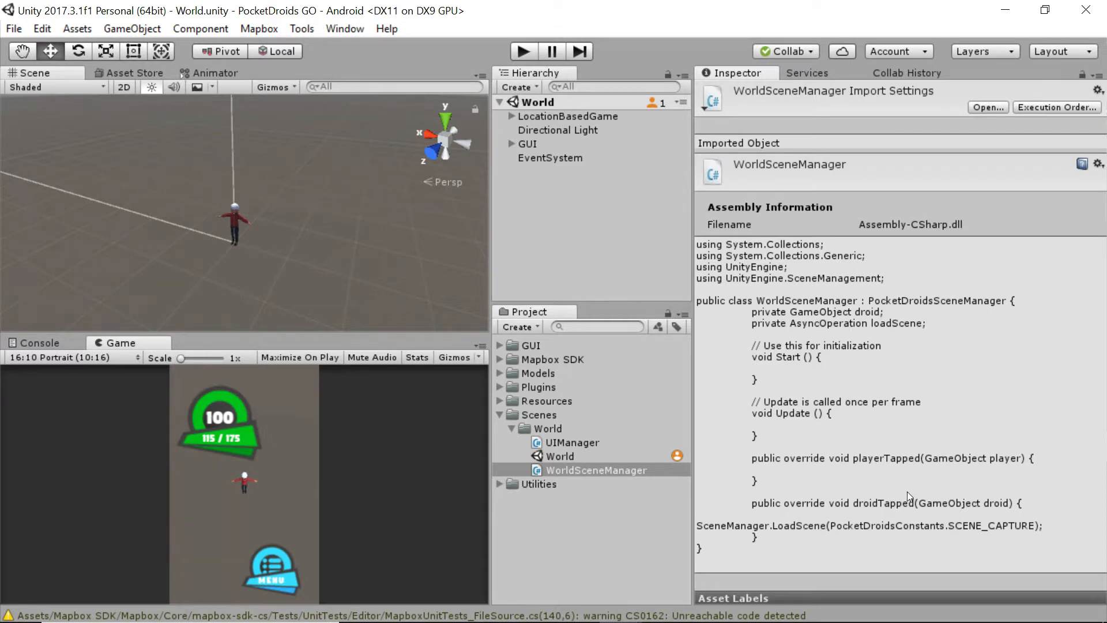
mouse_move(689, 332)
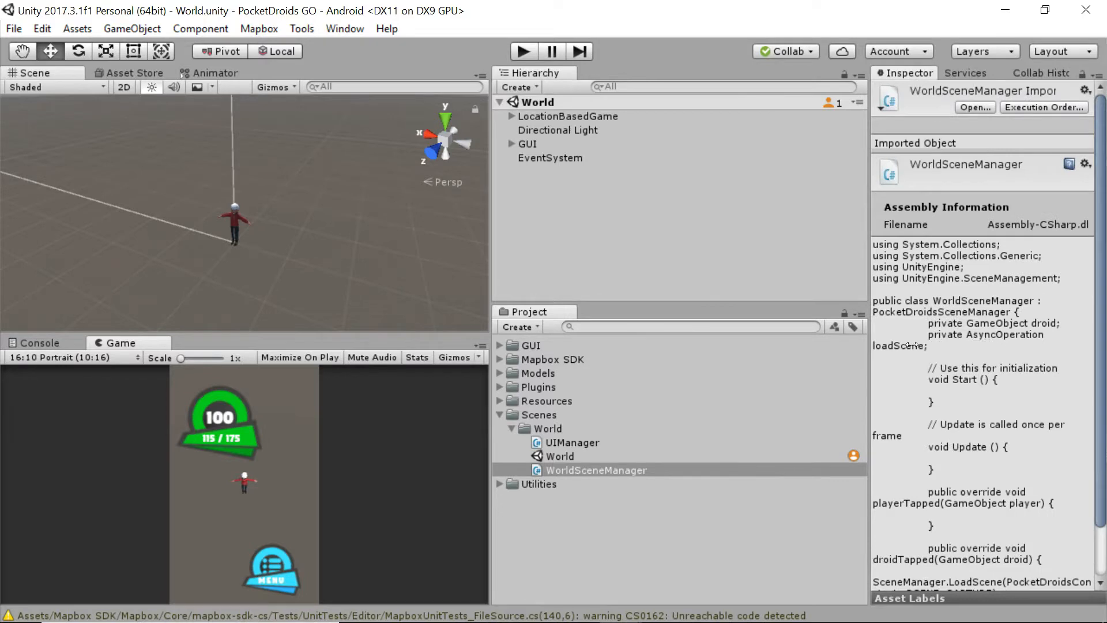
mouse_move(491, 258)
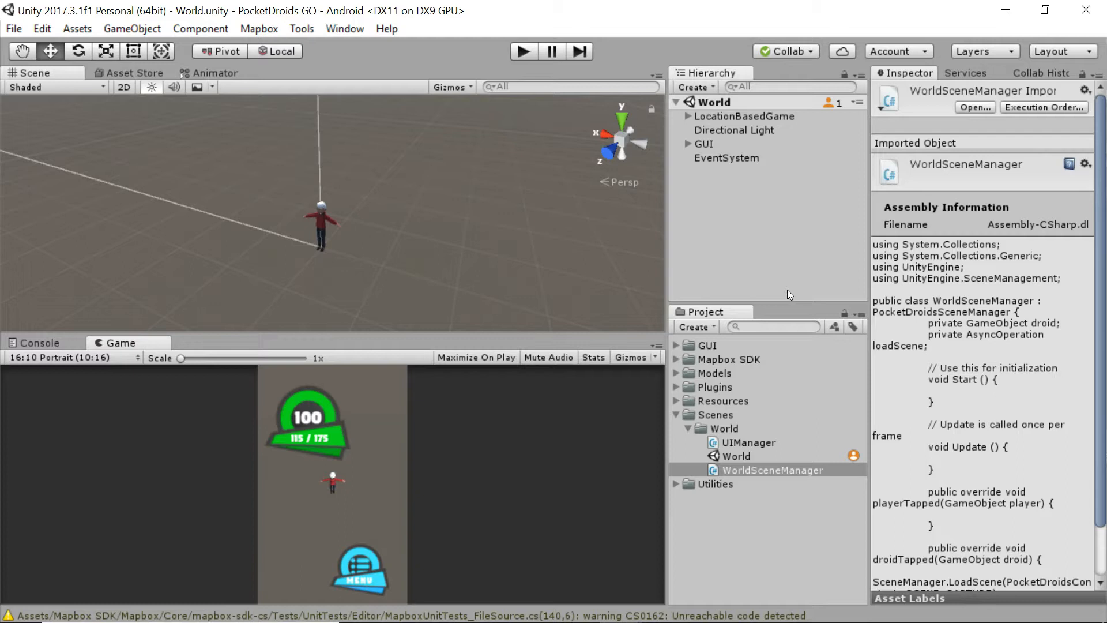
mouse_move(791, 423)
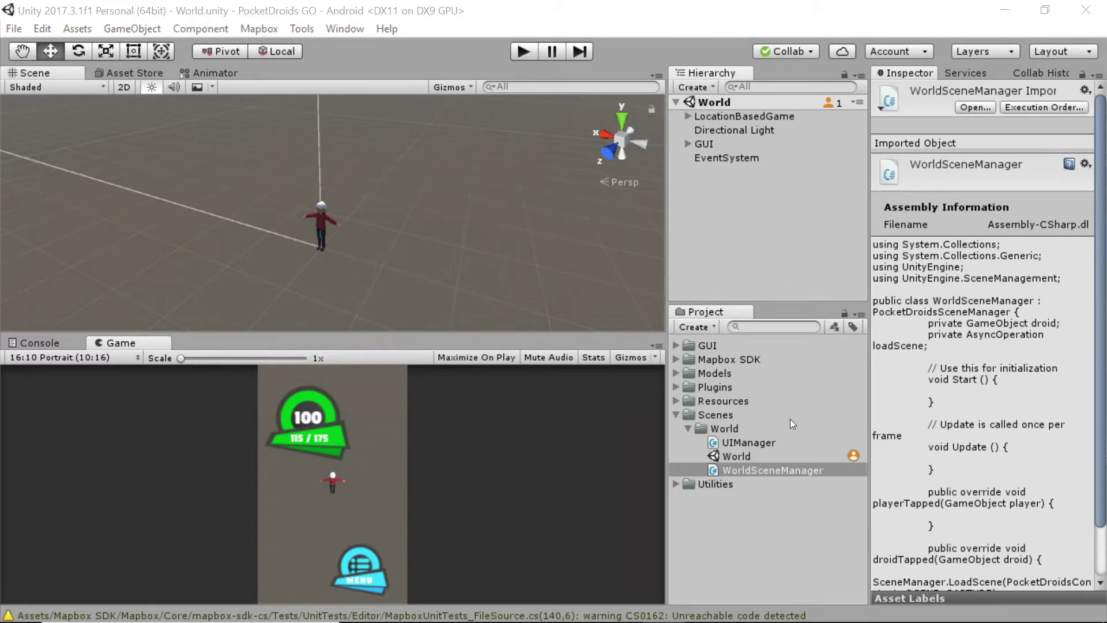
mouse_move(853, 410)
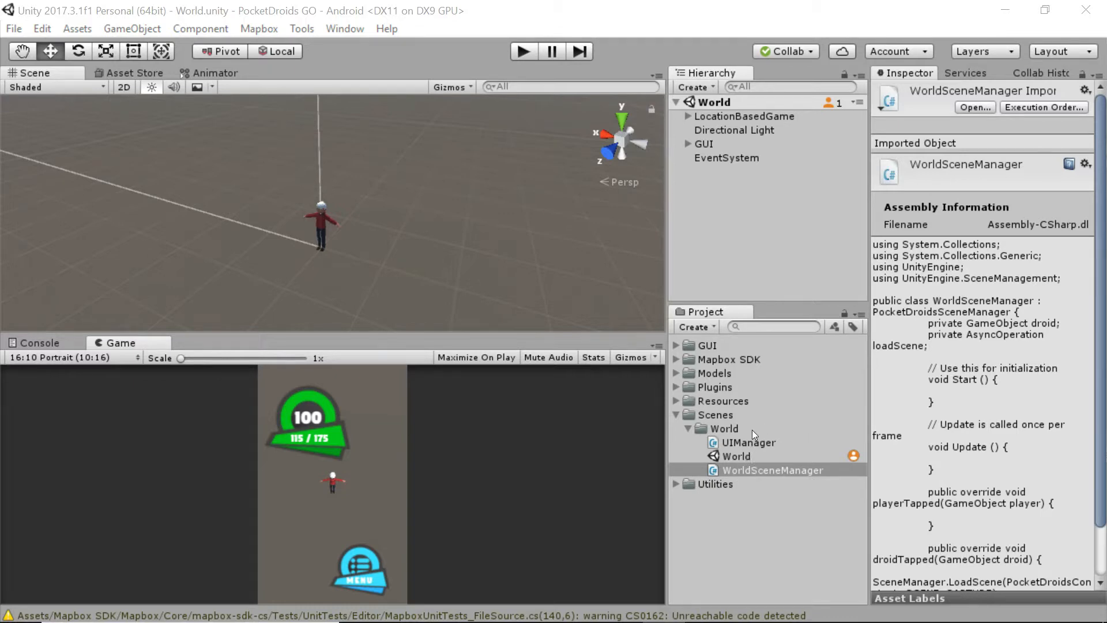
mouse_move(757, 453)
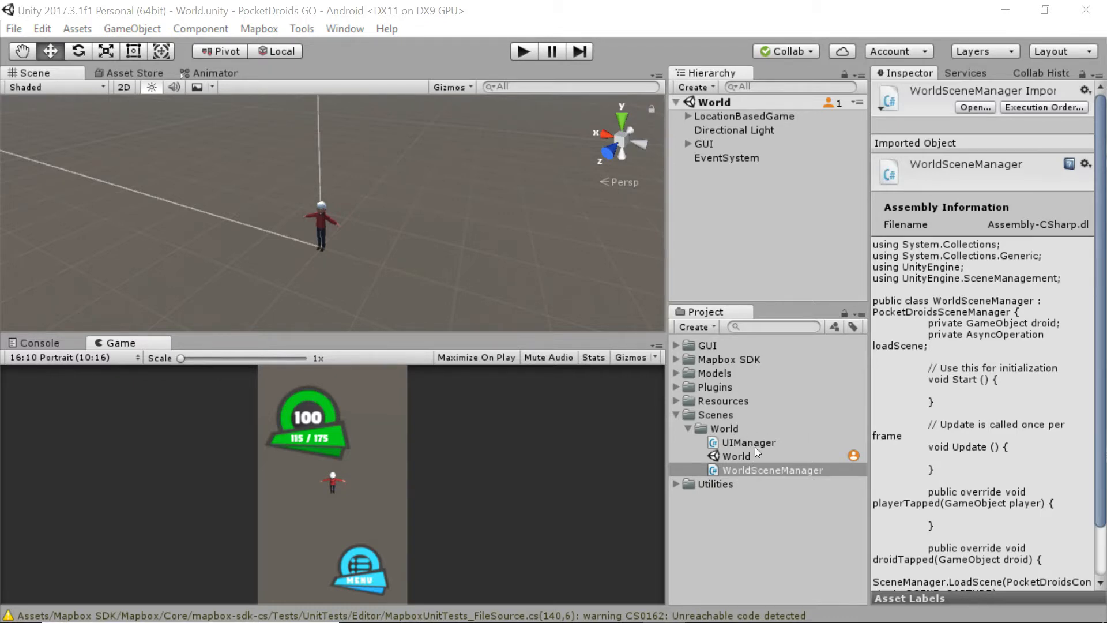
mouse_move(796, 471)
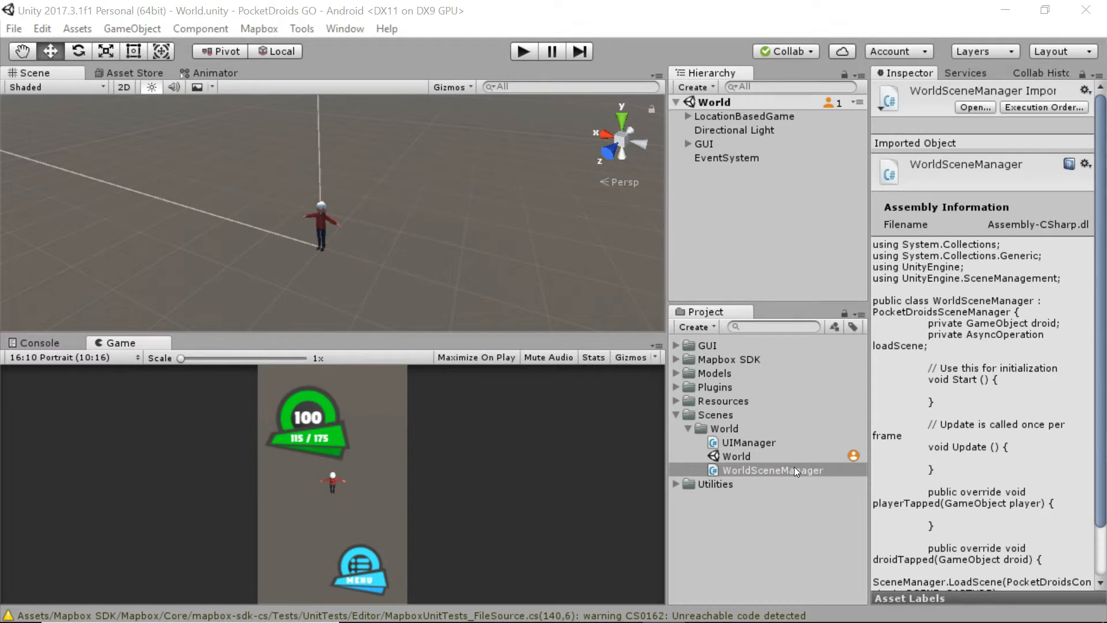
mouse_move(791, 469)
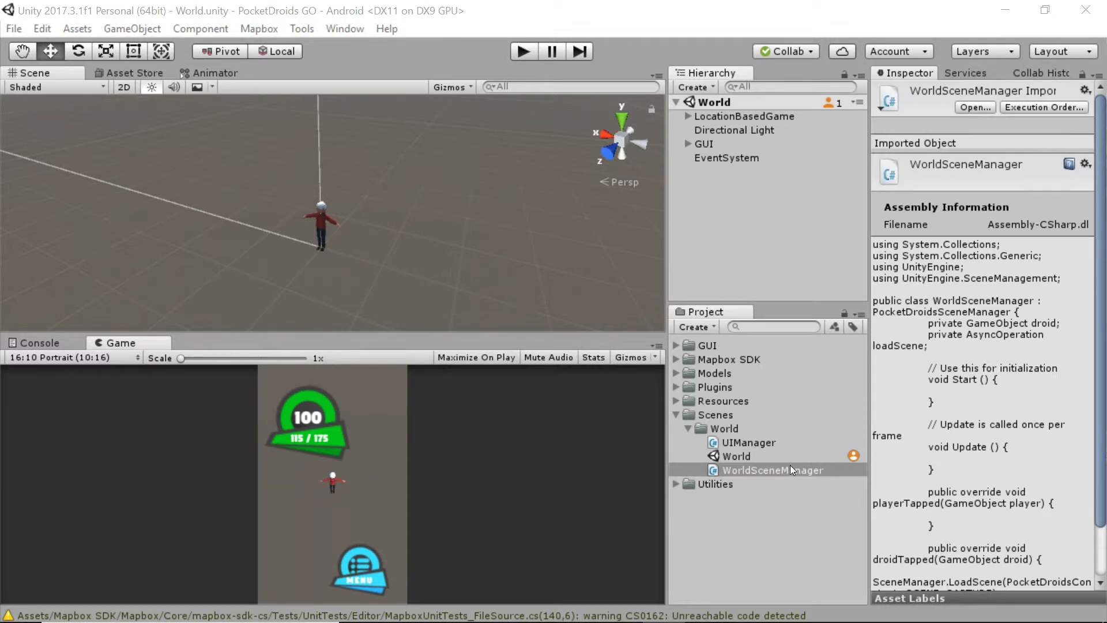
mouse_move(779, 462)
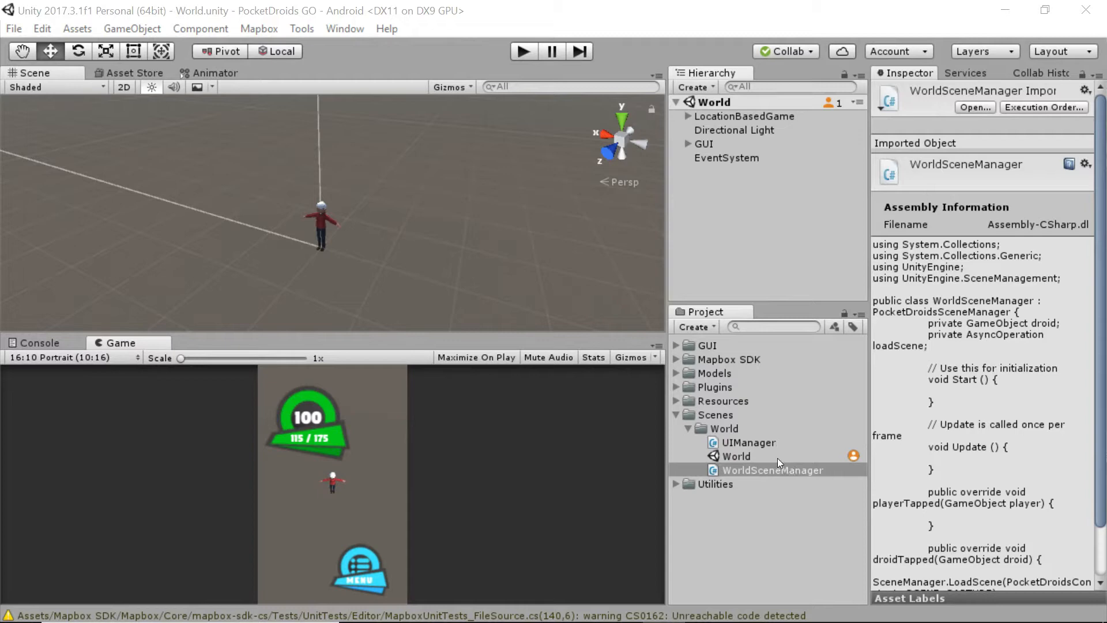
mouse_move(787, 464)
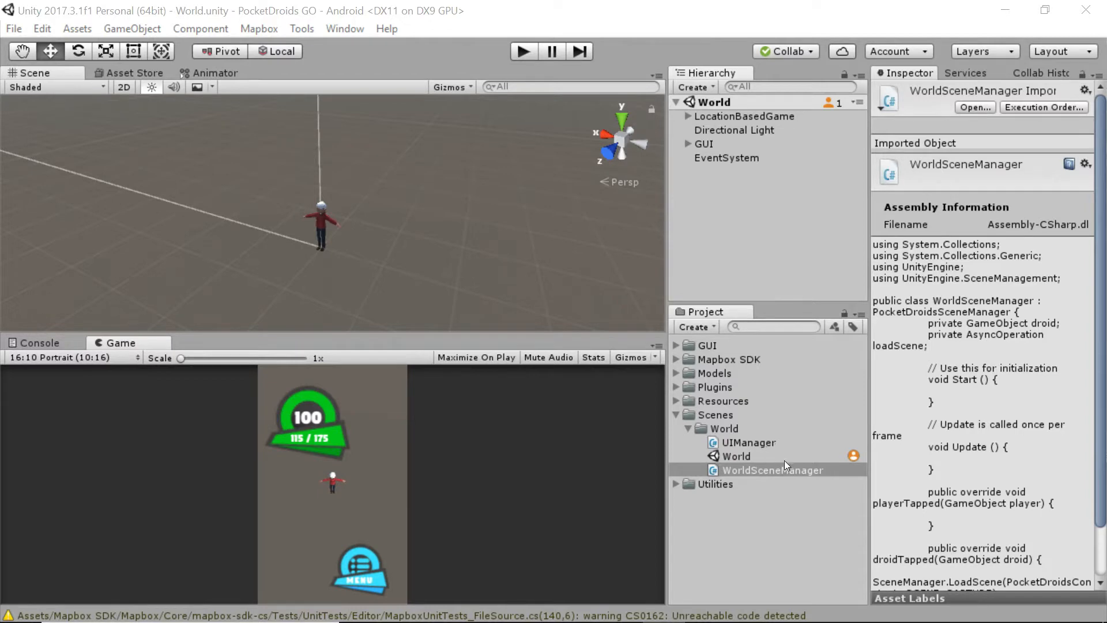
mouse_move(754, 456)
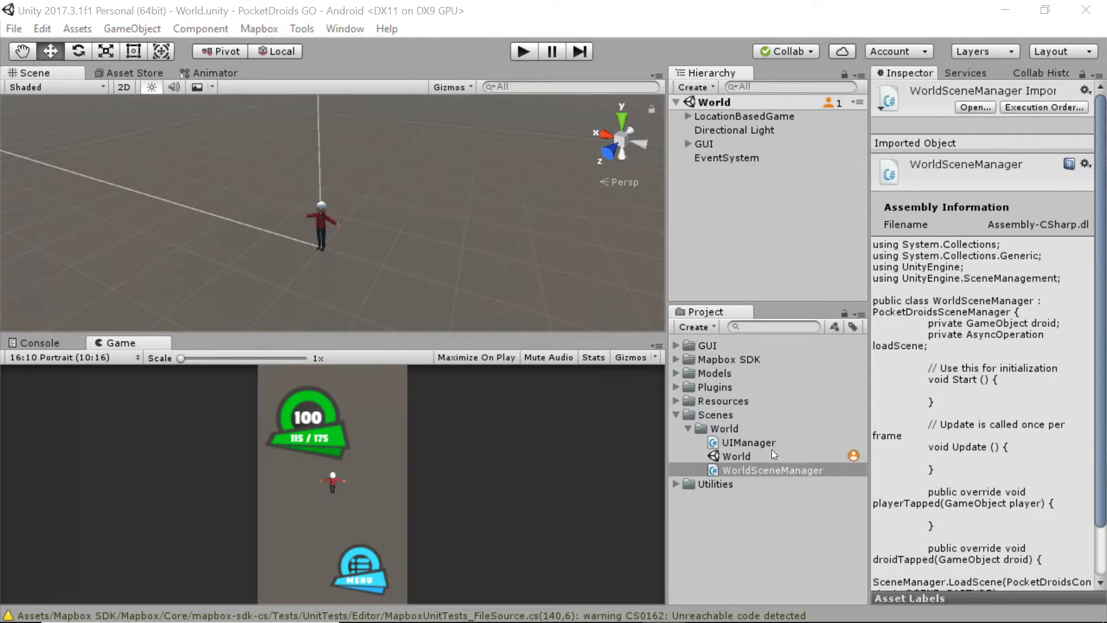
mouse_move(766, 458)
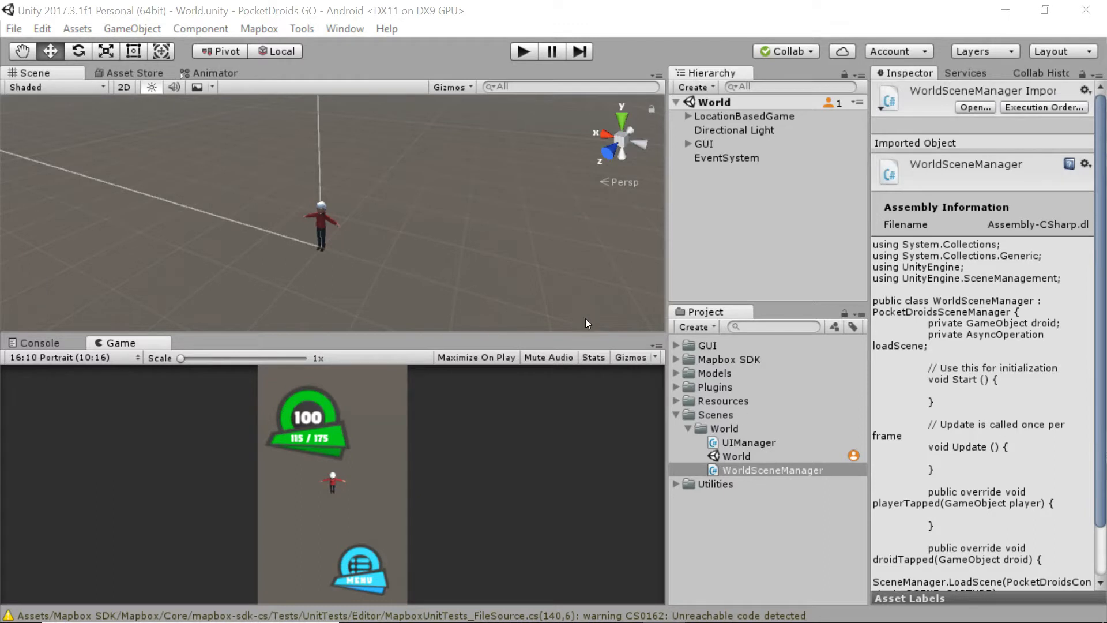
mouse_move(356, 214)
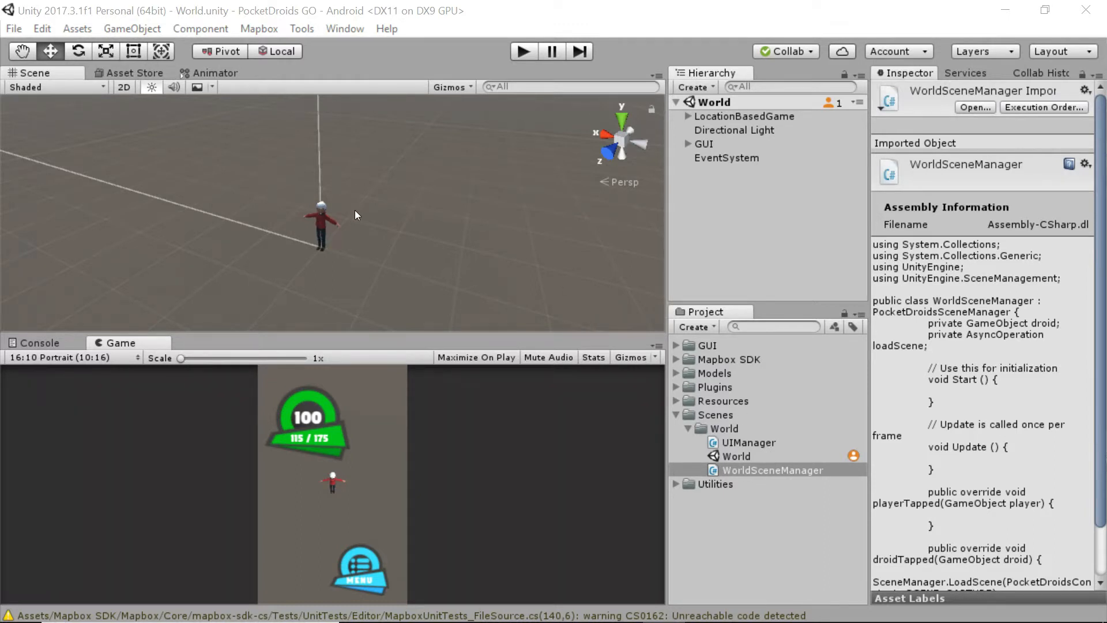
mouse_move(361, 482)
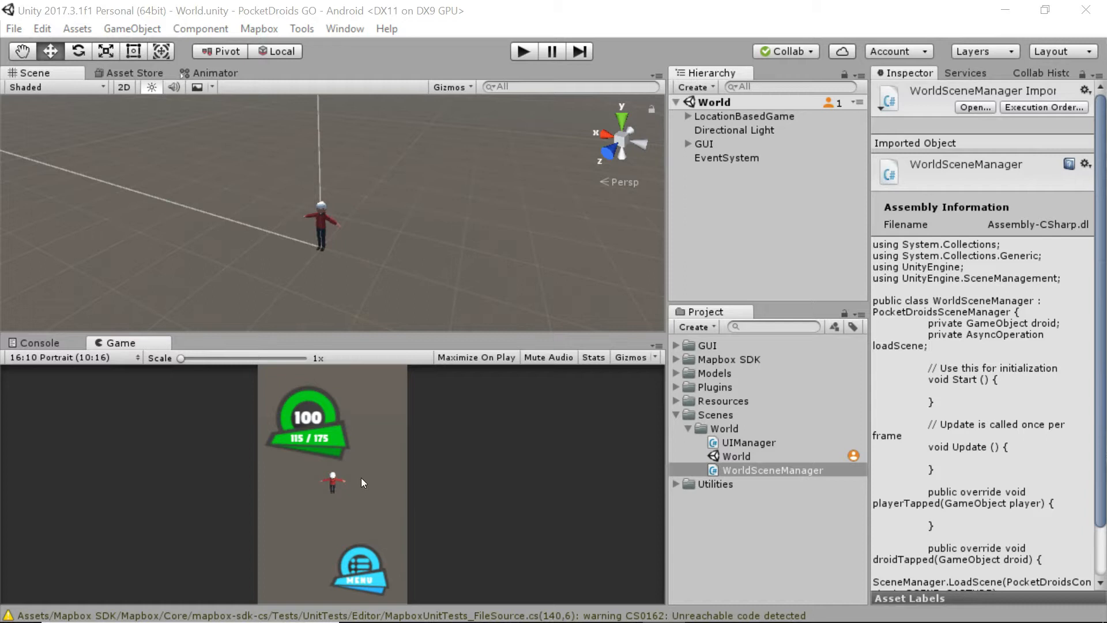
mouse_move(405, 478)
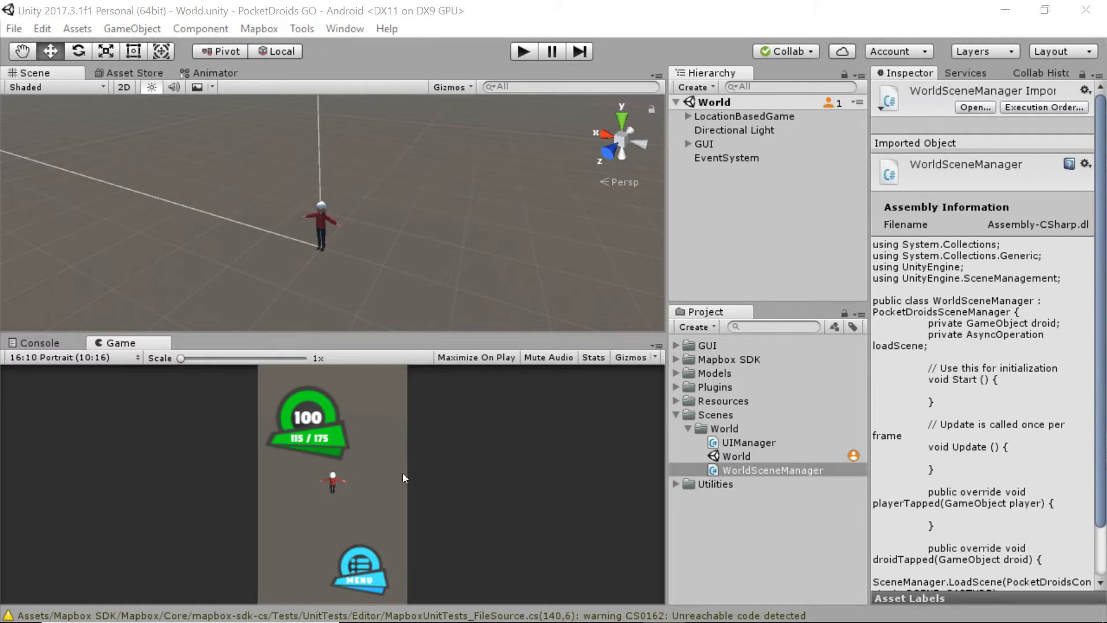
mouse_move(331, 485)
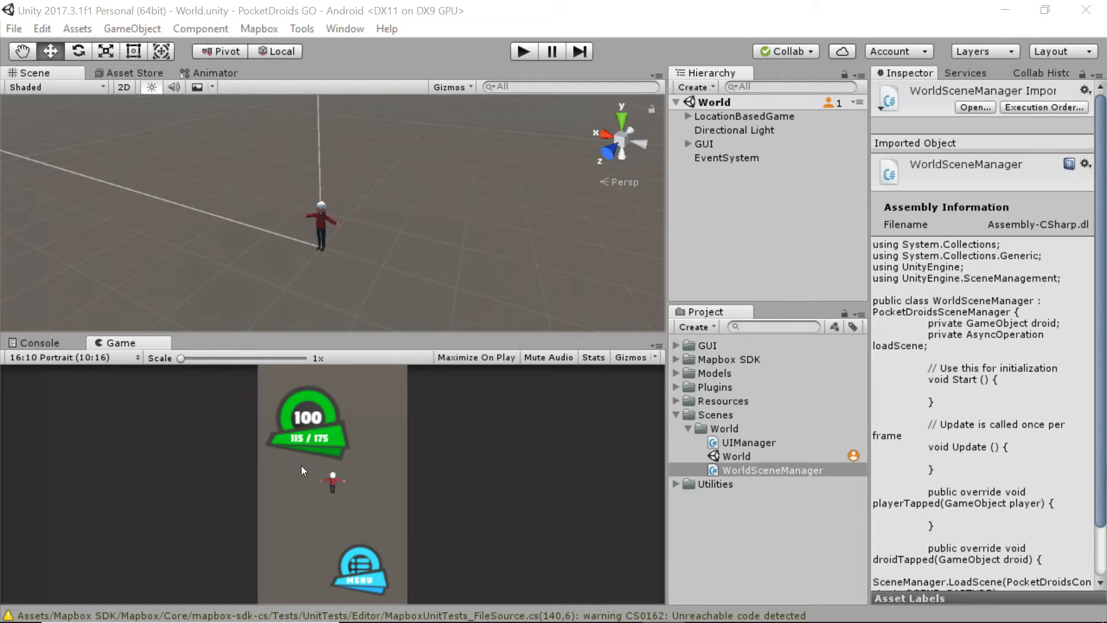
mouse_move(385, 268)
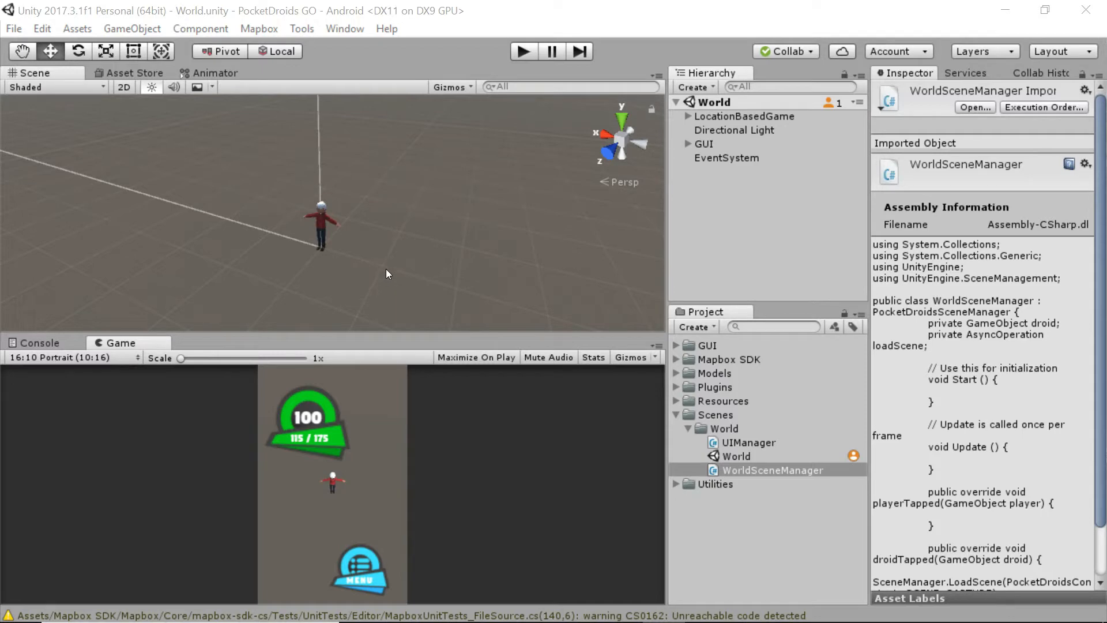
mouse_move(349, 483)
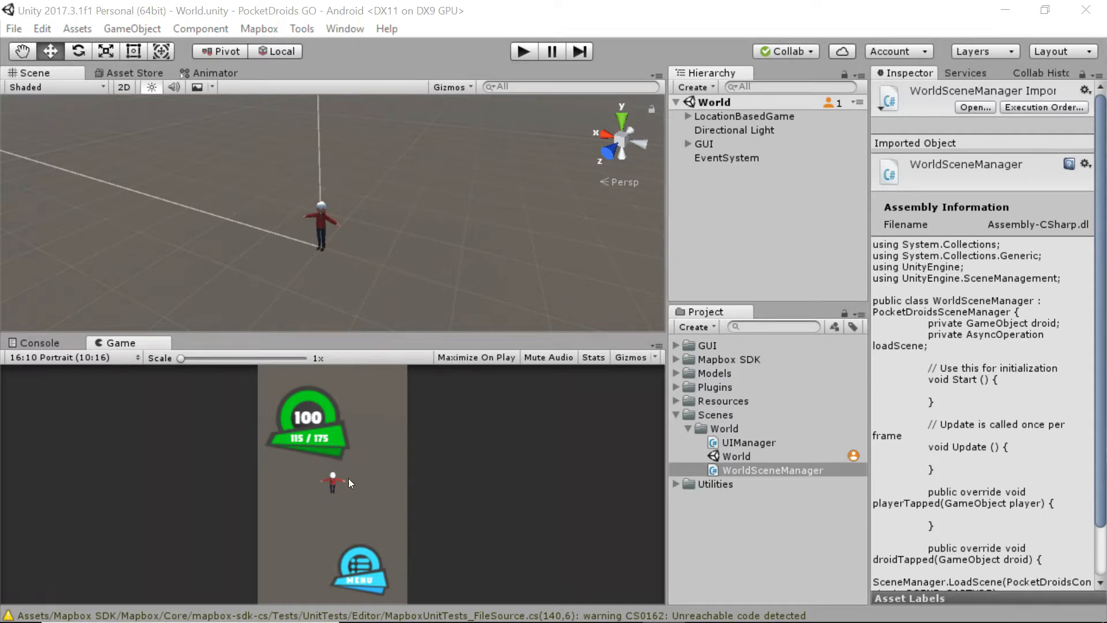
mouse_move(377, 480)
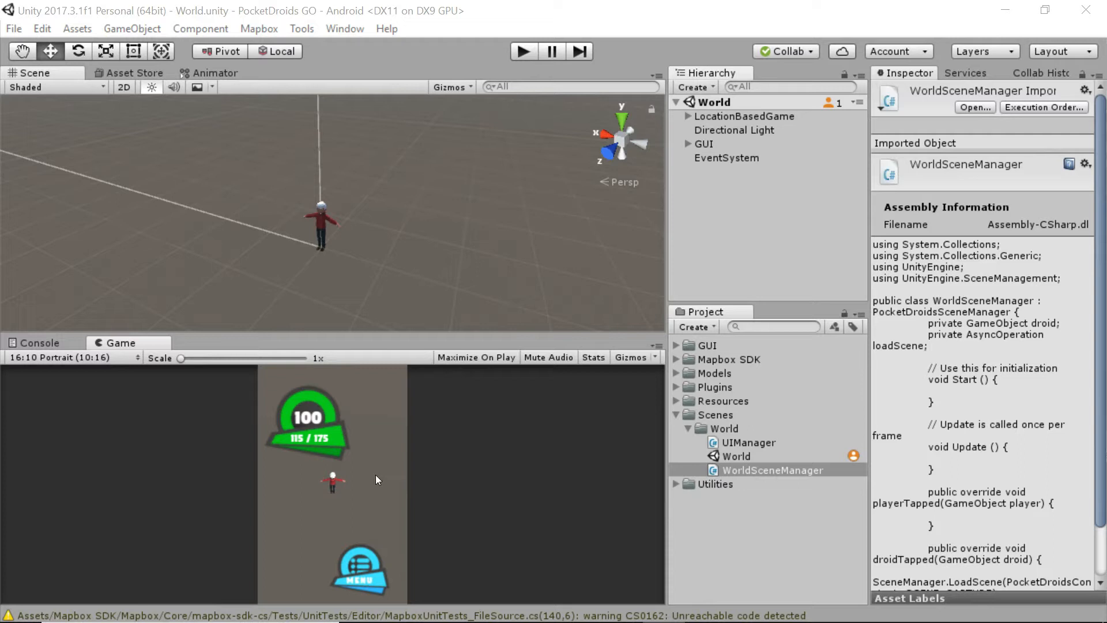
mouse_move(368, 466)
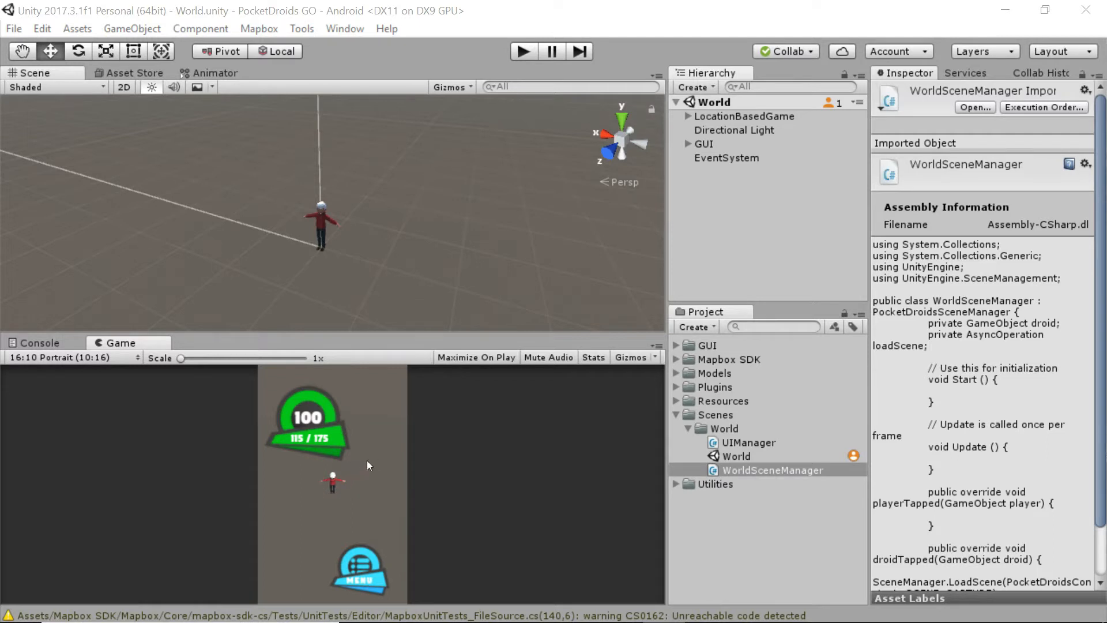
mouse_move(330, 486)
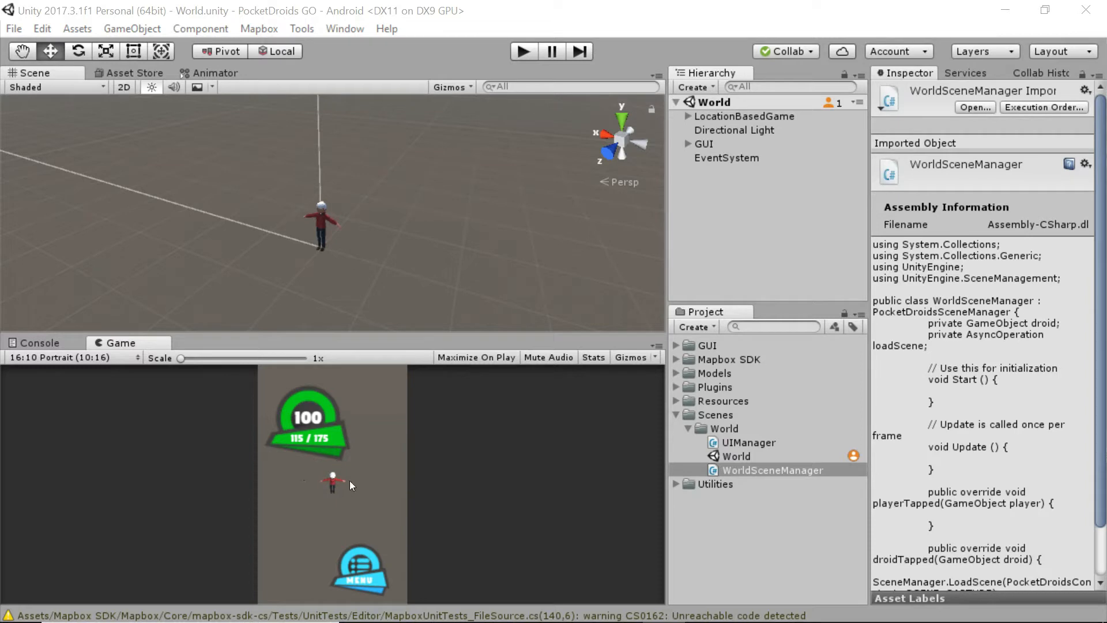
mouse_move(362, 491)
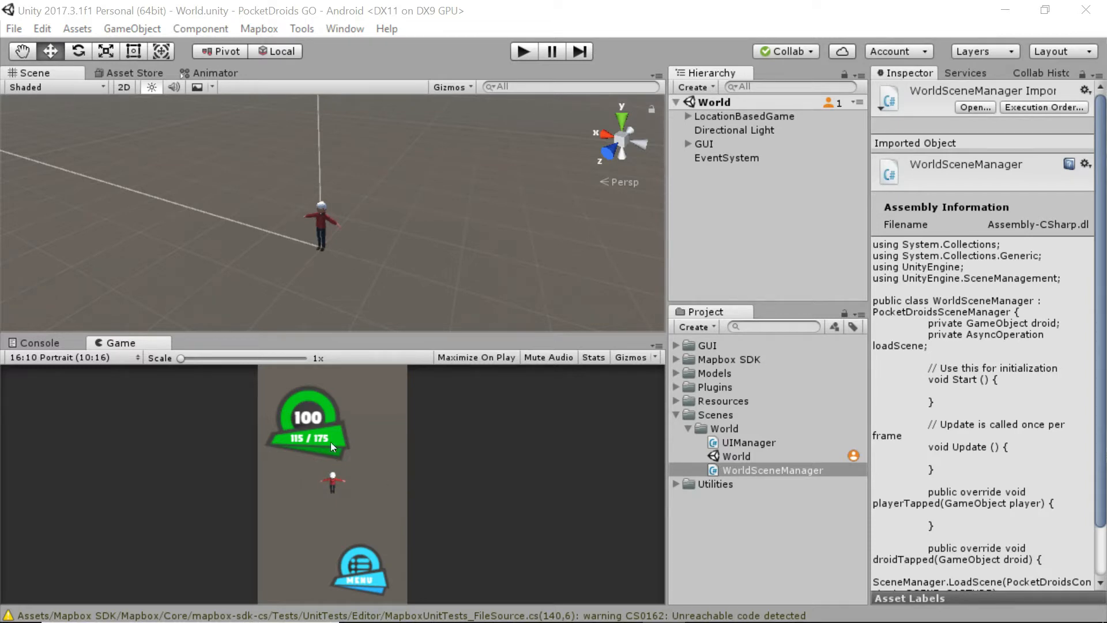
mouse_move(381, 475)
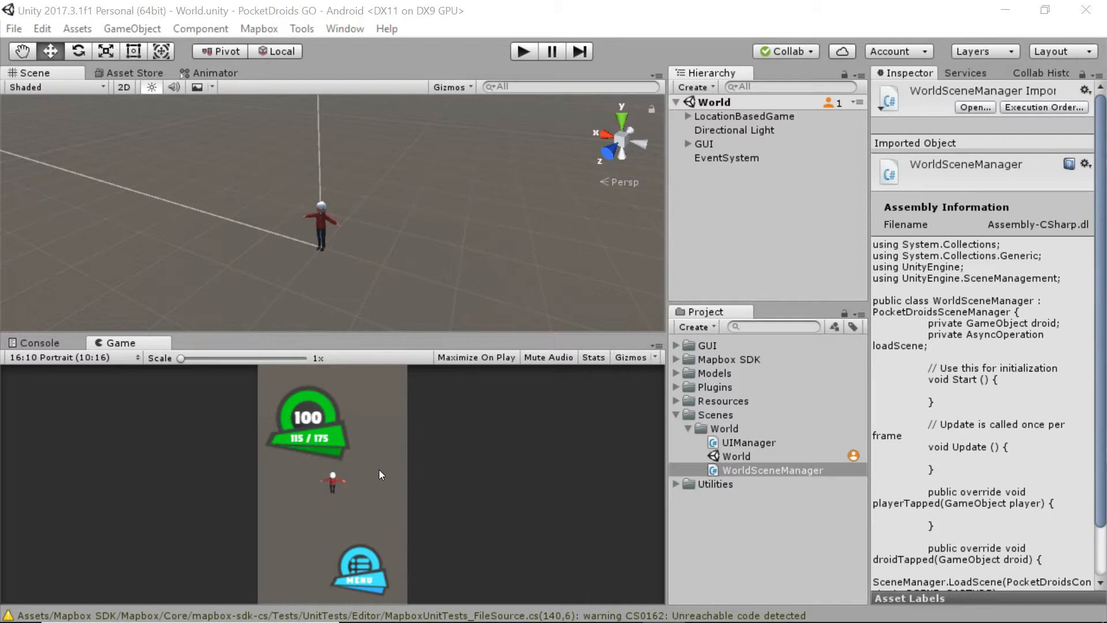
mouse_move(409, 475)
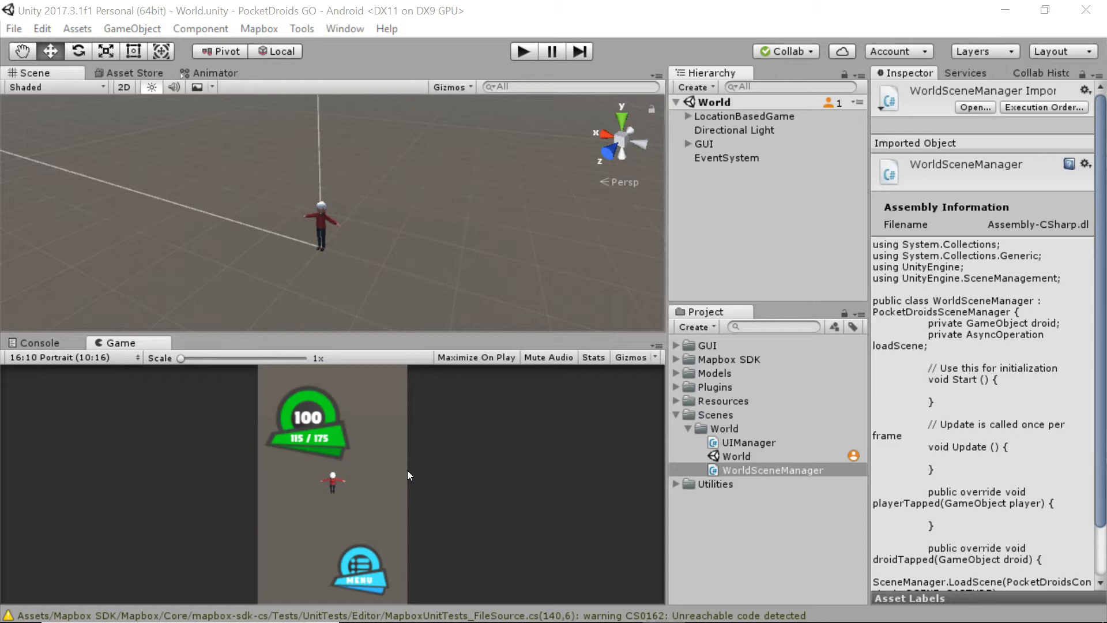
mouse_move(382, 489)
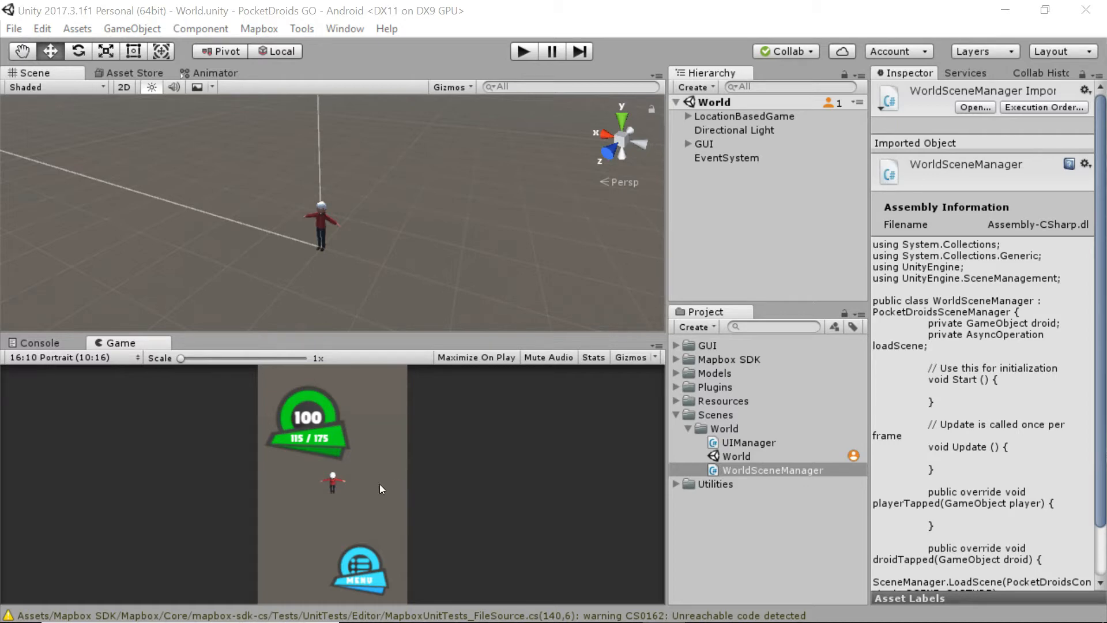
mouse_move(477, 270)
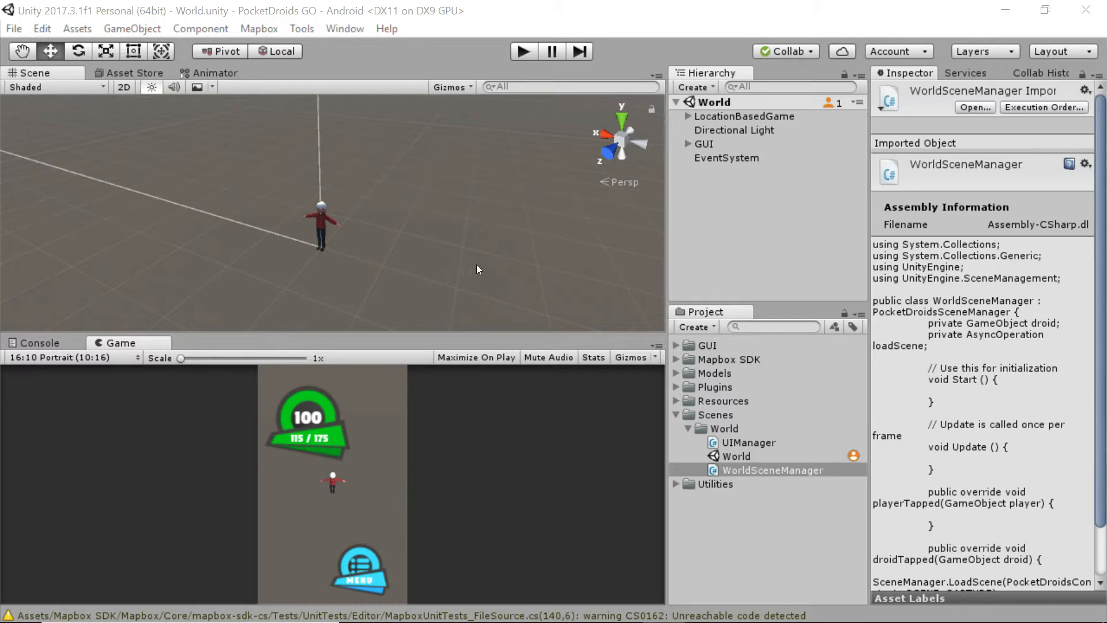
mouse_move(496, 303)
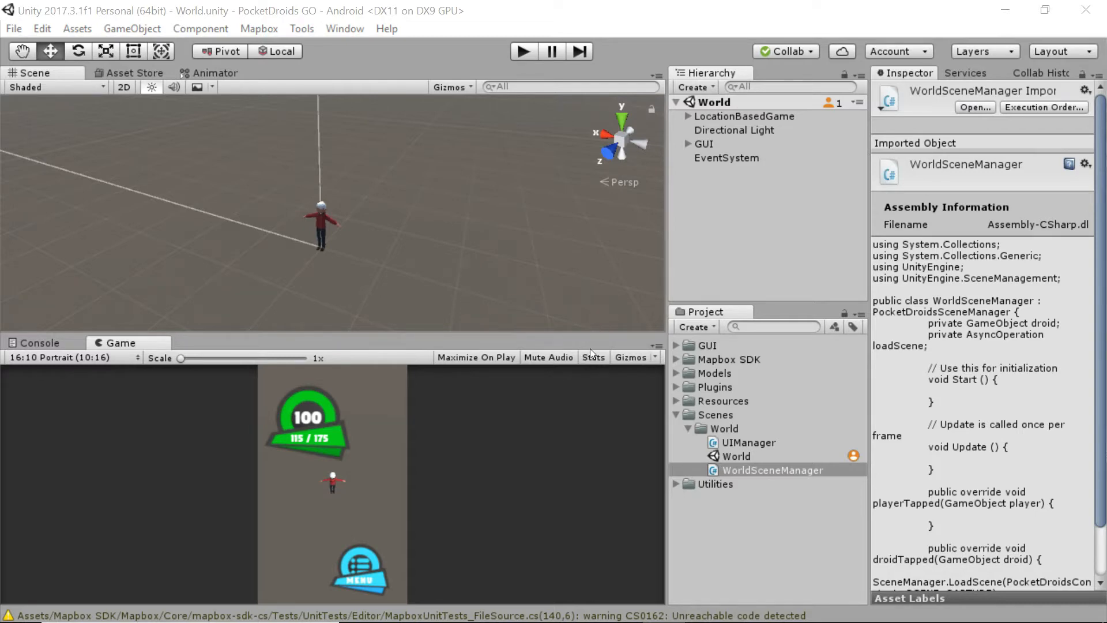
mouse_move(495, 258)
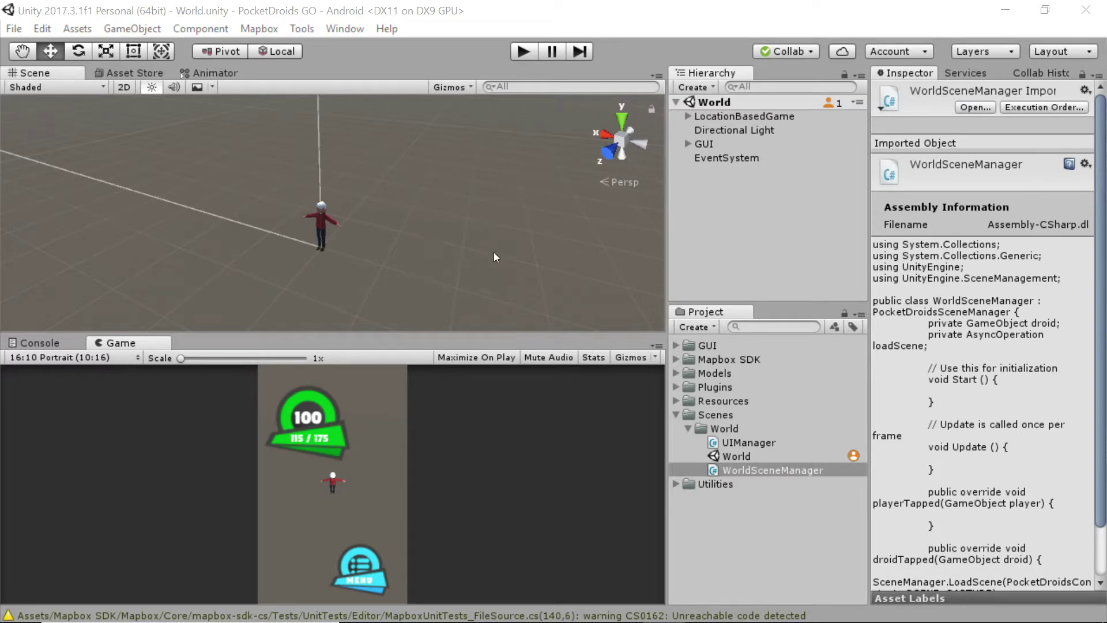
mouse_move(539, 251)
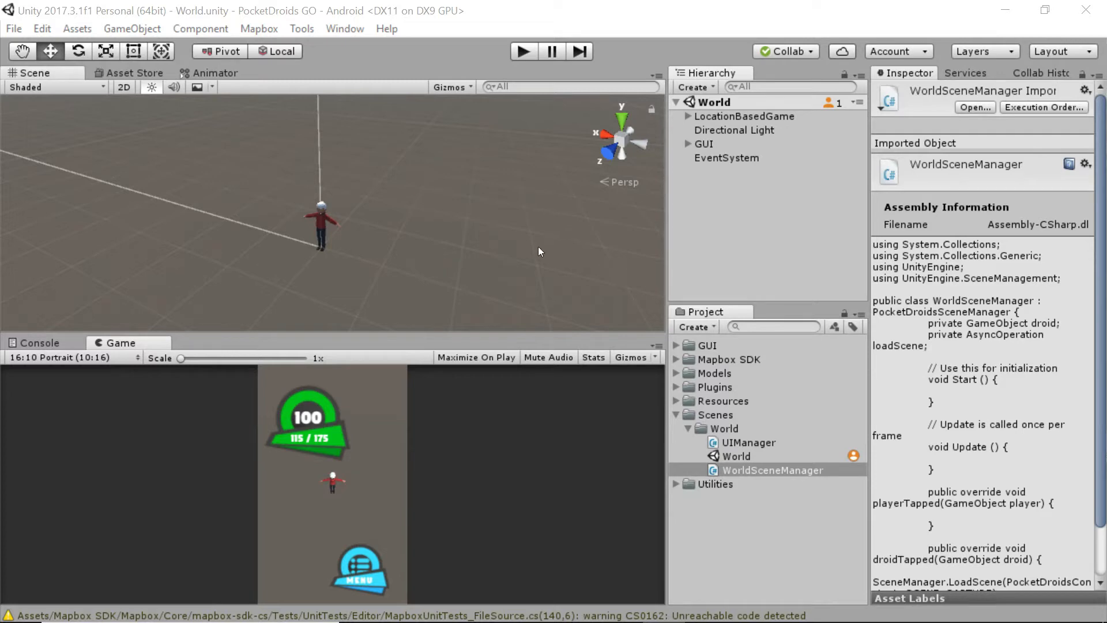
mouse_move(449, 239)
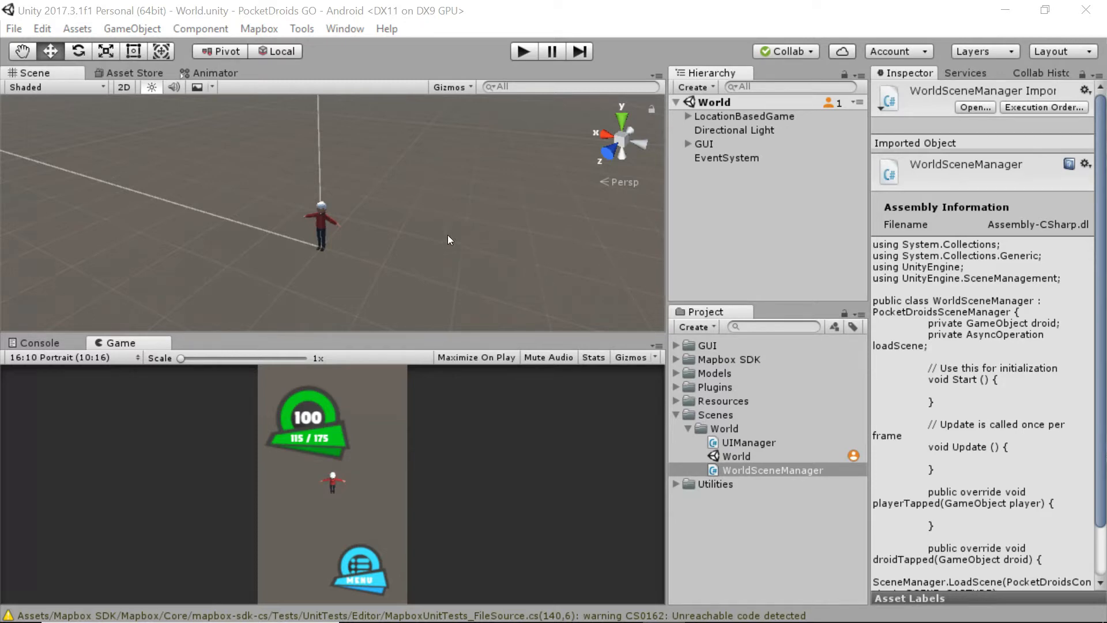
mouse_move(387, 268)
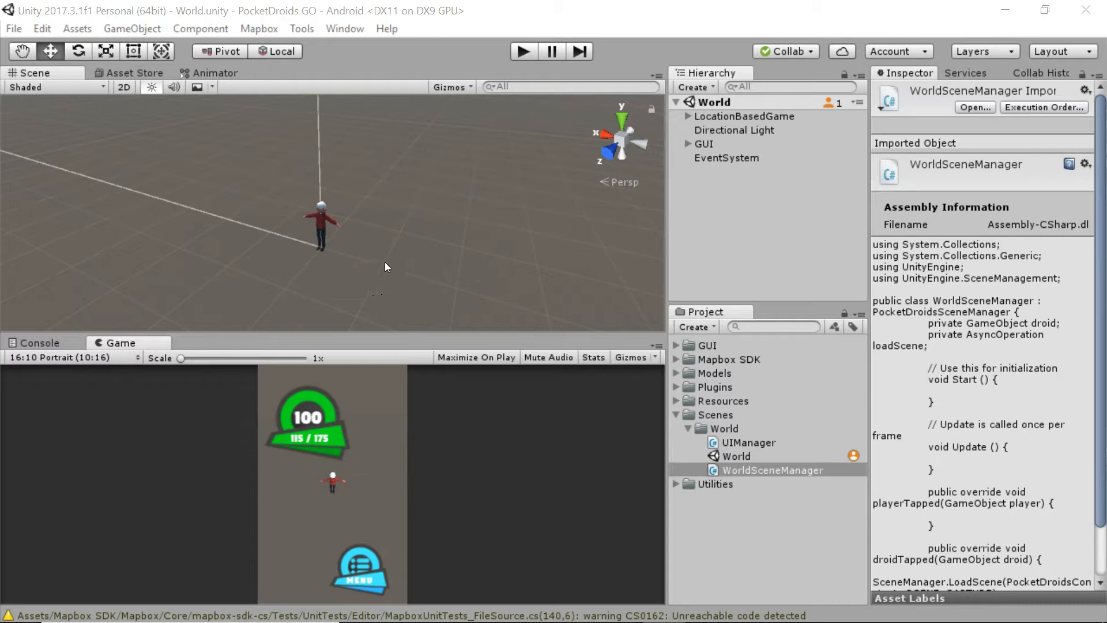
mouse_move(438, 260)
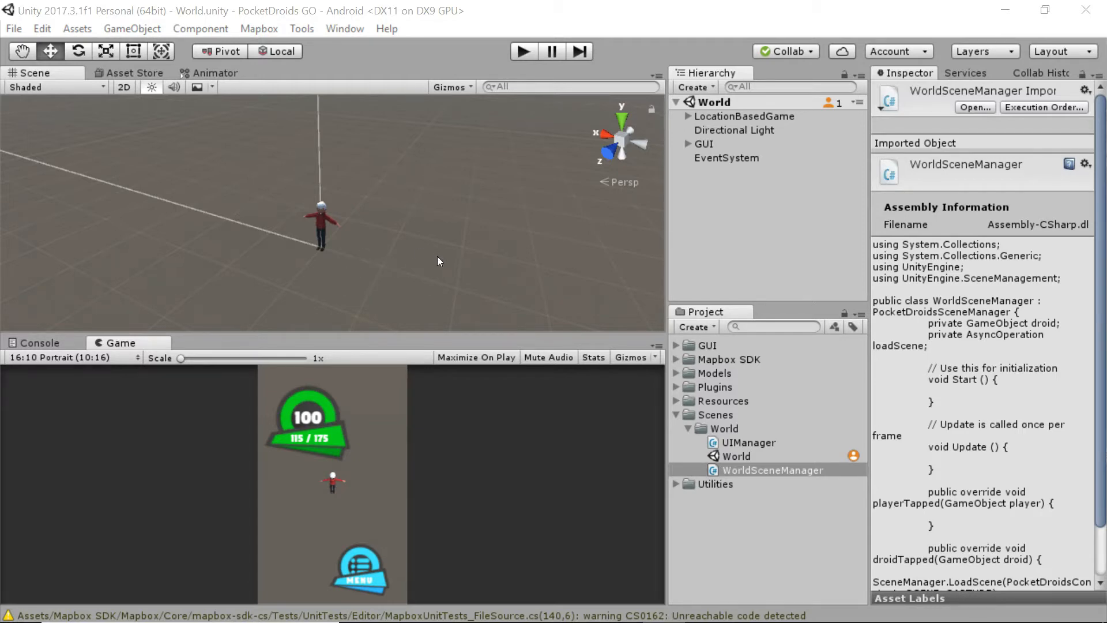
mouse_move(360, 300)
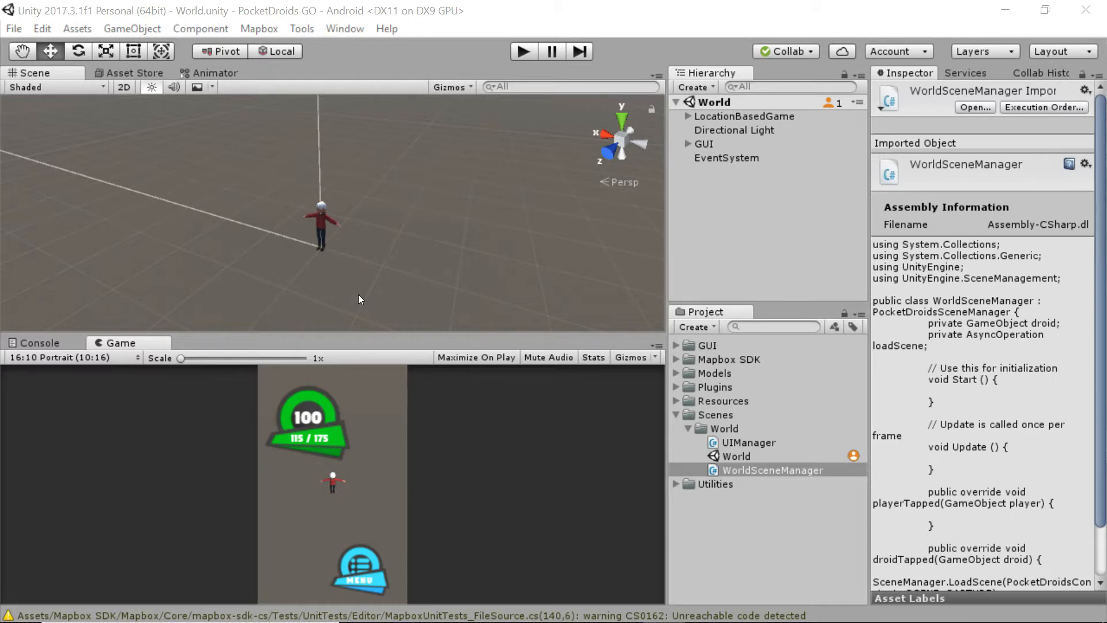
mouse_move(445, 311)
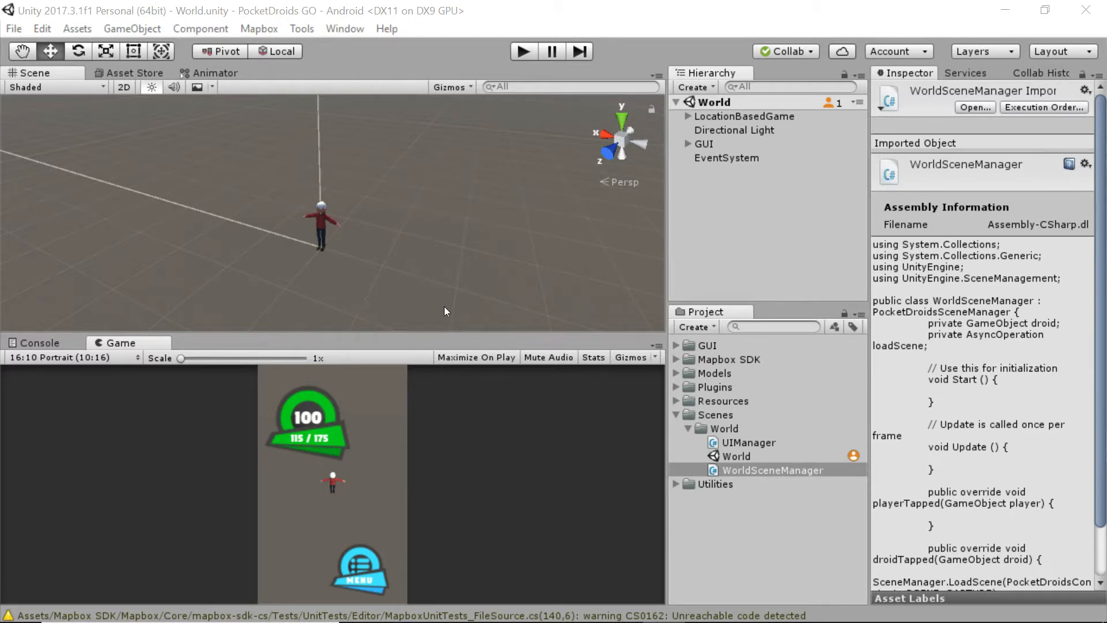
mouse_move(491, 295)
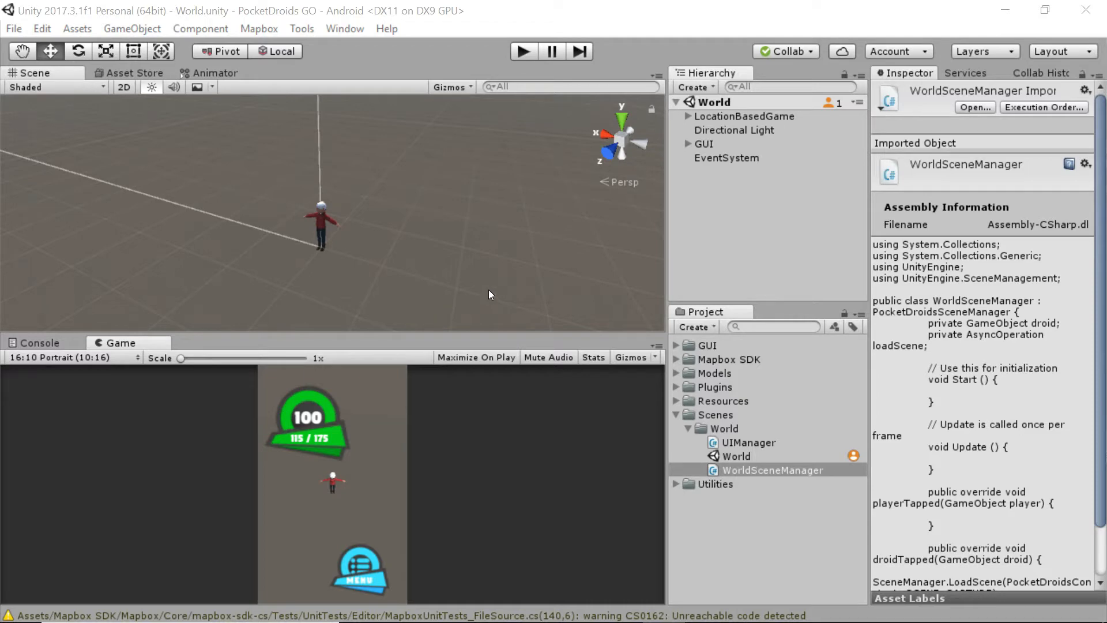
mouse_move(574, 258)
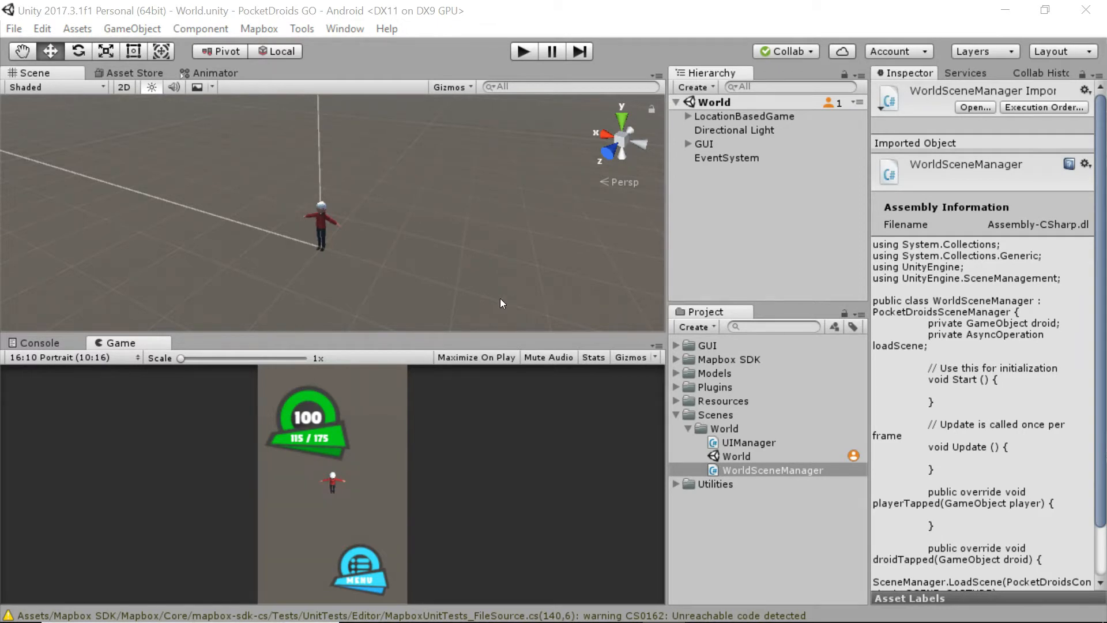
mouse_move(533, 309)
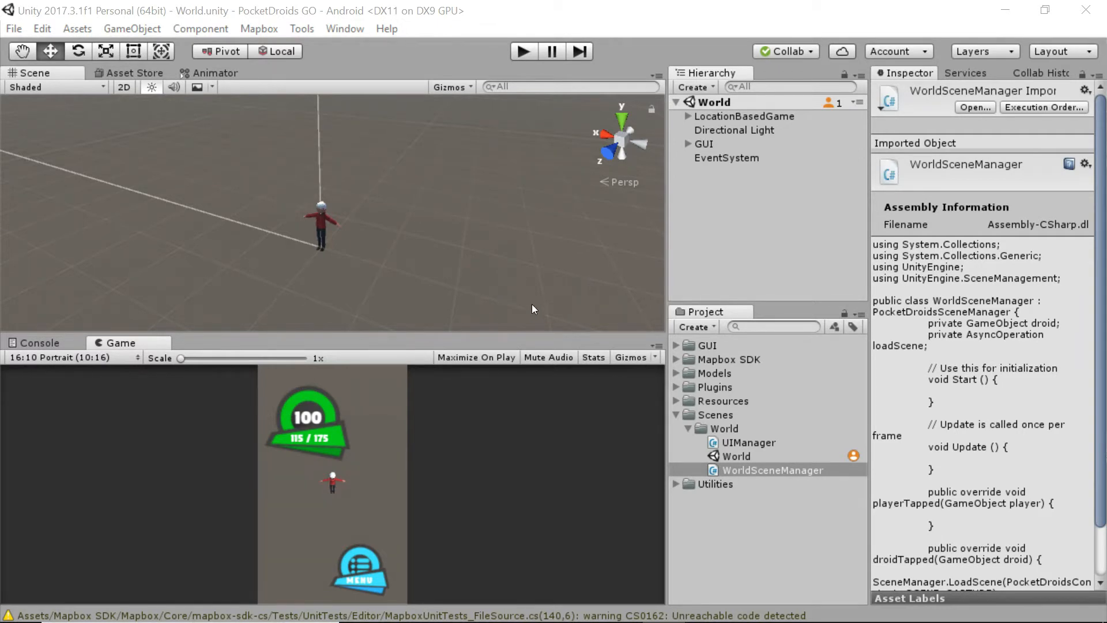
mouse_move(556, 335)
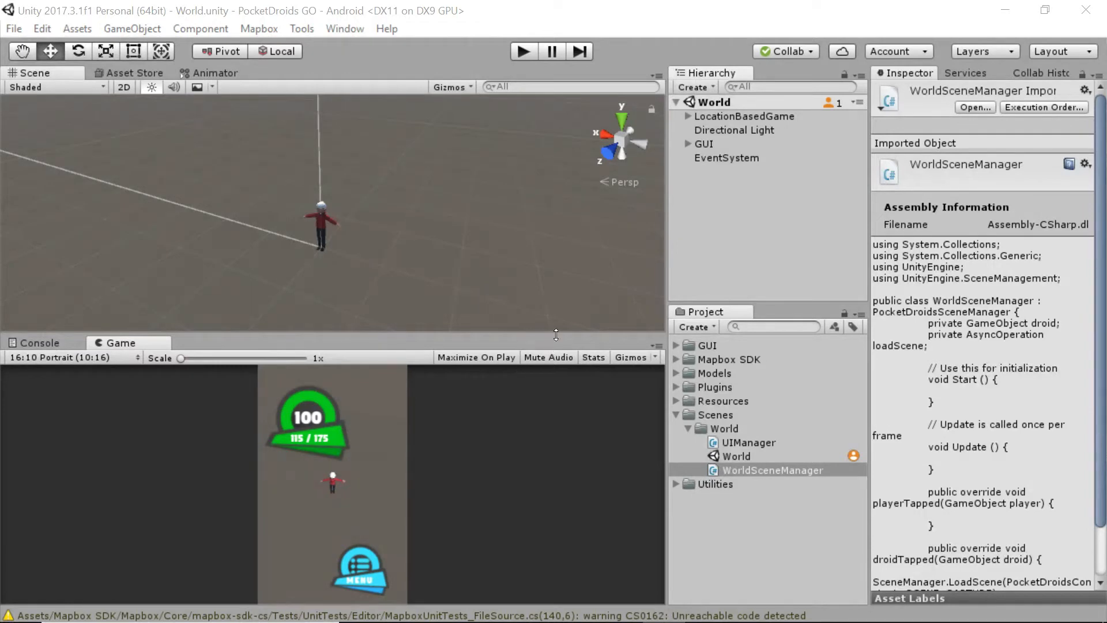
mouse_move(570, 286)
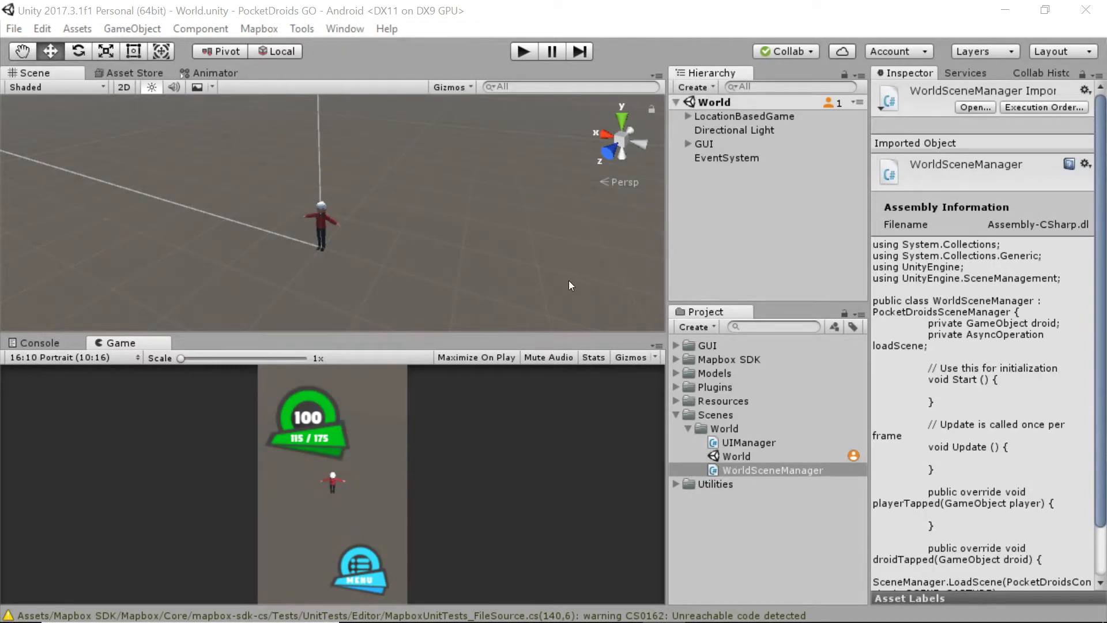
mouse_move(537, 287)
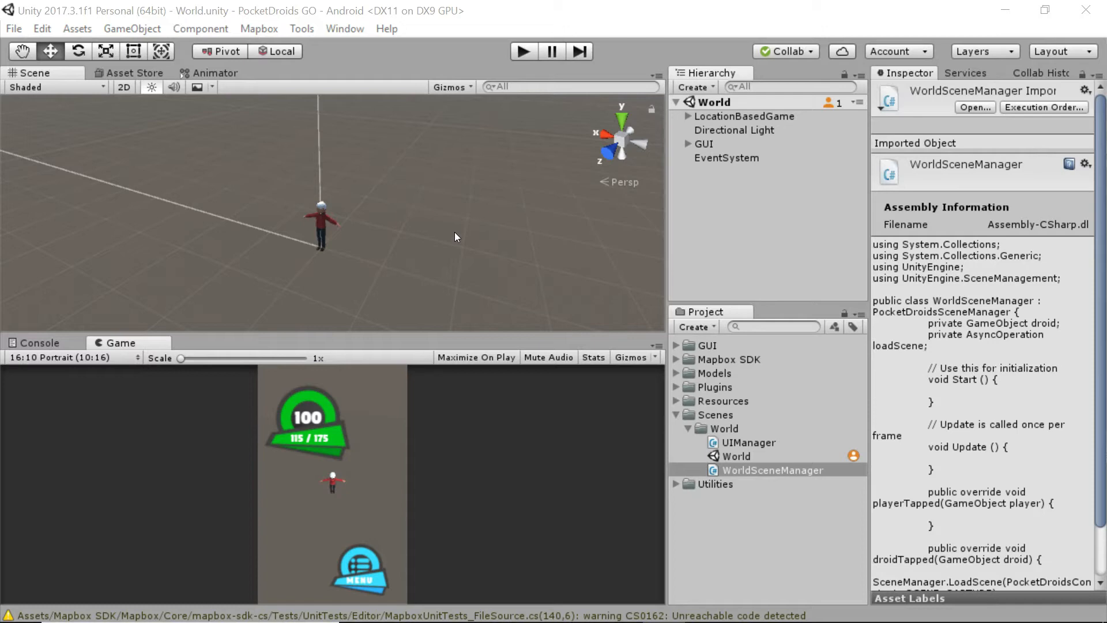
mouse_move(491, 264)
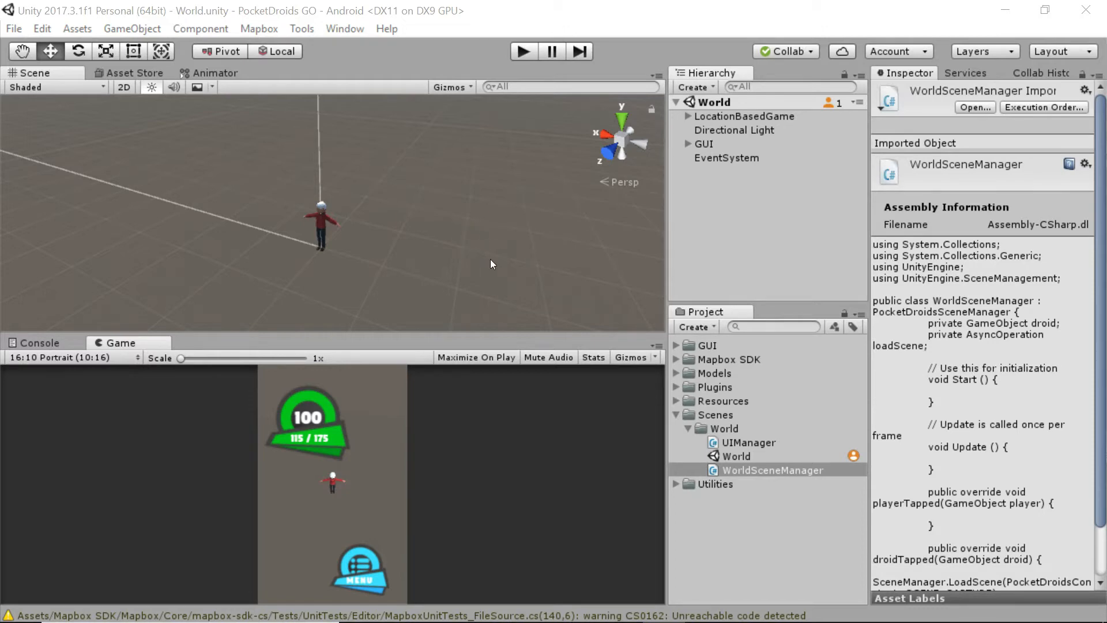
mouse_move(509, 269)
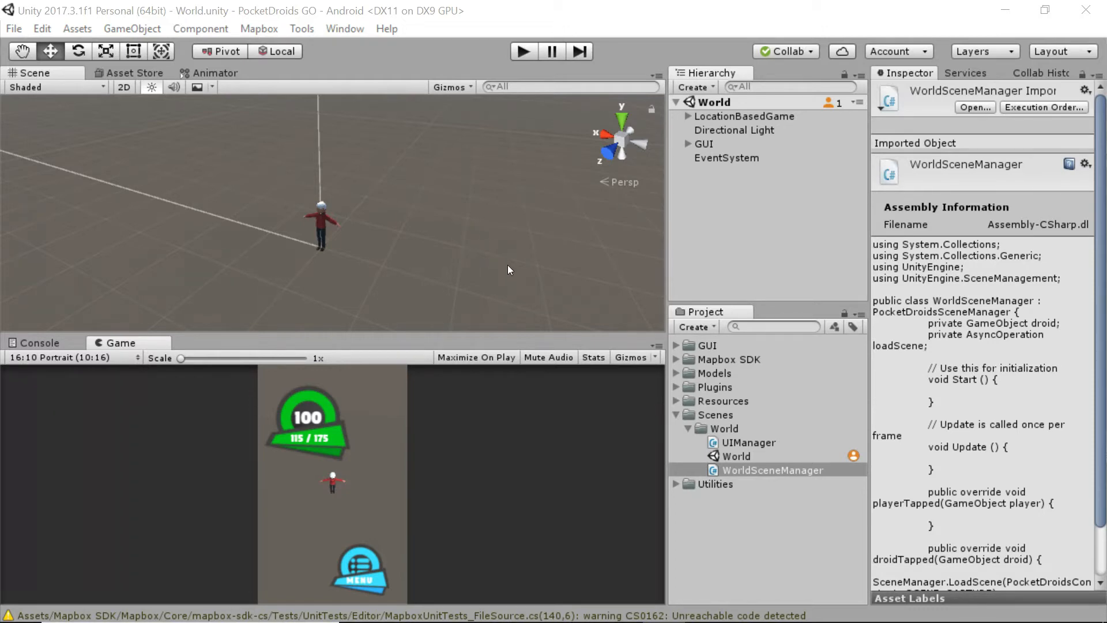
mouse_move(523, 260)
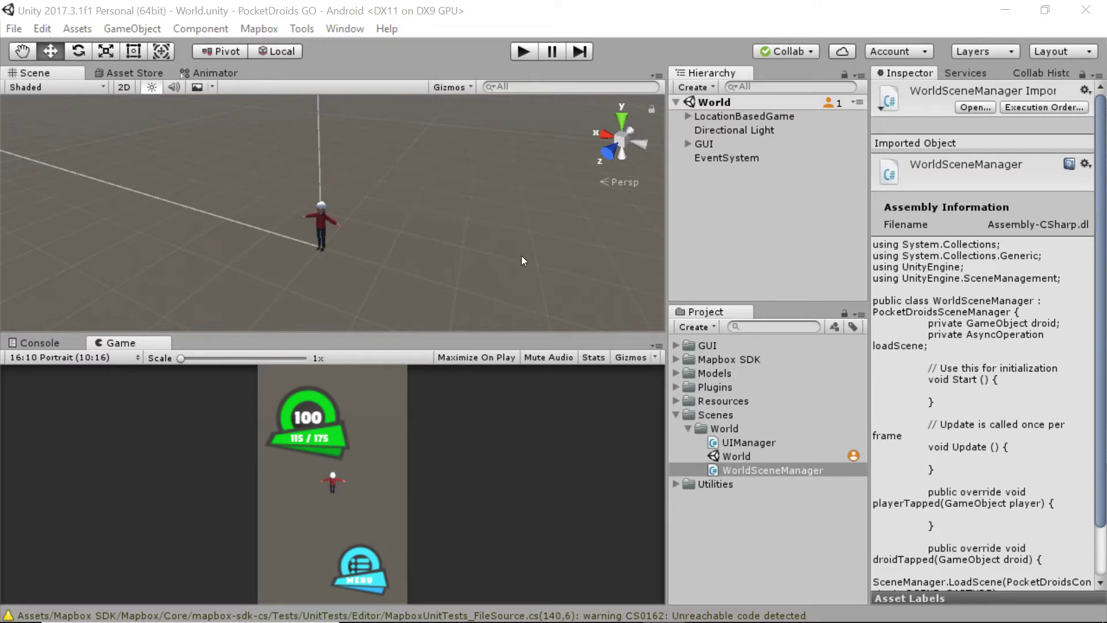
mouse_move(474, 226)
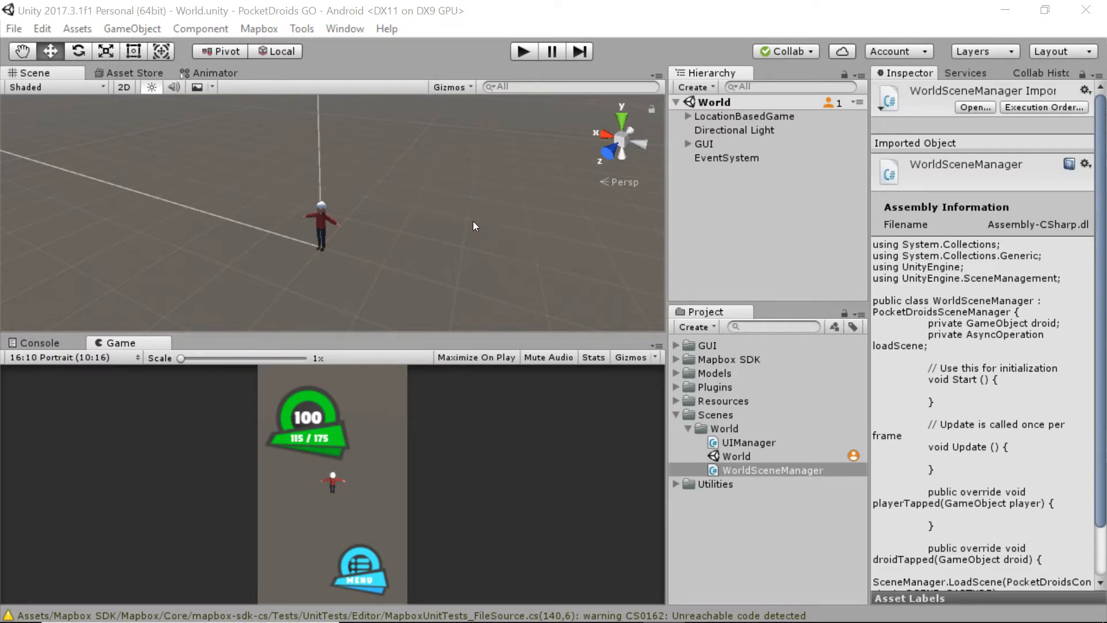
mouse_move(524, 224)
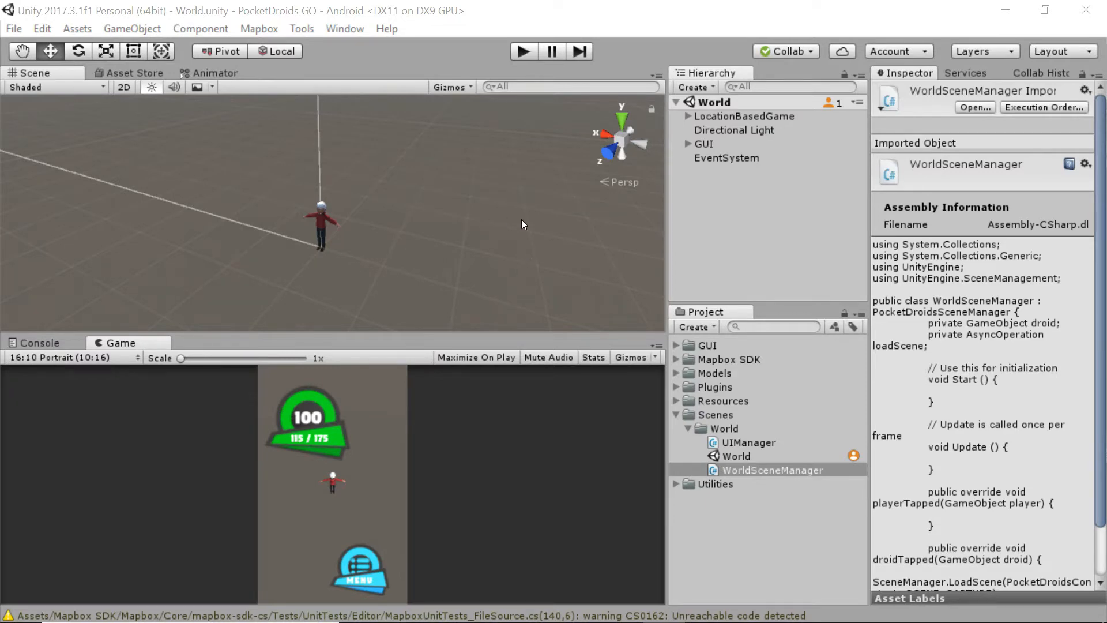
mouse_move(494, 401)
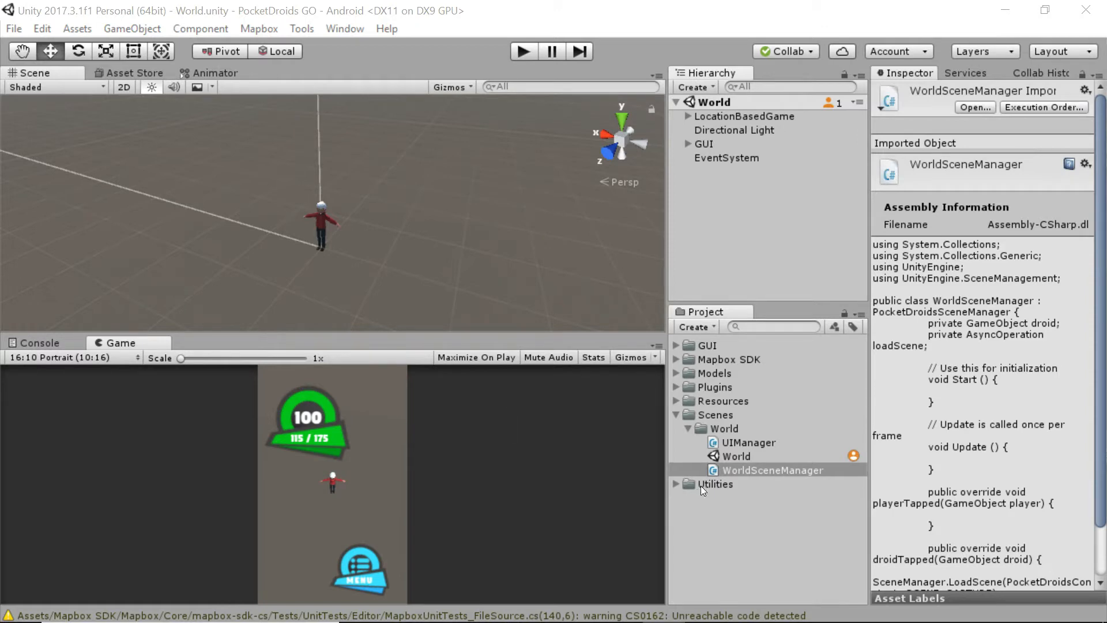
- Create a new C# script named GameManager inside the Utilities folder
right_click(715, 483)
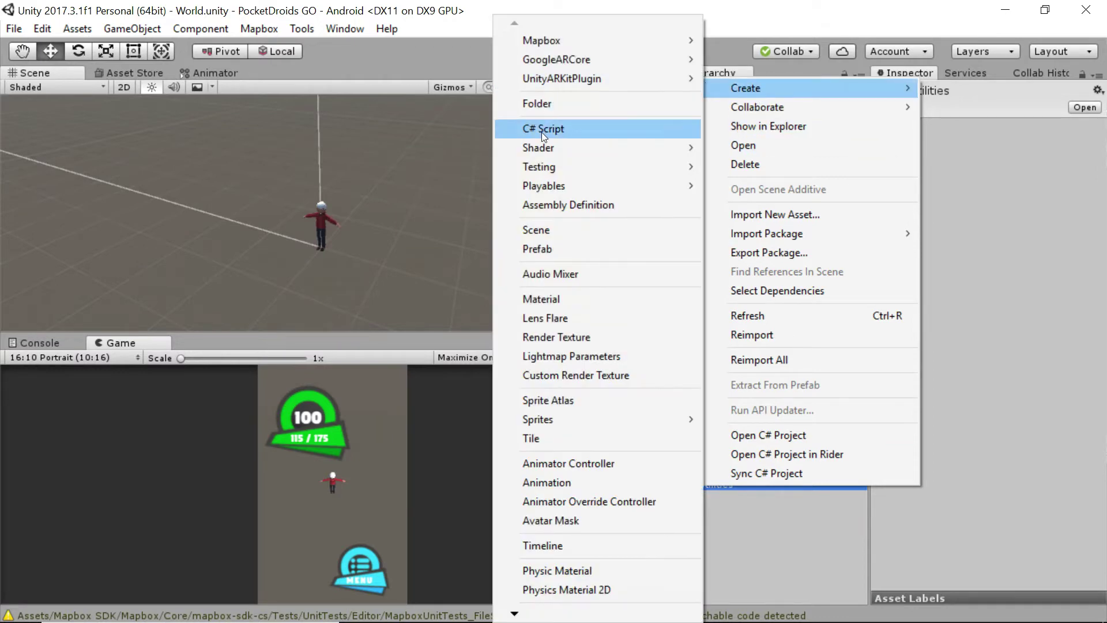
click(544, 129)
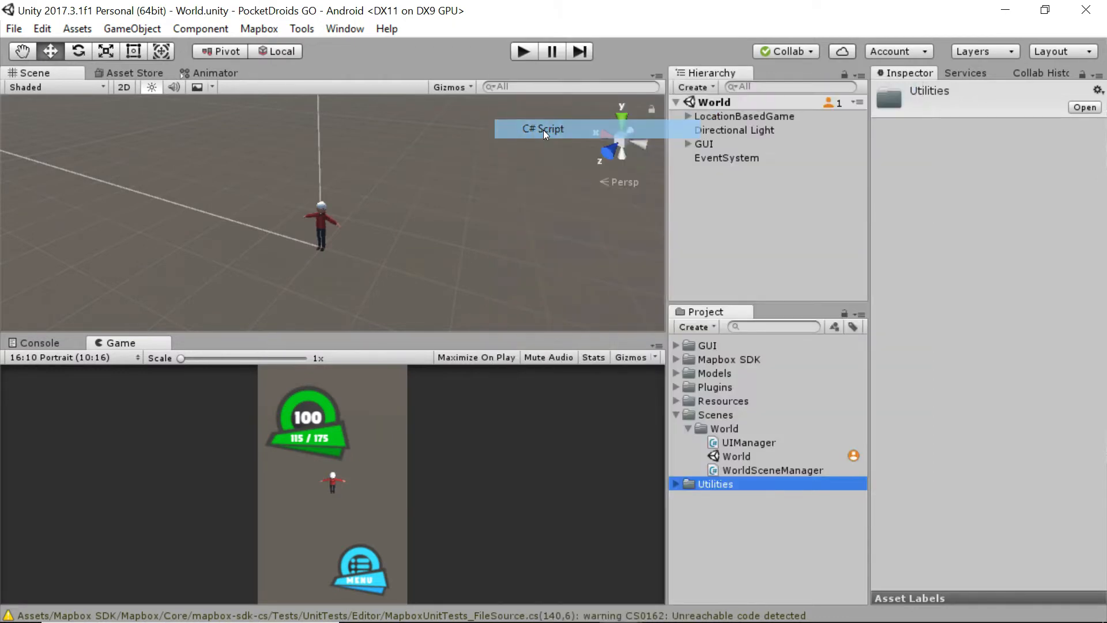
click(678, 484)
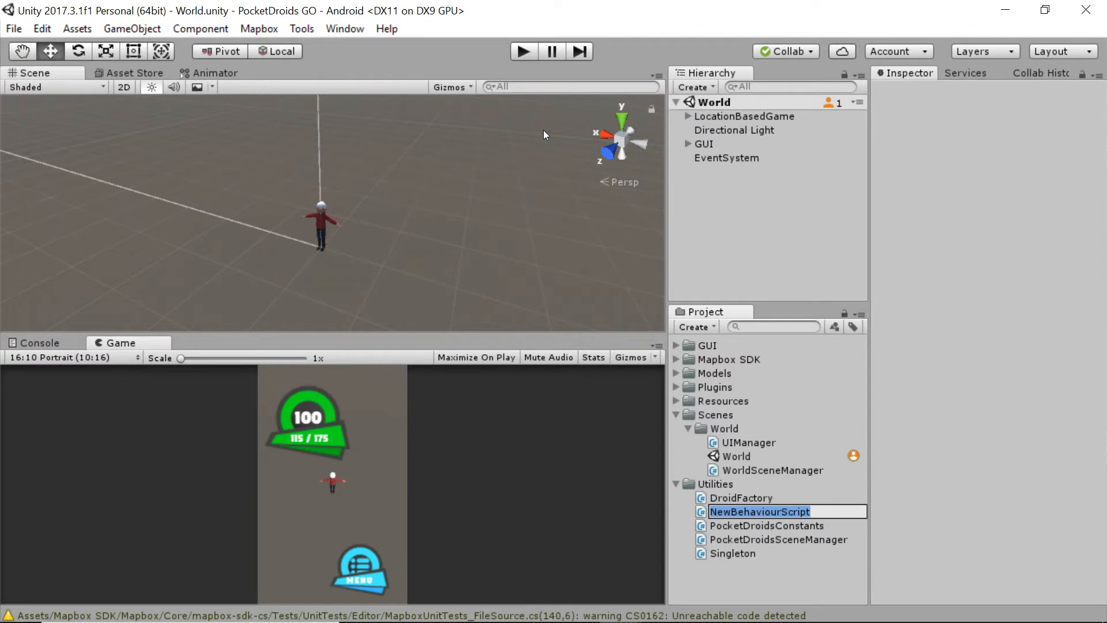
text(GameM)
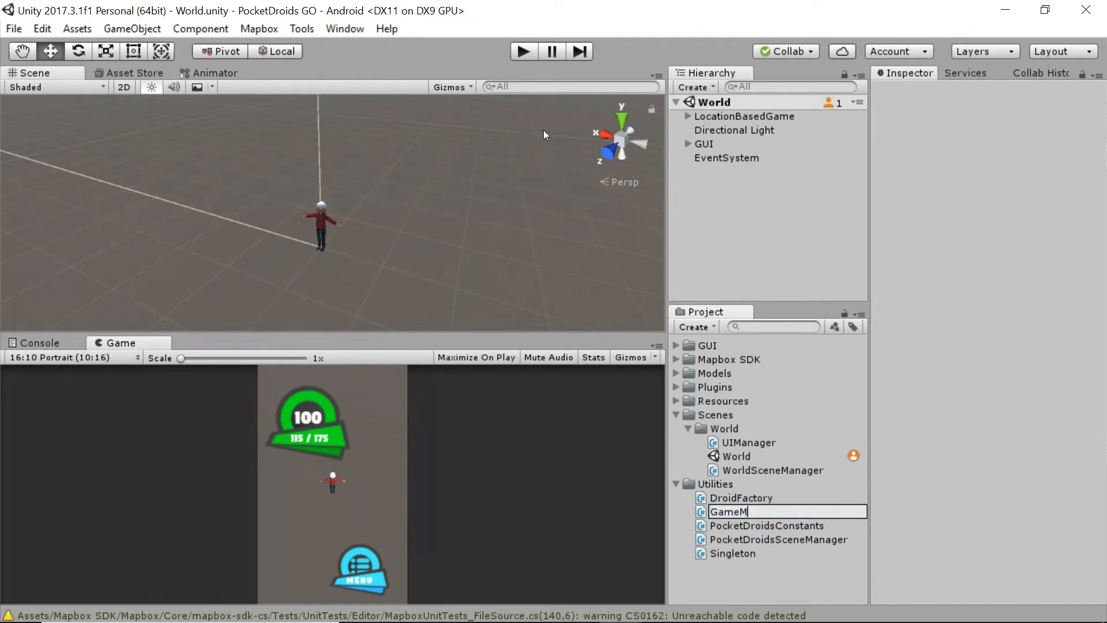
text(anager)
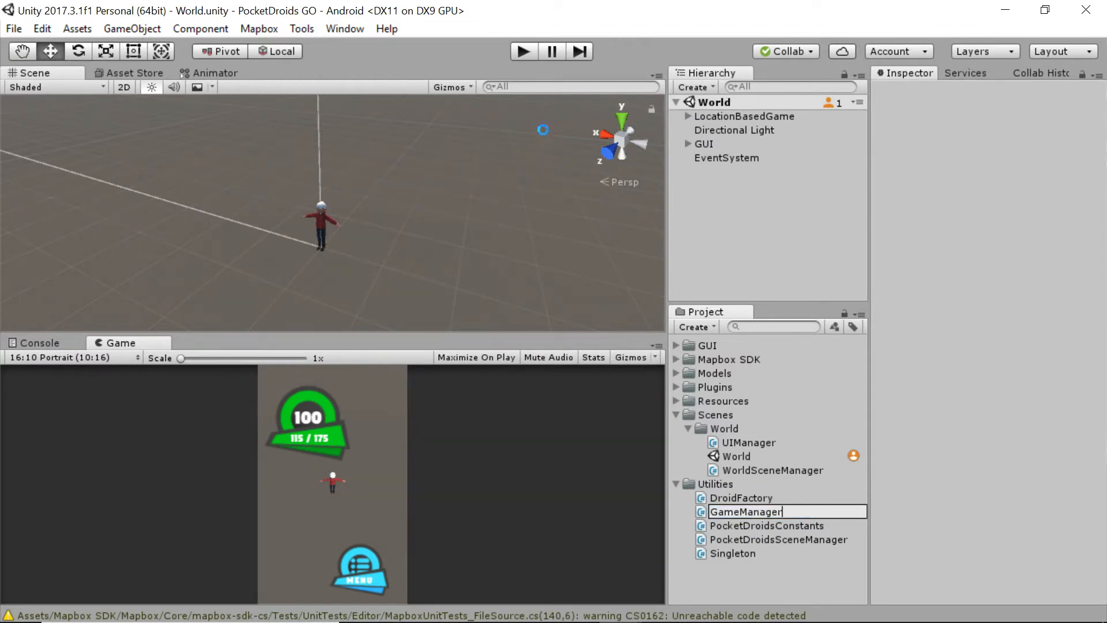
click(745, 512)
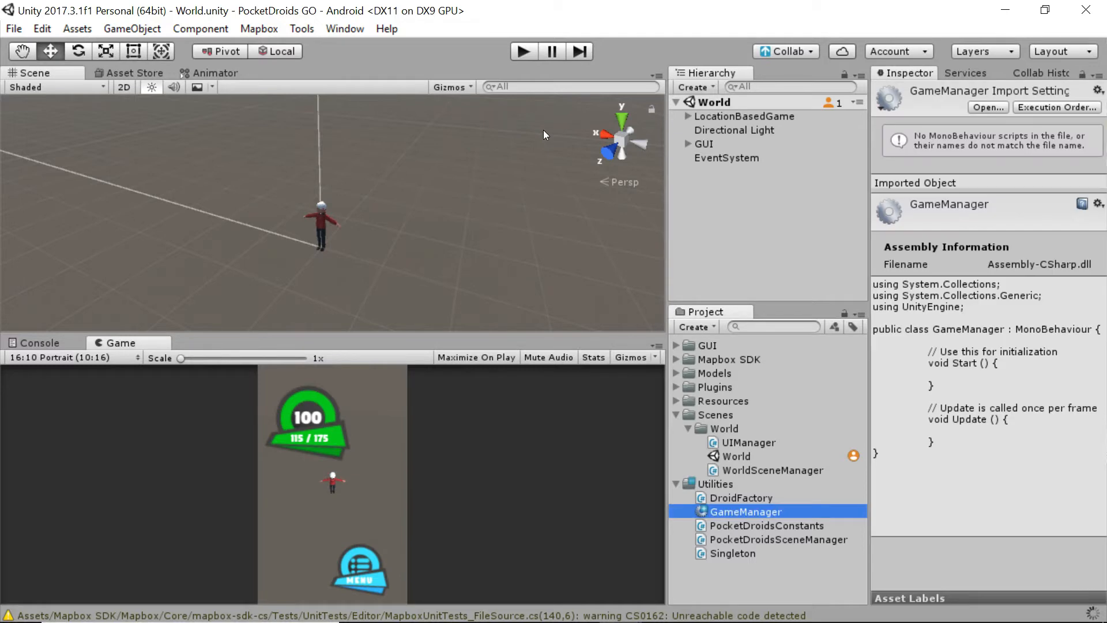
mouse_move(754, 520)
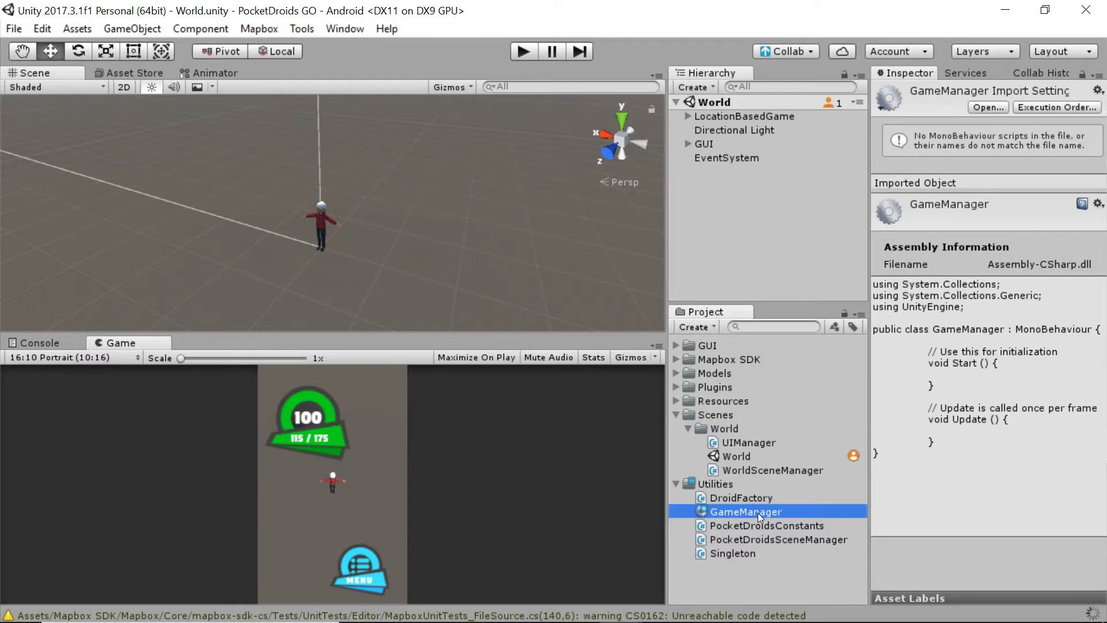
- Open GameManager.cs in Rider and remove the empty Start and Update methods
double_click(745, 513)
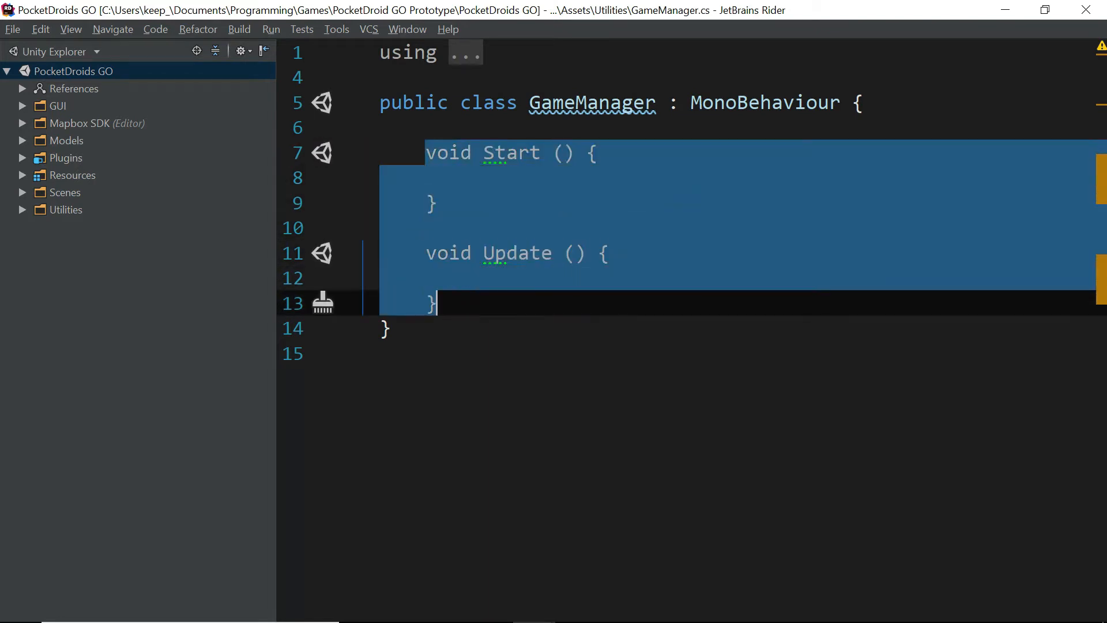
key(Delete)
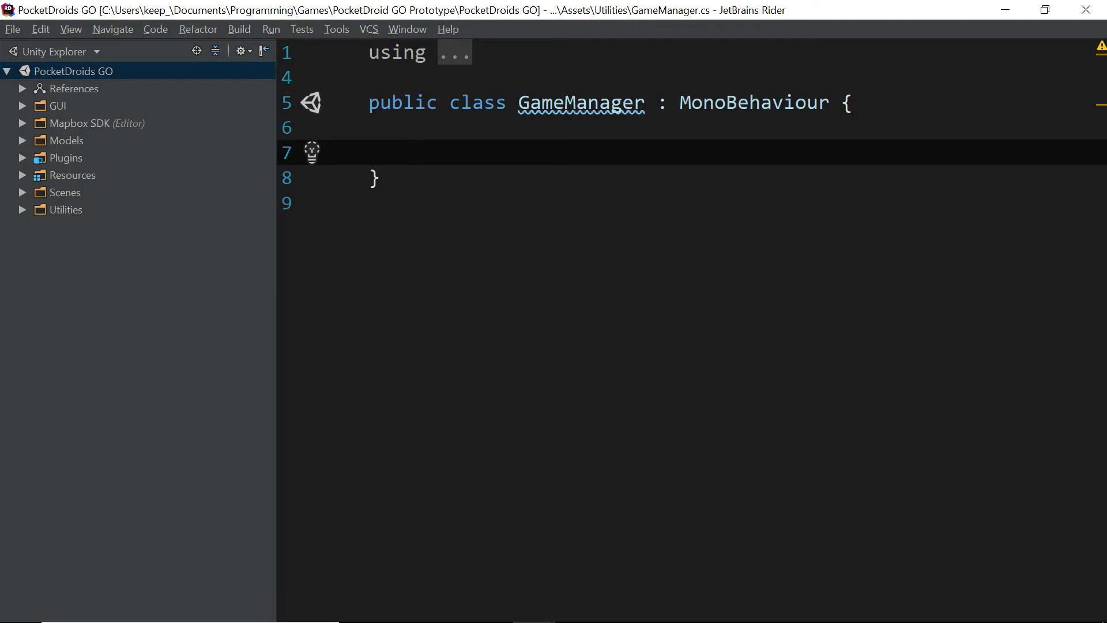
- Declare [SerializeField] private Player currentPlayer; followed by a blank line
text([Serial)
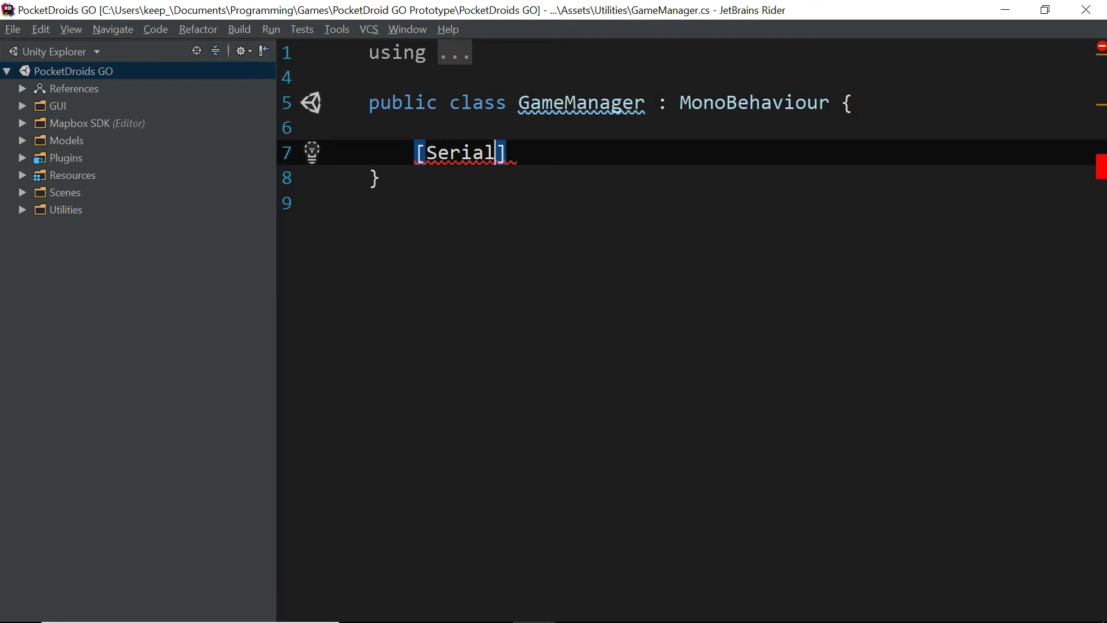
text(izeField)
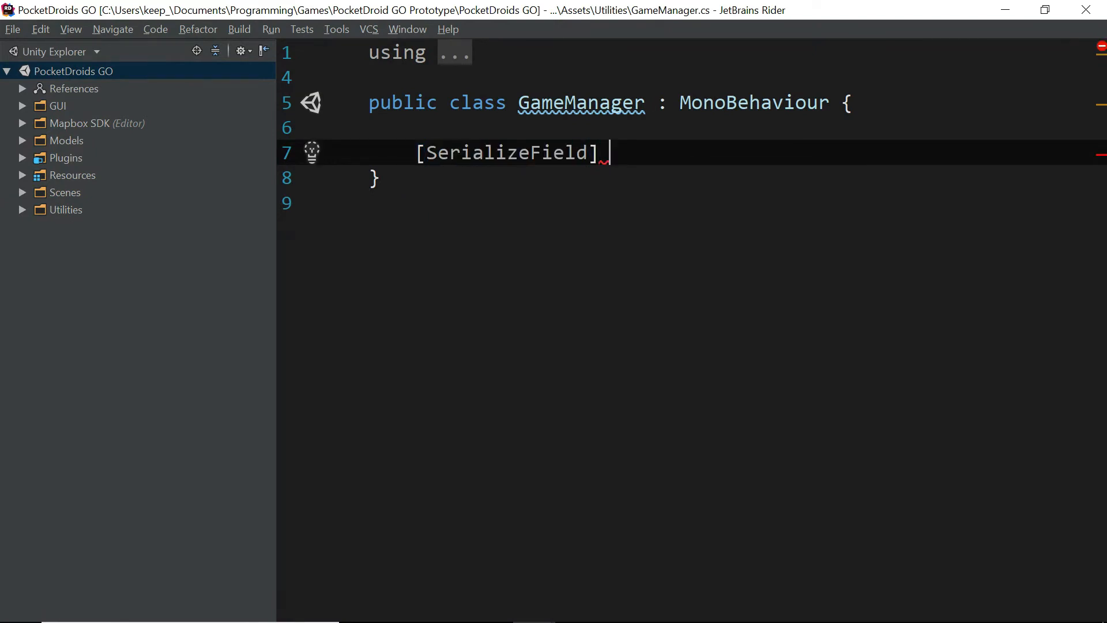
text(private Player)
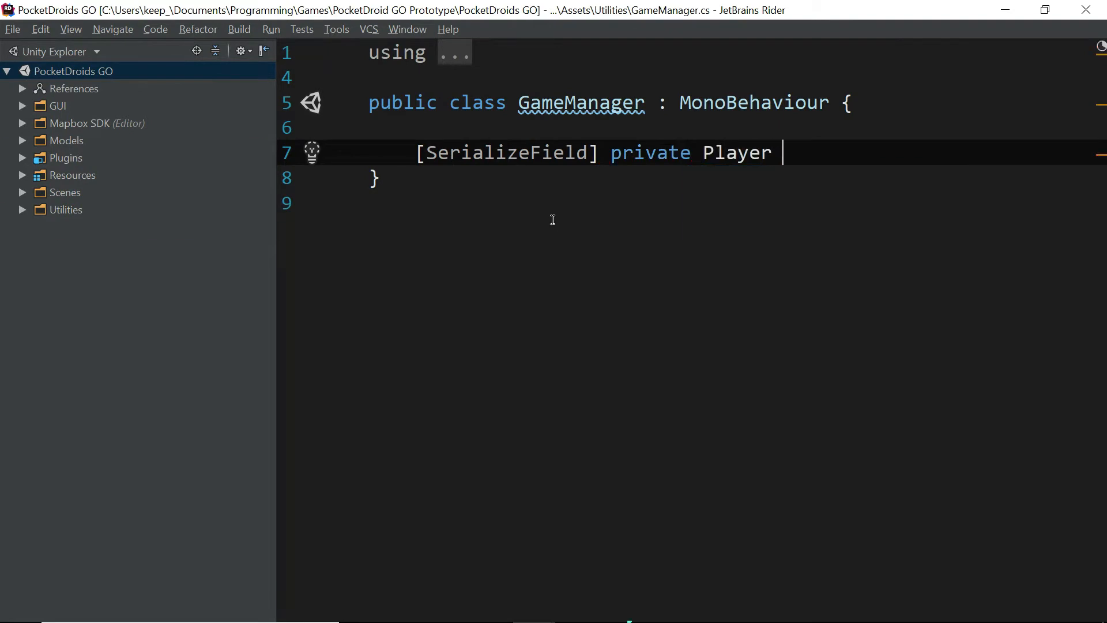
text(play)
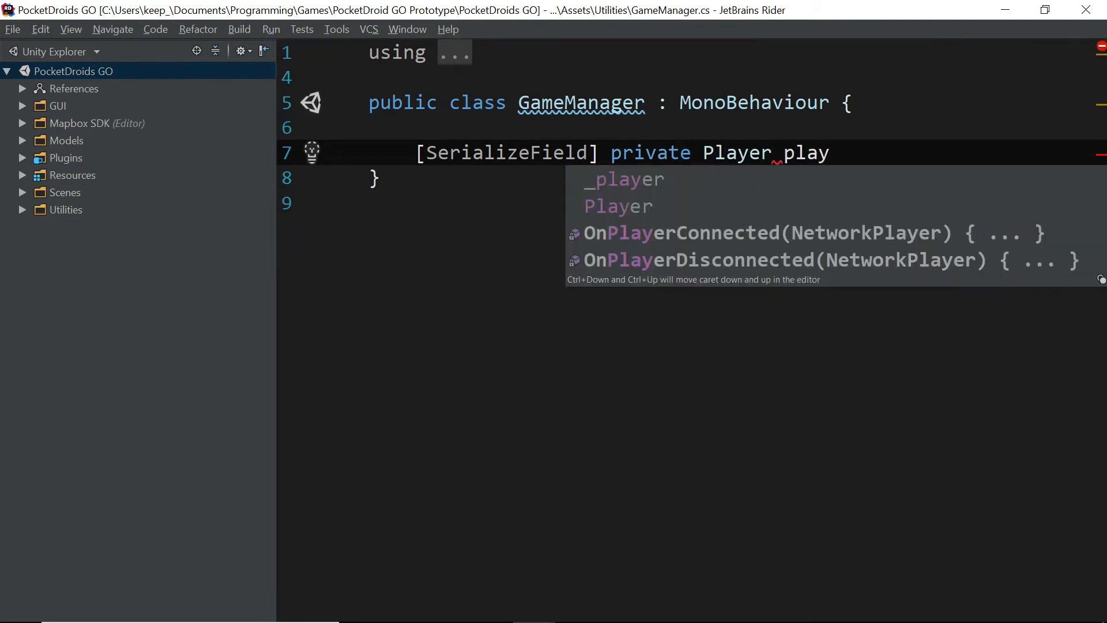
text(curr)
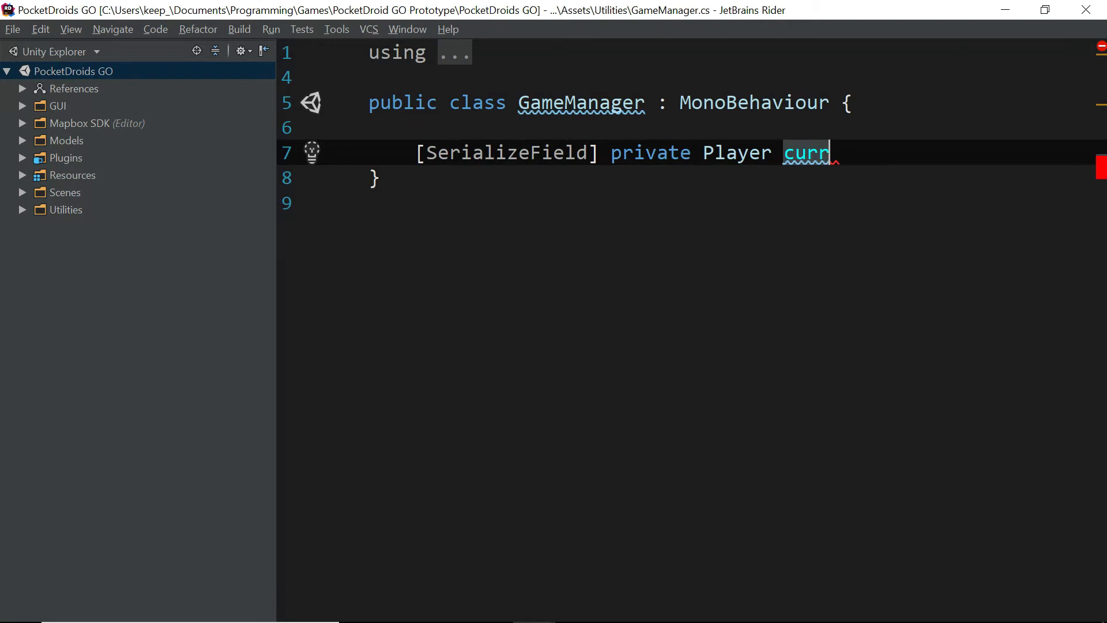
text(ent)
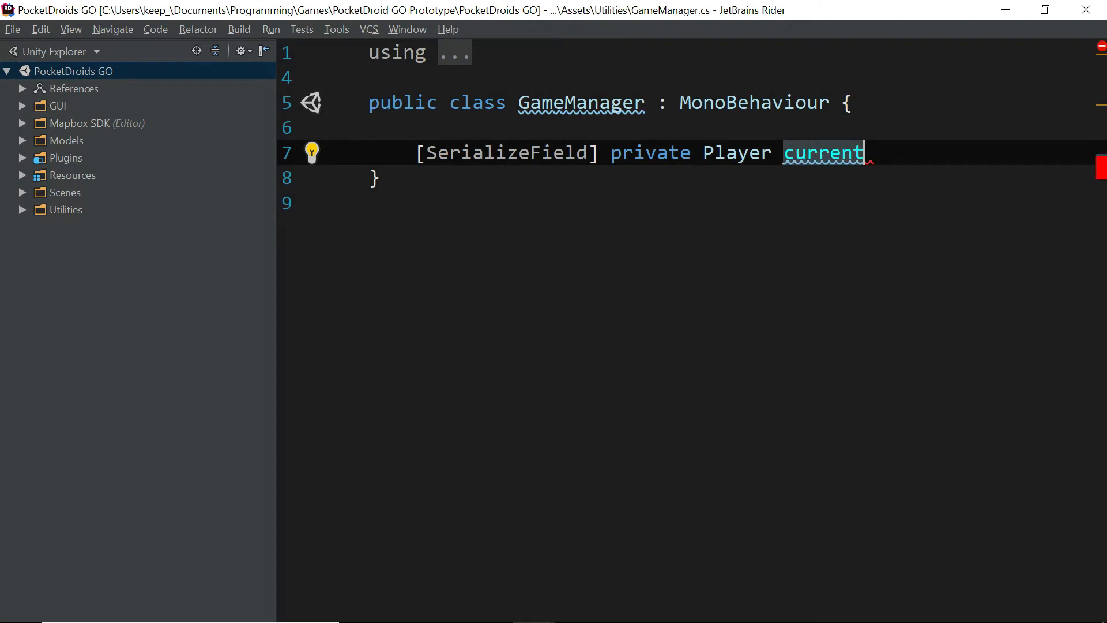
text(Player;)
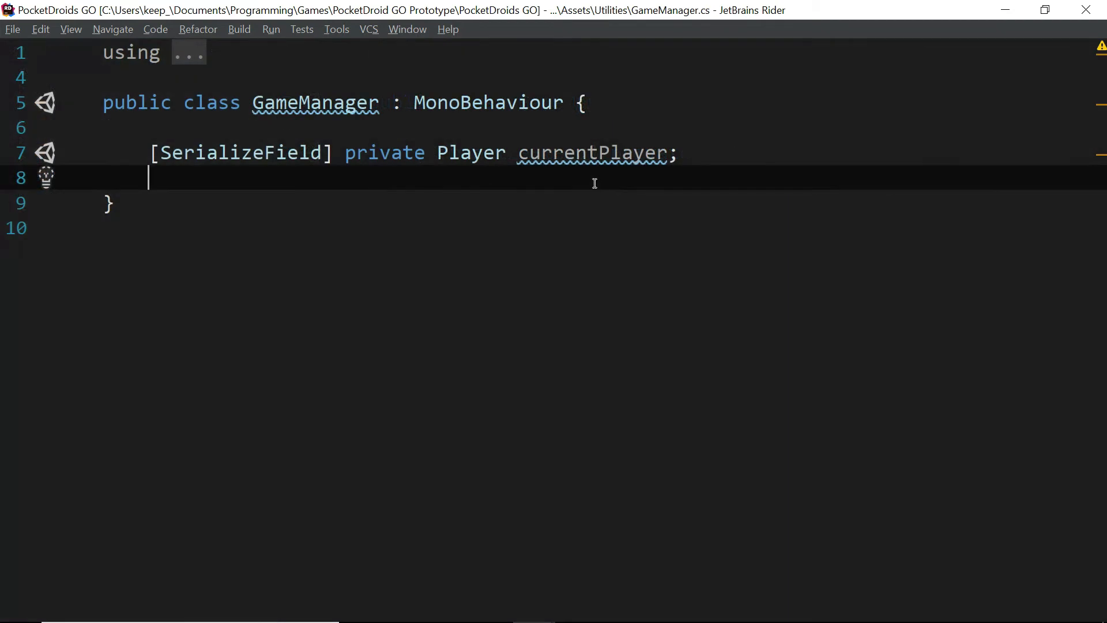
key(Enter)
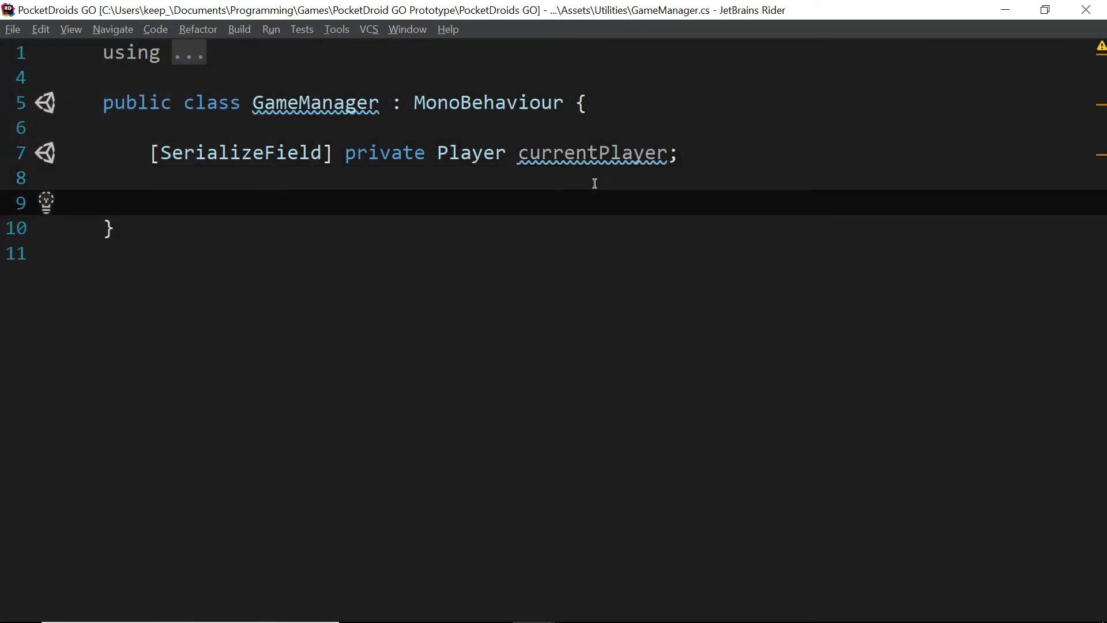
- Write private void Awake() calling Assert.IsNotNull(currentPlayer)
text(private)
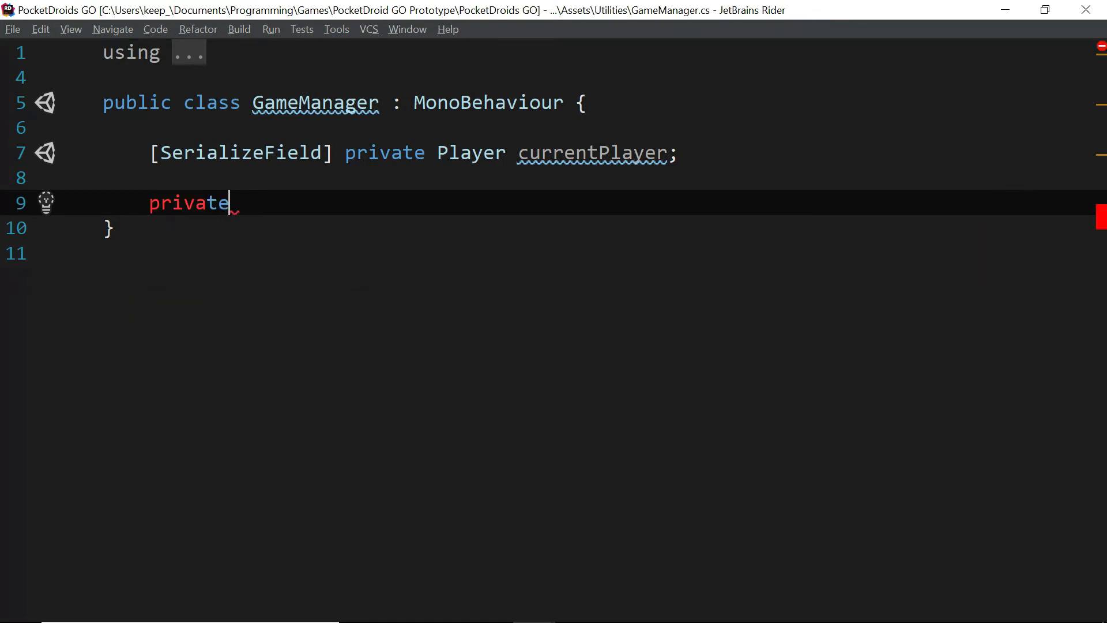
text(void Awake() {)
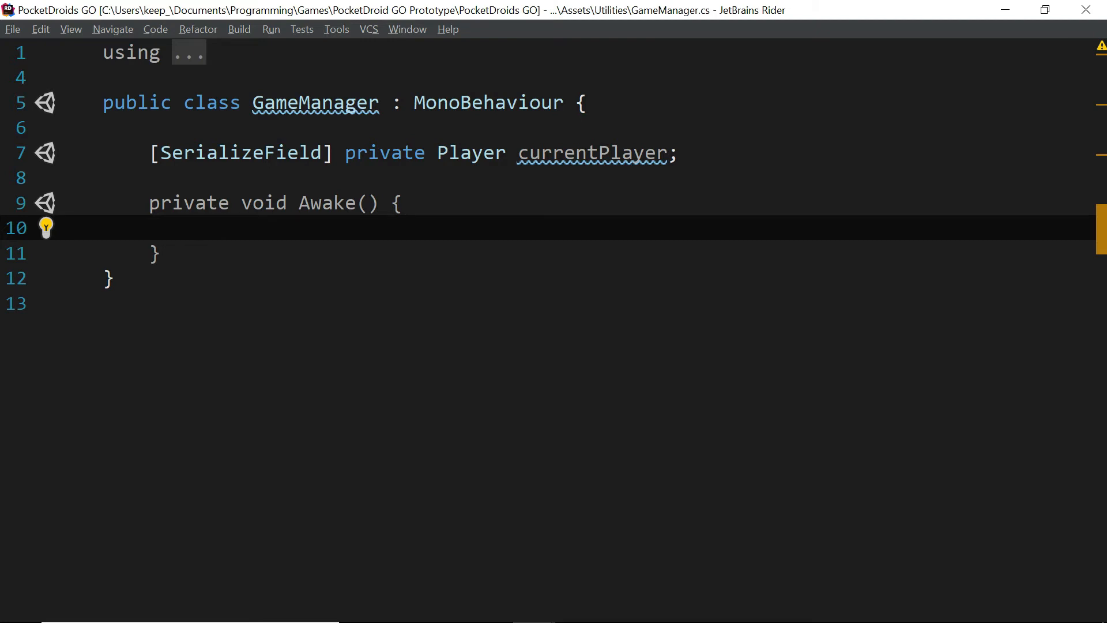
text(A)
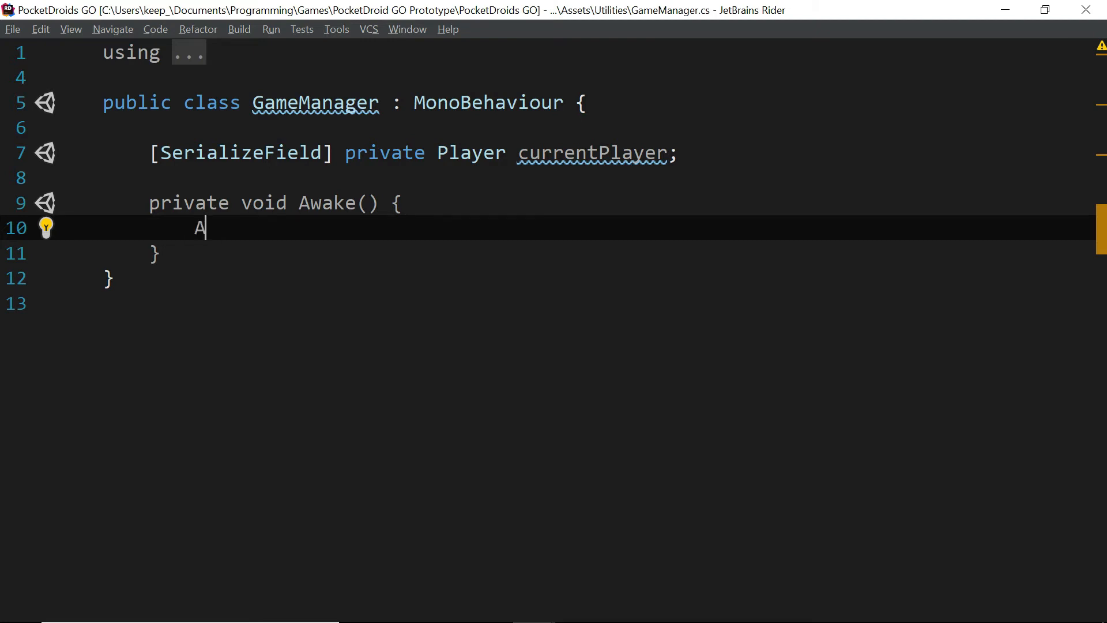
text(ssert.i)
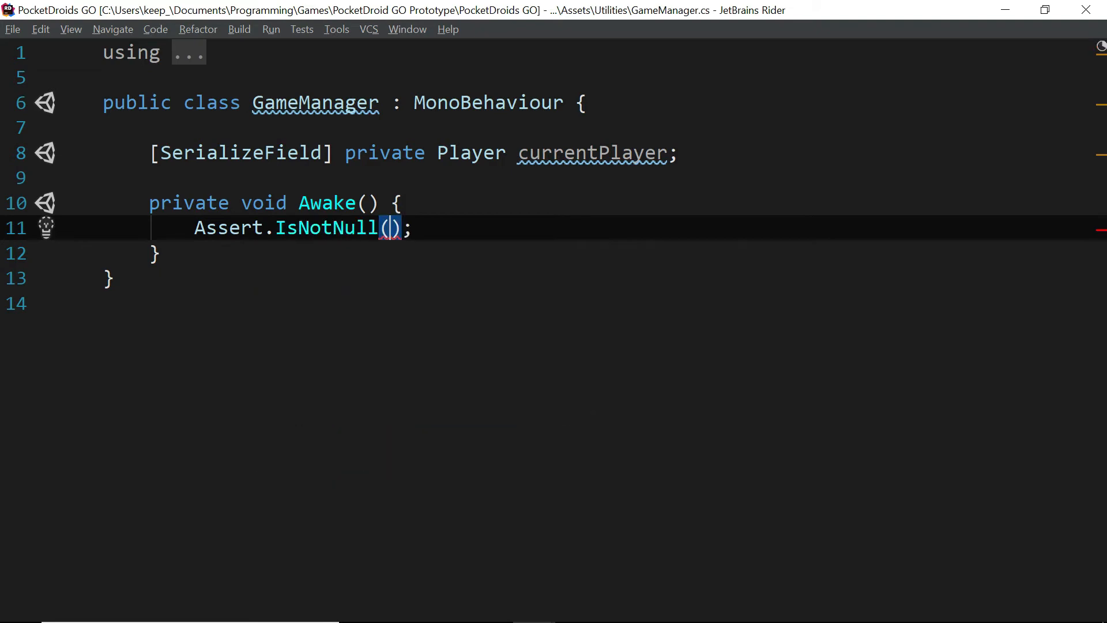
text(currentPlayer)
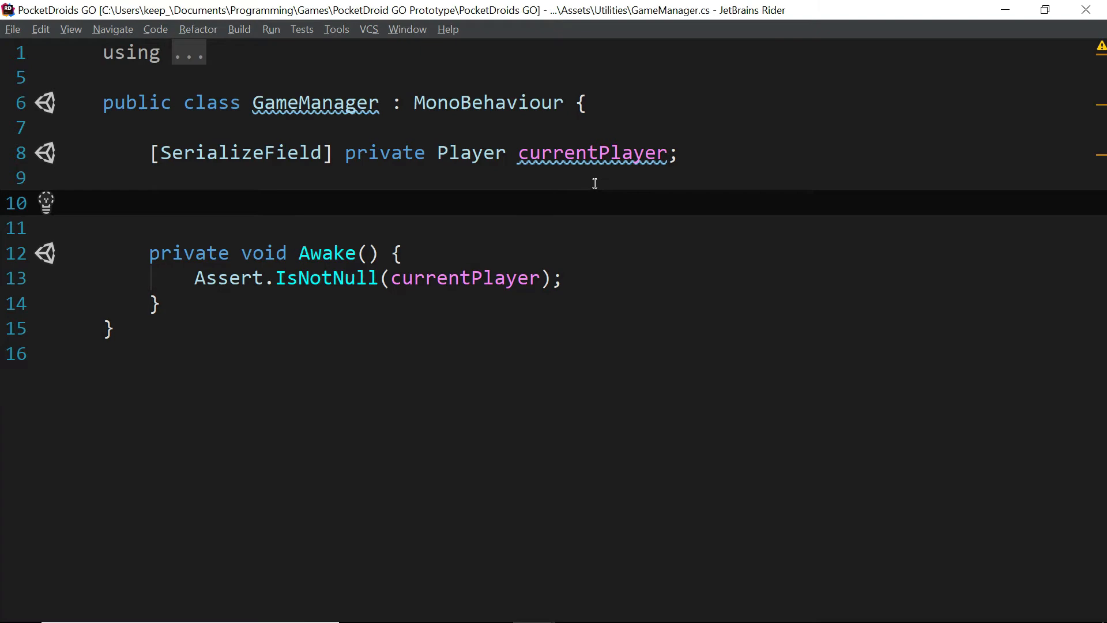
- Write public Player CurrentPlayer with a getter returning currentPlayer
text(public Pl)
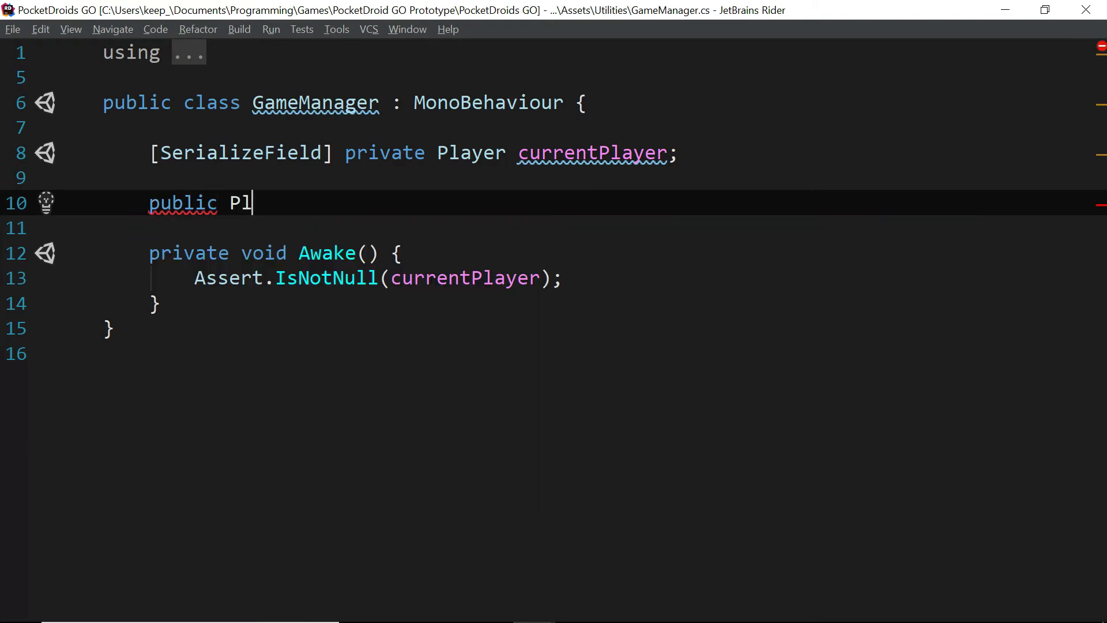
text(ayer)
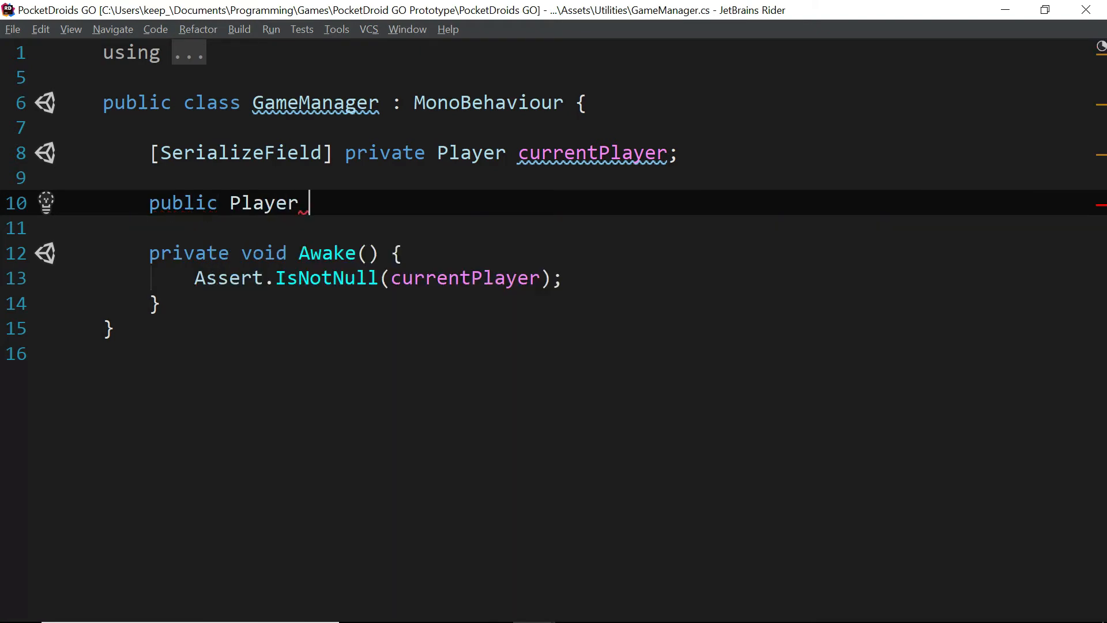
text(curr)
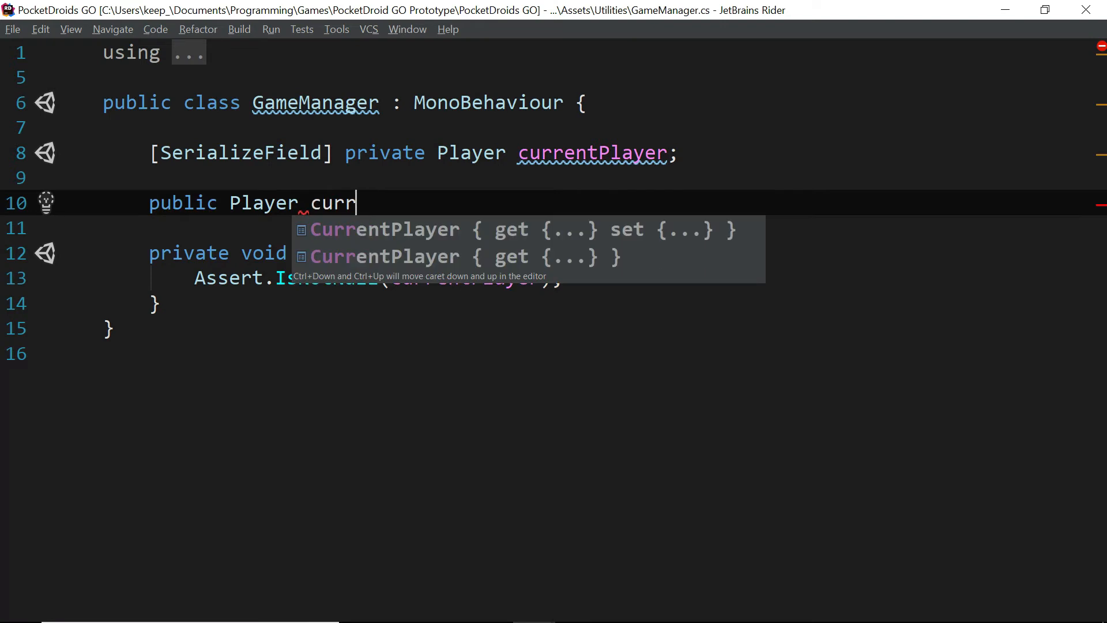
text(entPlayer {)
click(620, 229)
text(get { )
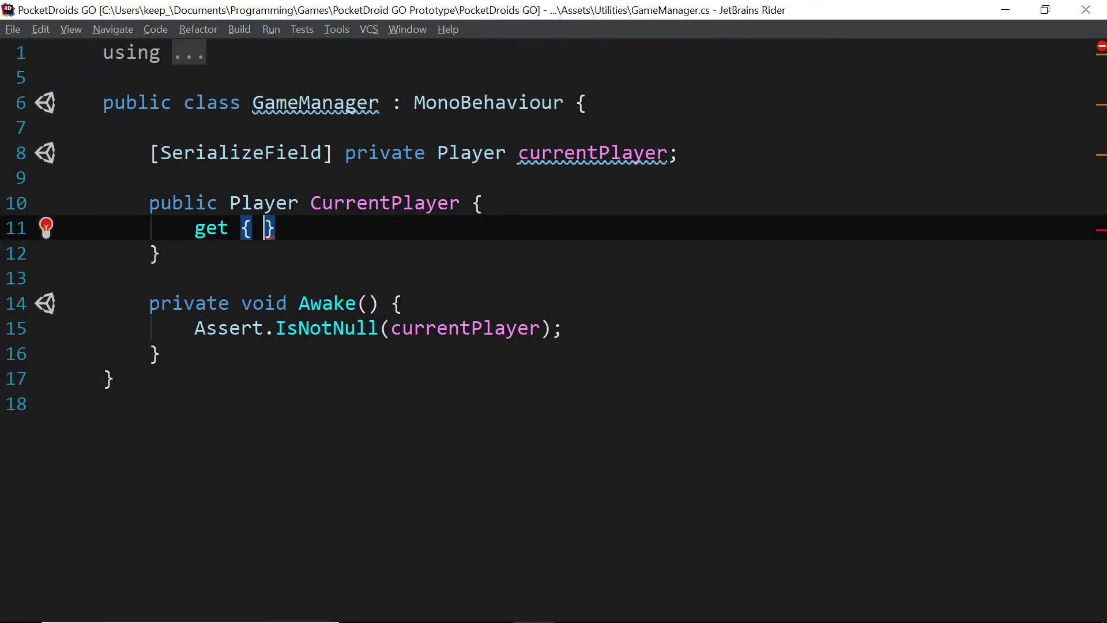
text(return)
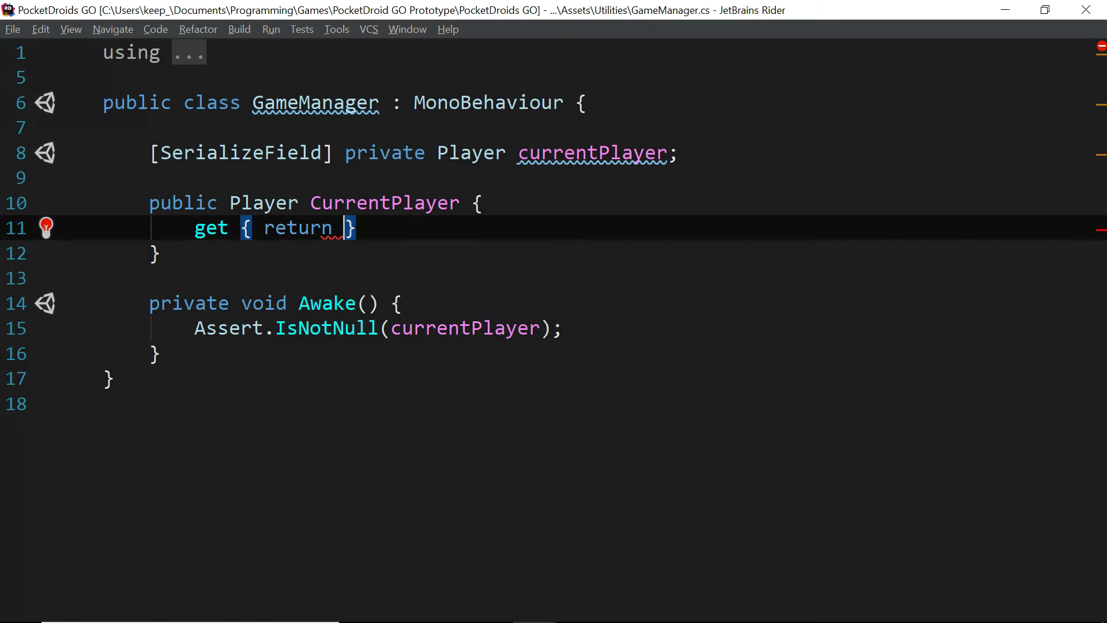
text(currentPlayer)
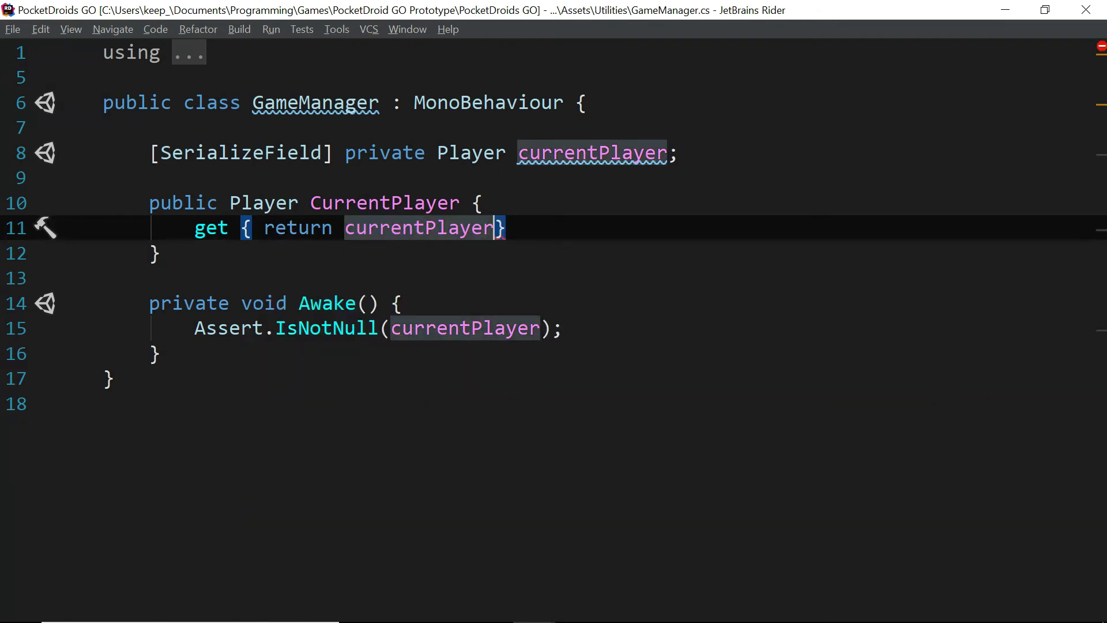
text(;)
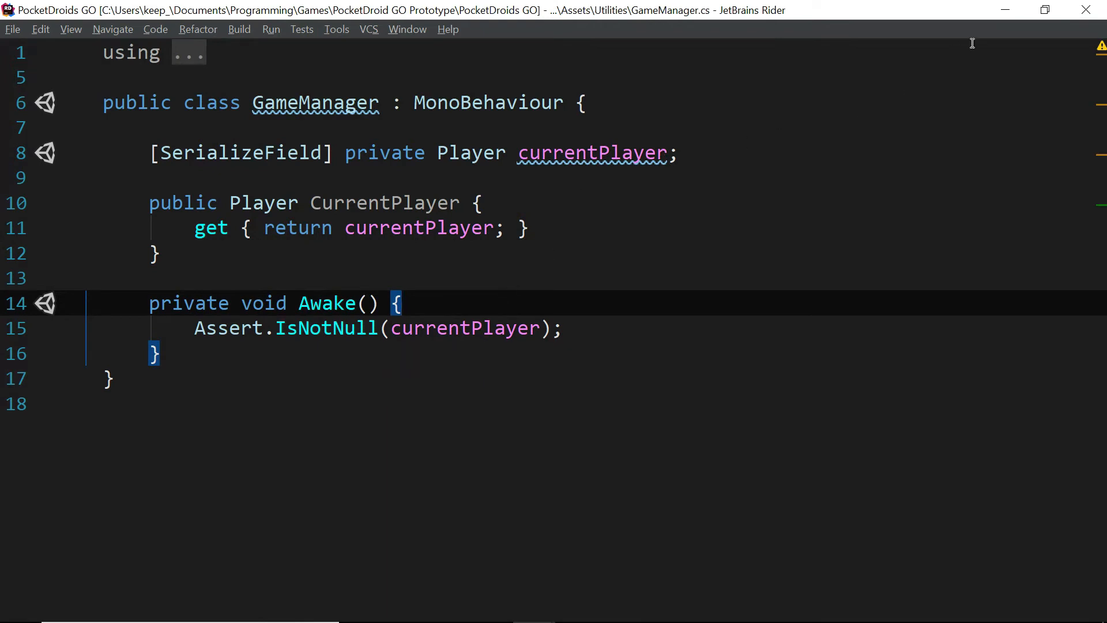
mouse_move(606, 286)
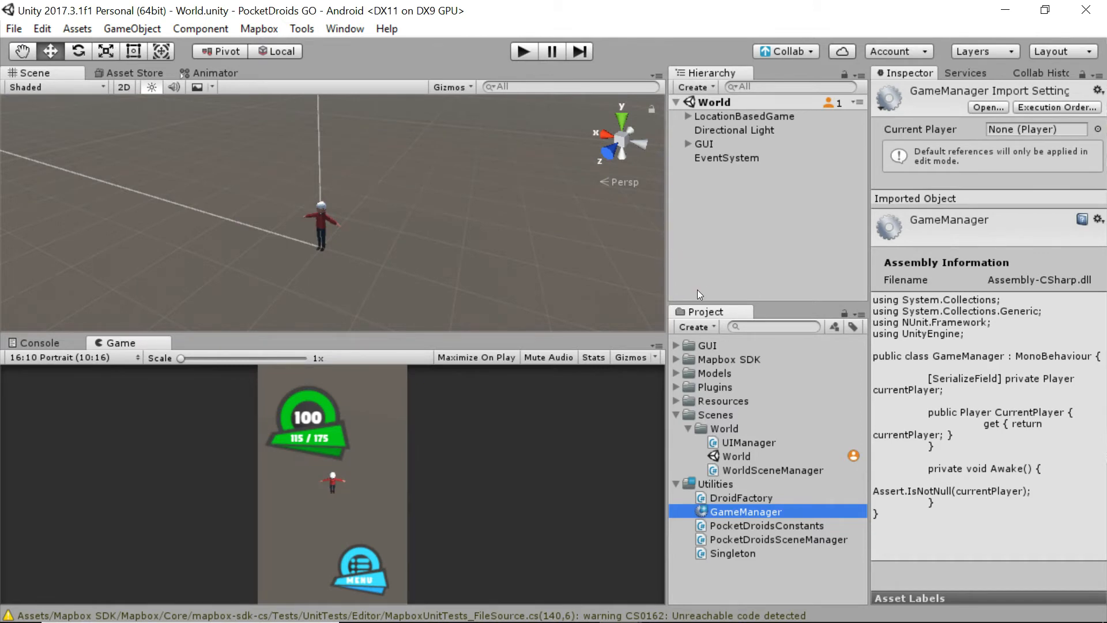
mouse_move(731, 258)
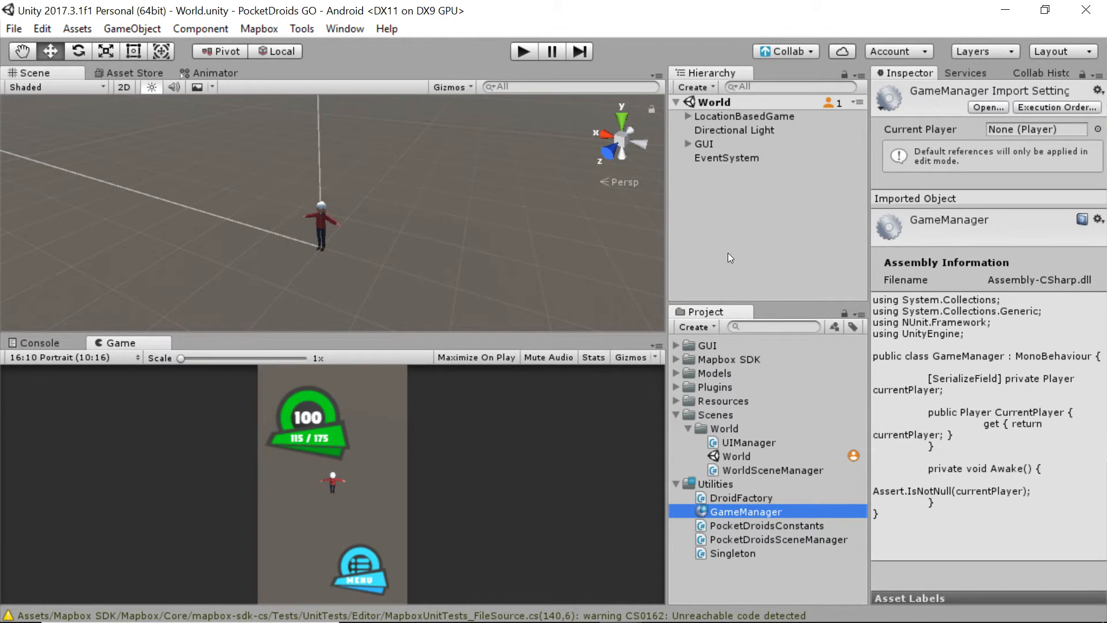
mouse_move(743, 235)
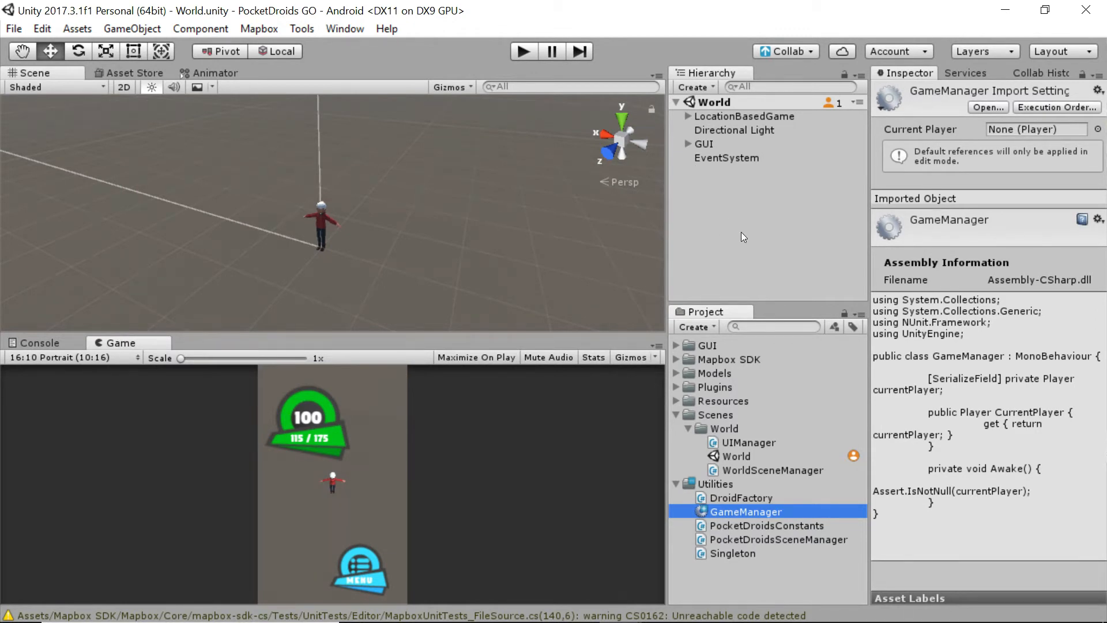
mouse_move(645, 406)
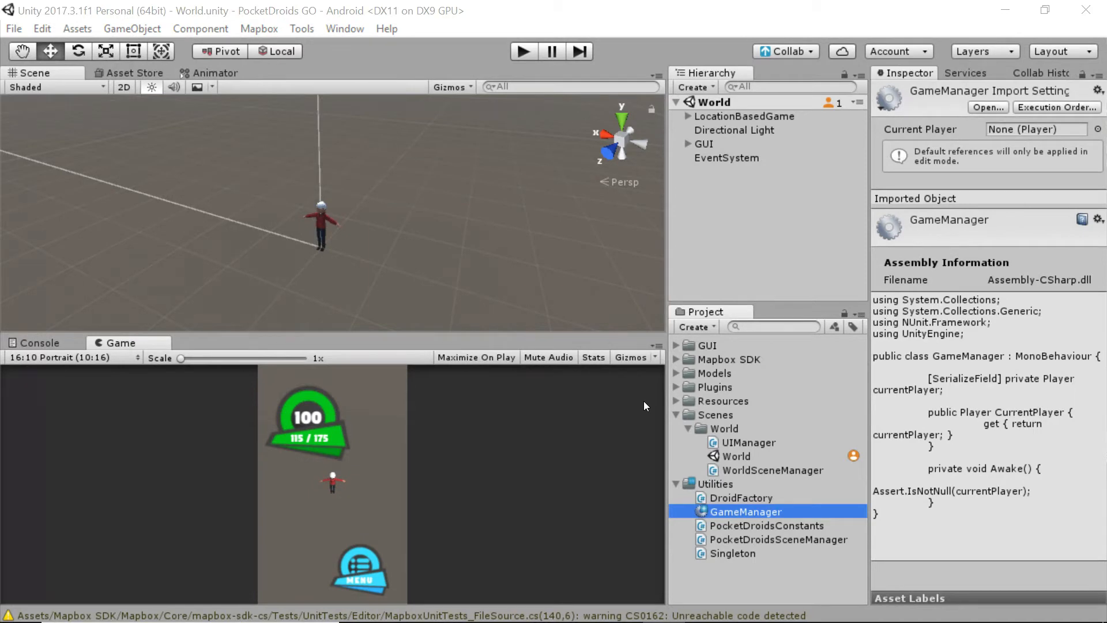
mouse_move(567, 478)
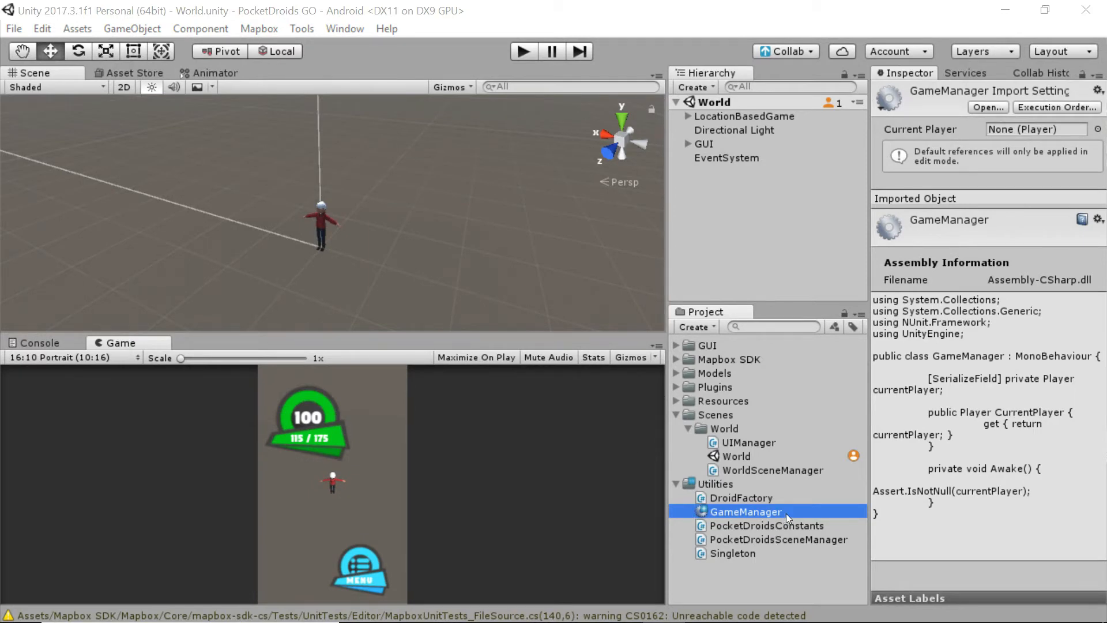
mouse_move(780, 522)
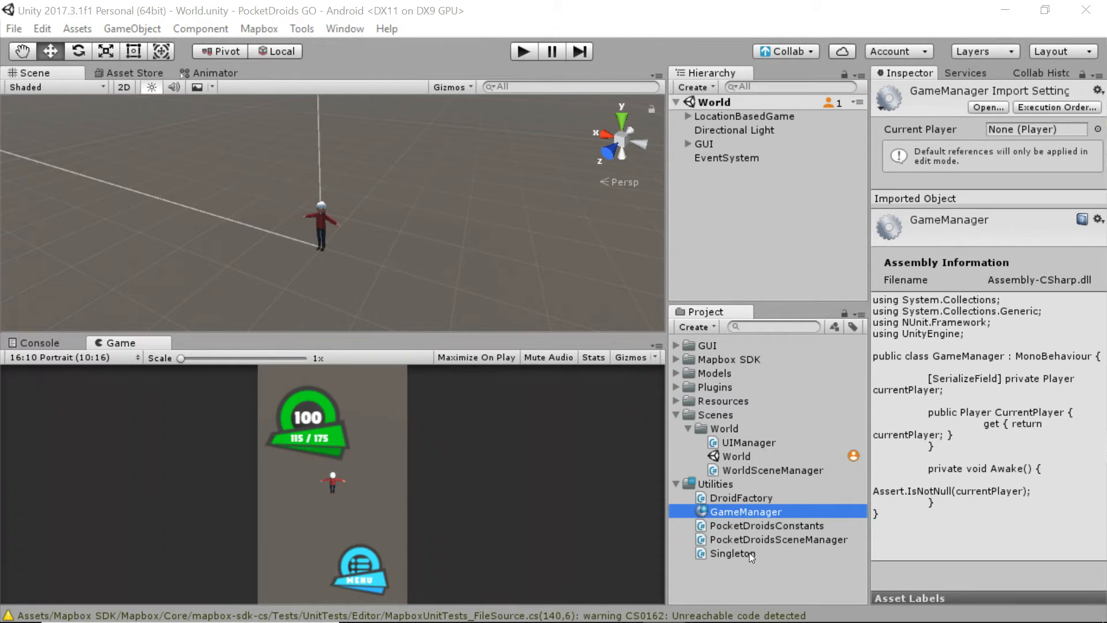
mouse_move(743, 559)
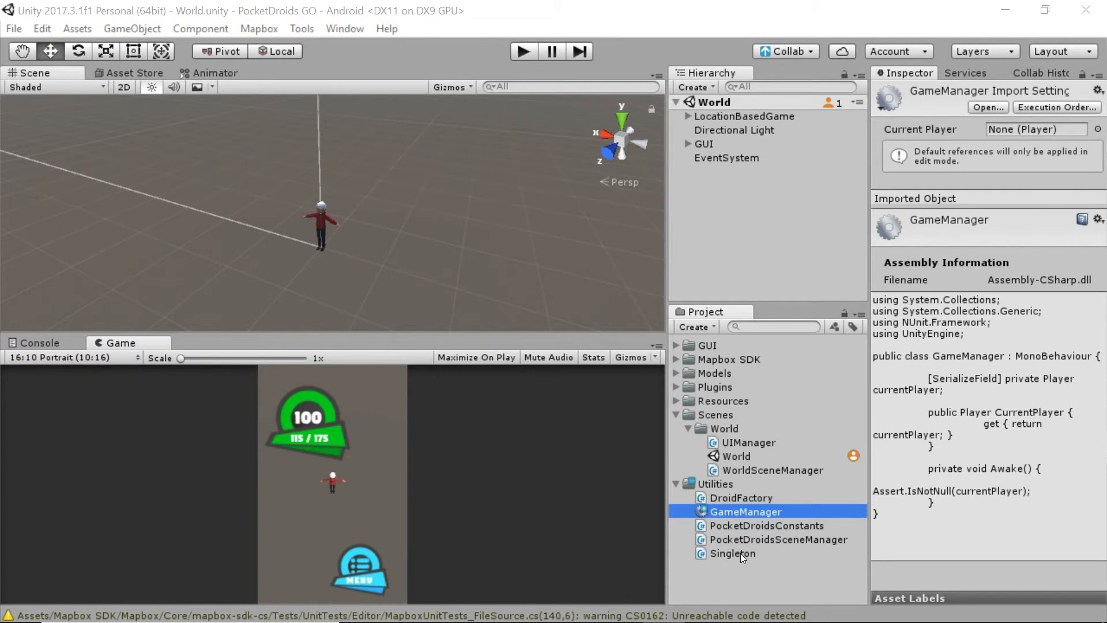
- Select the Singleton script in Utilities to edit it next
click(734, 554)
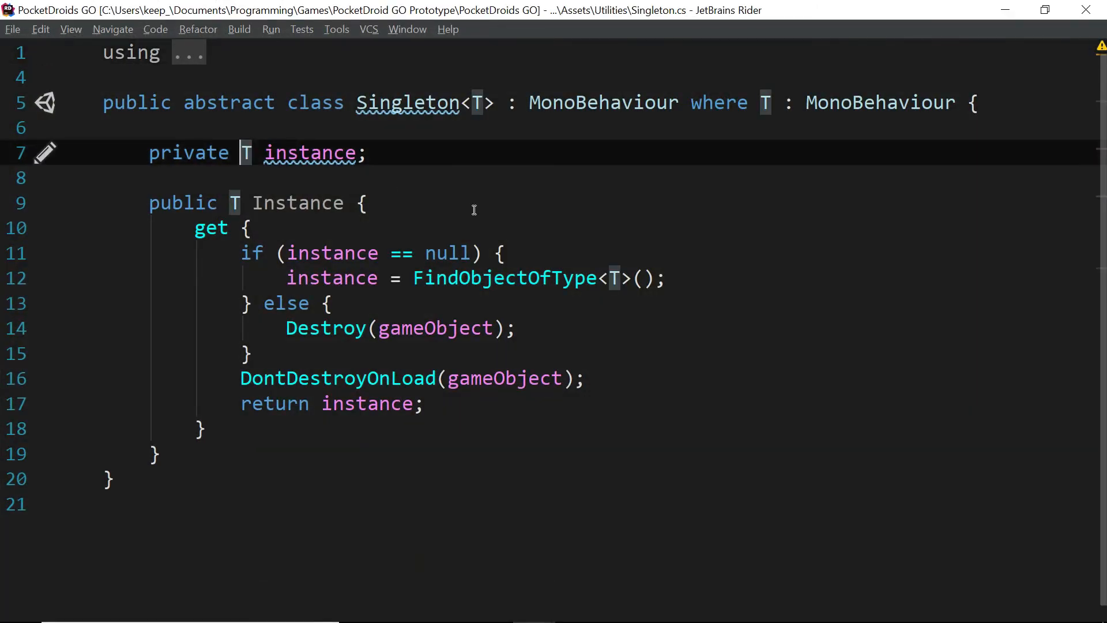
- Edit the Singleton getter to pass instance to DontDestroyOnLoad and return instance
text(stat)
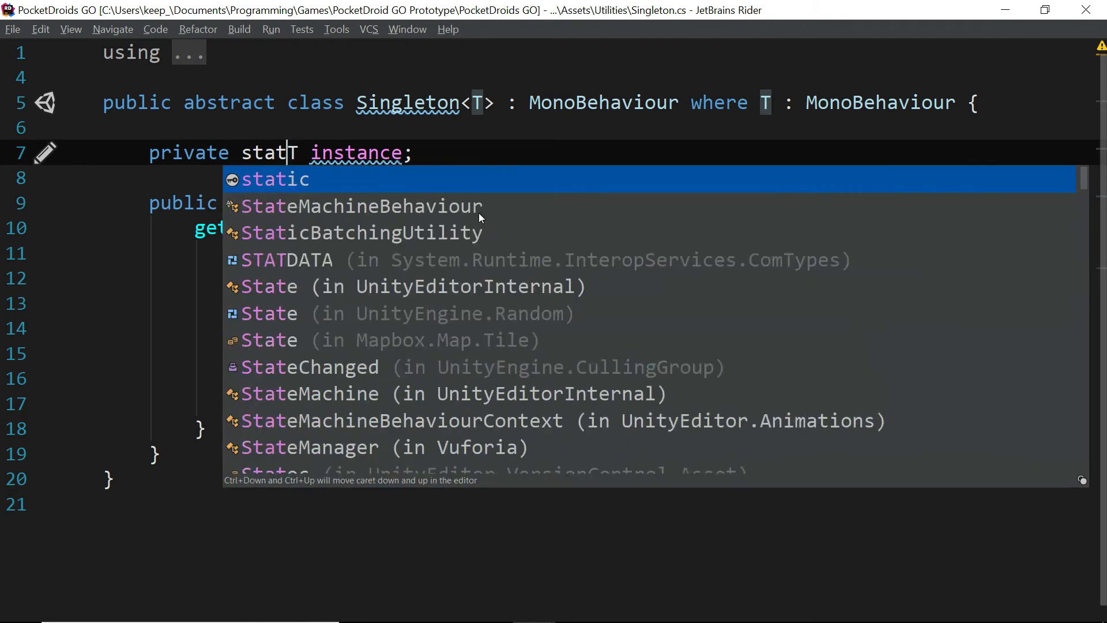
key(Tab)
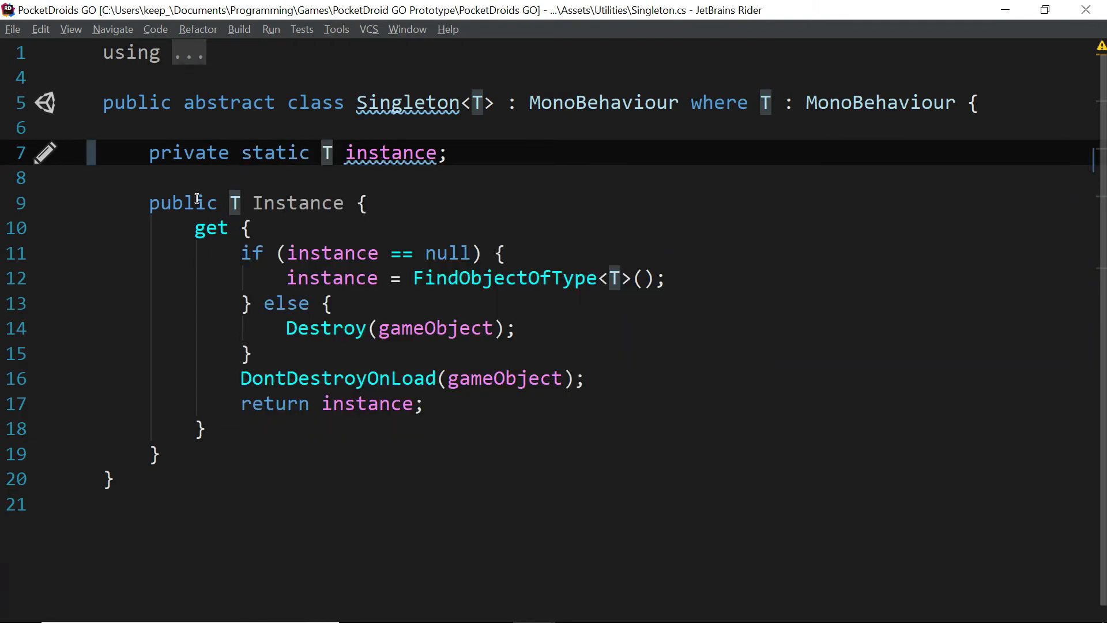
mouse_move(526, 277)
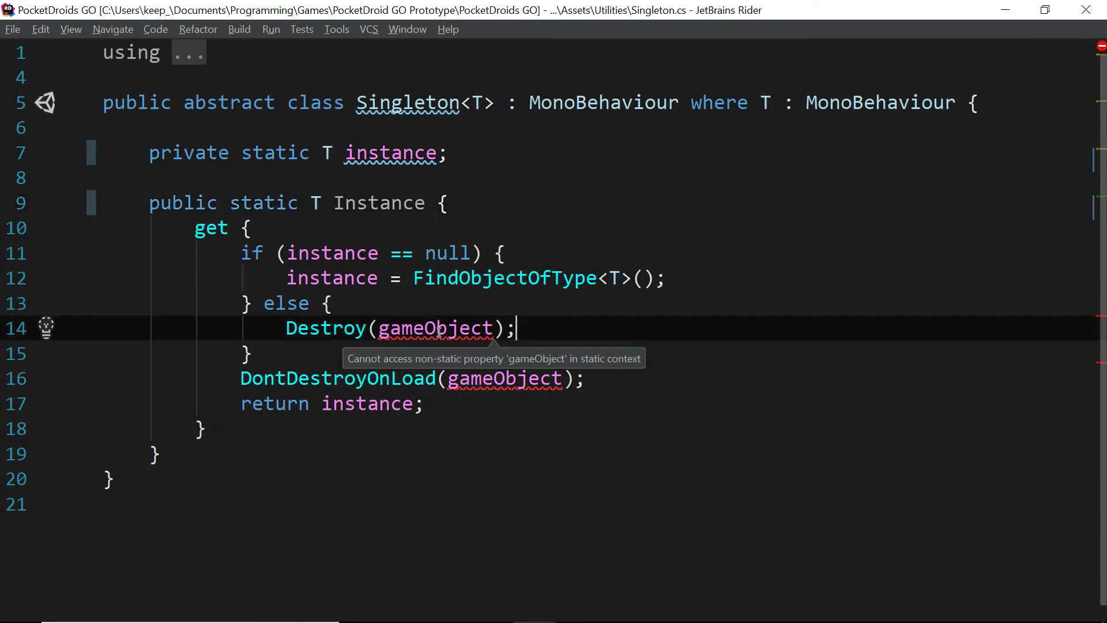
mouse_move(578, 344)
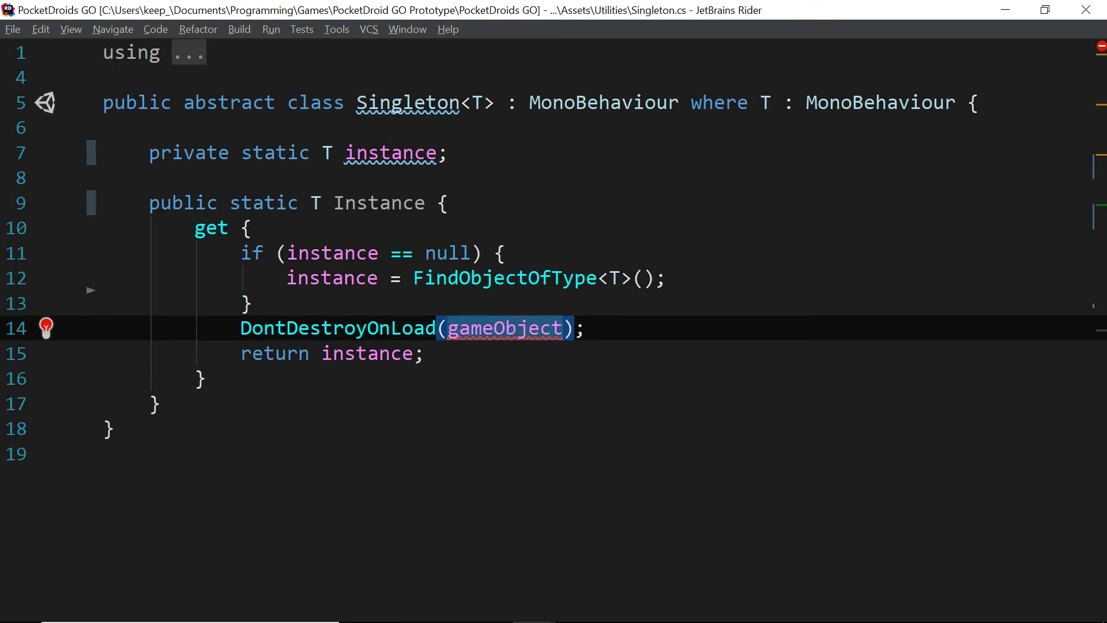
text(instance)
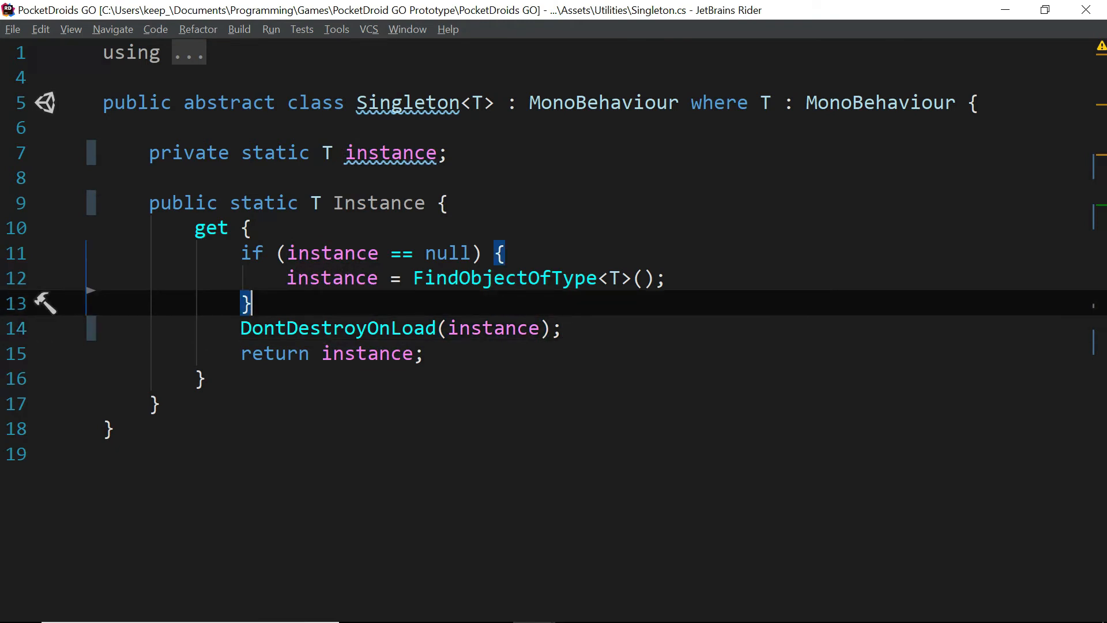
mouse_move(344, 221)
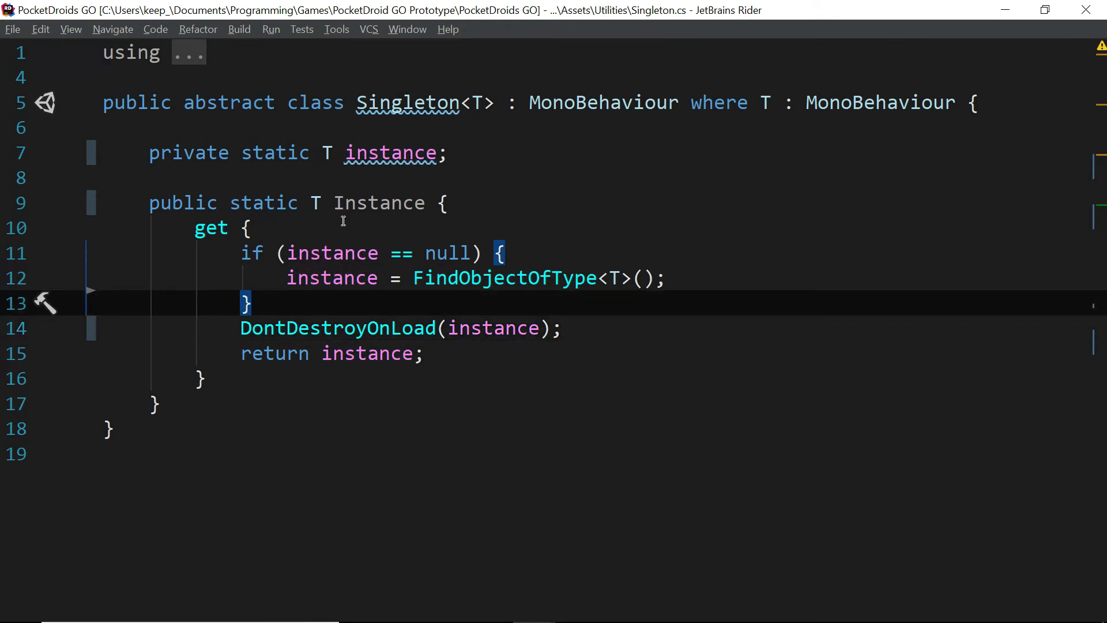
mouse_move(445, 328)
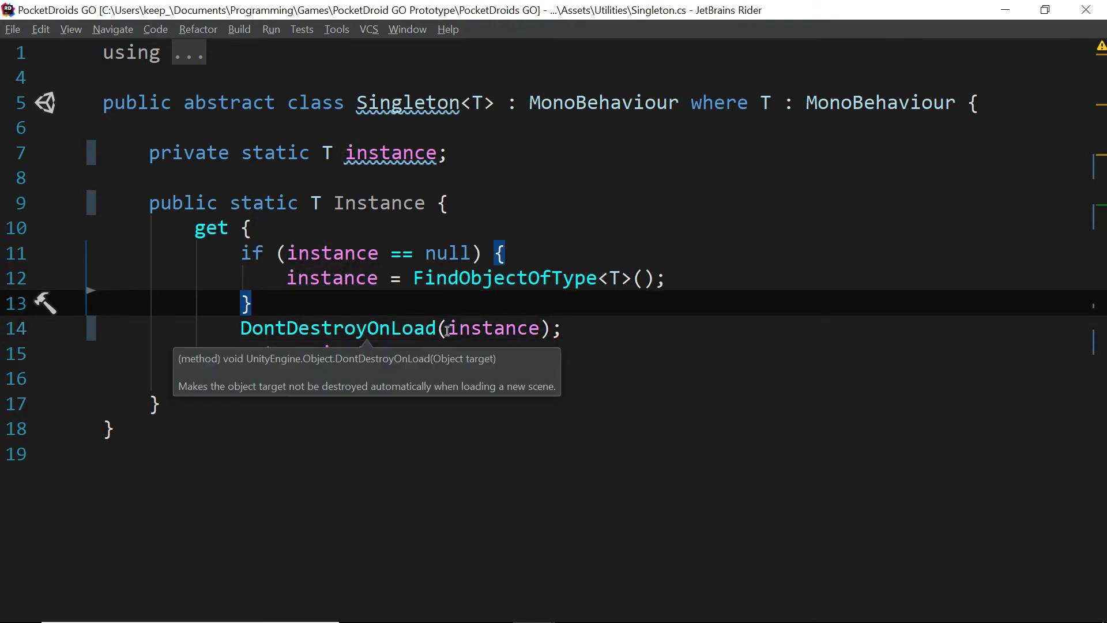
text(return instance;)
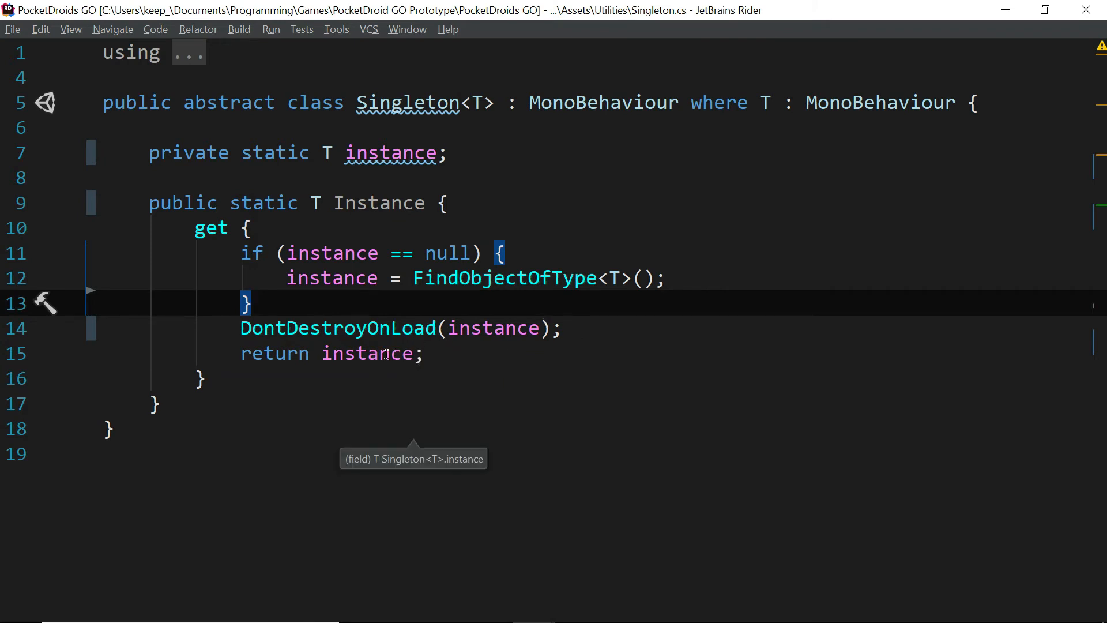
mouse_move(484, 293)
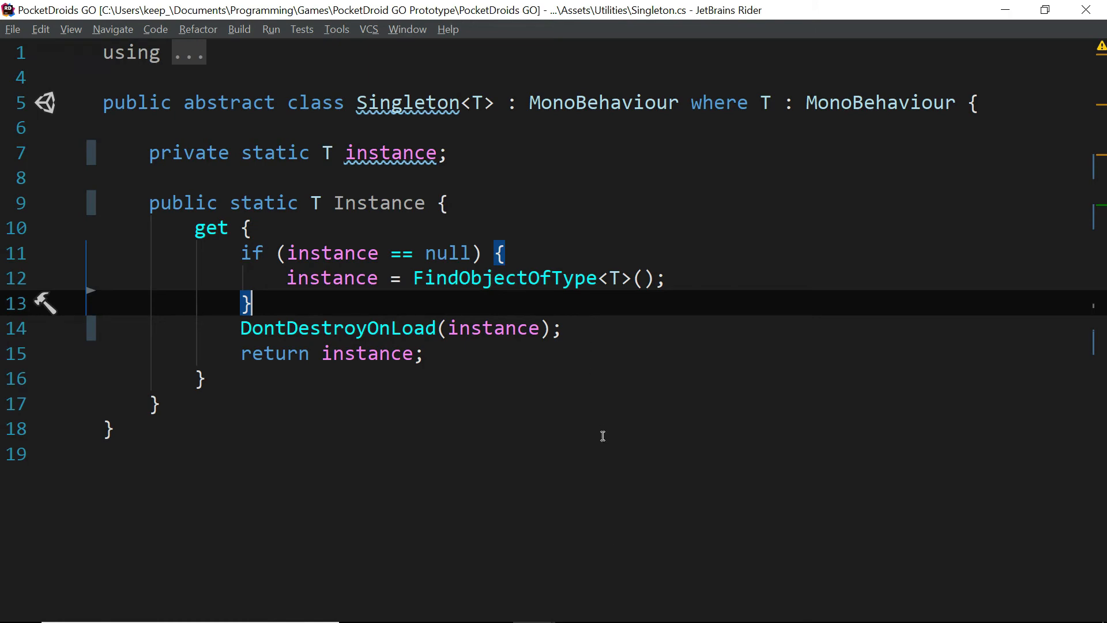
mouse_move(618, 609)
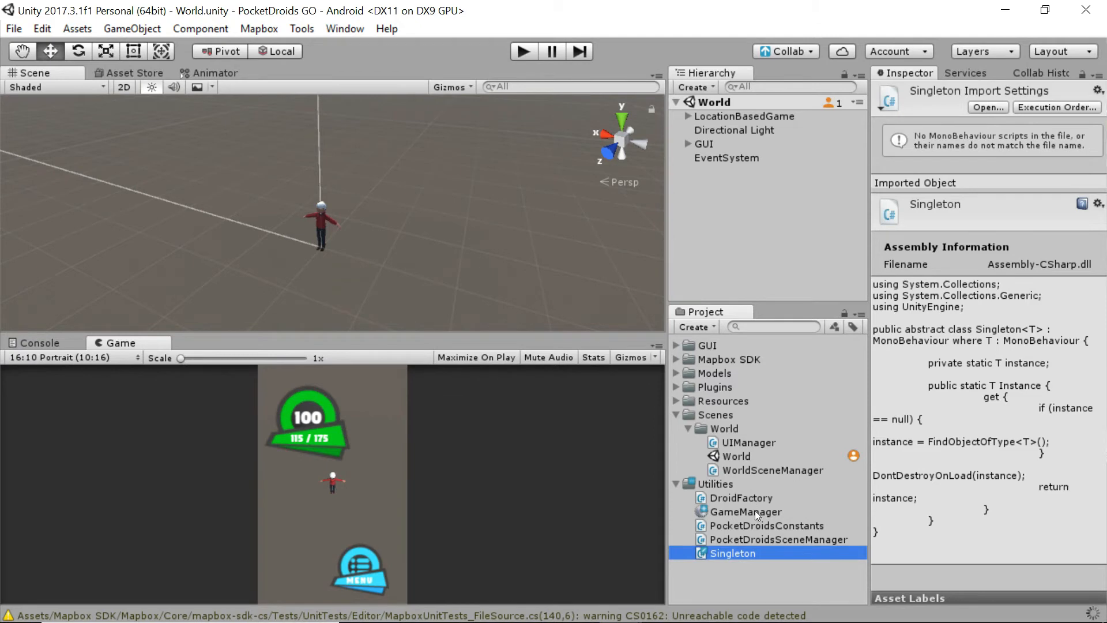
- Select the GameManager script asset in Unity and return to Rider
click(745, 512)
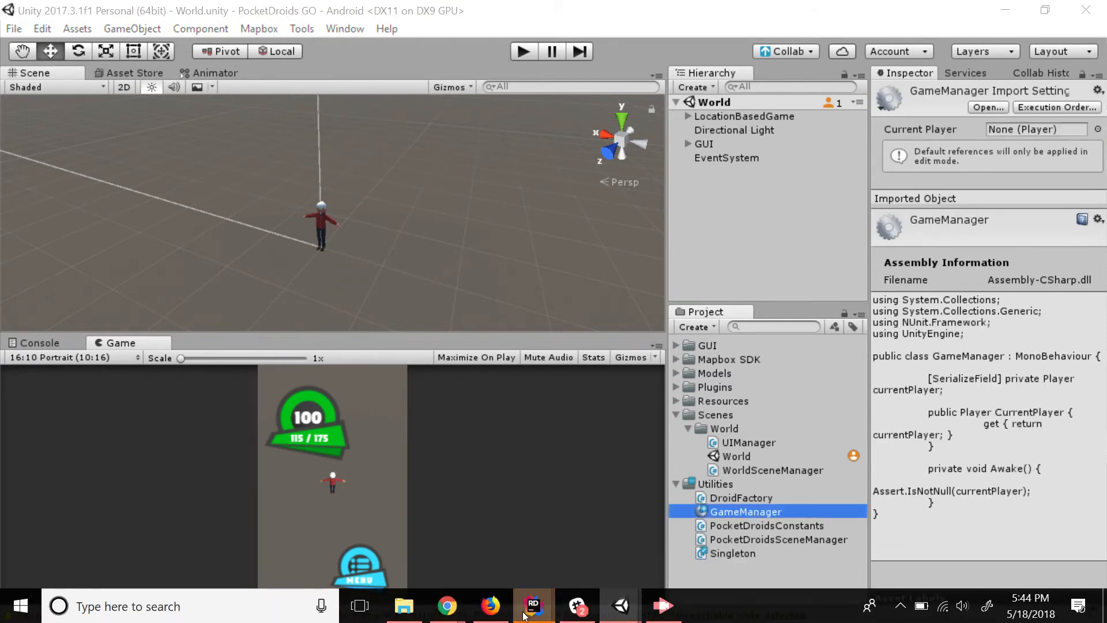
click(533, 606)
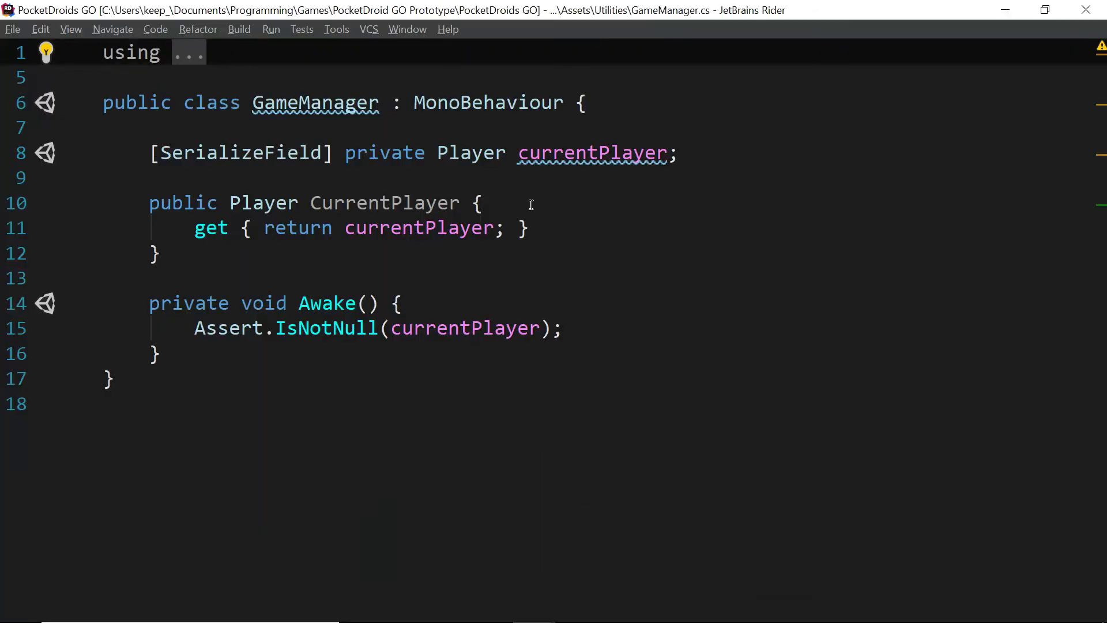
- Replace MonoBehaviour with Singleton<GameManager> as the base class, then return to Unity
double_click(487, 103)
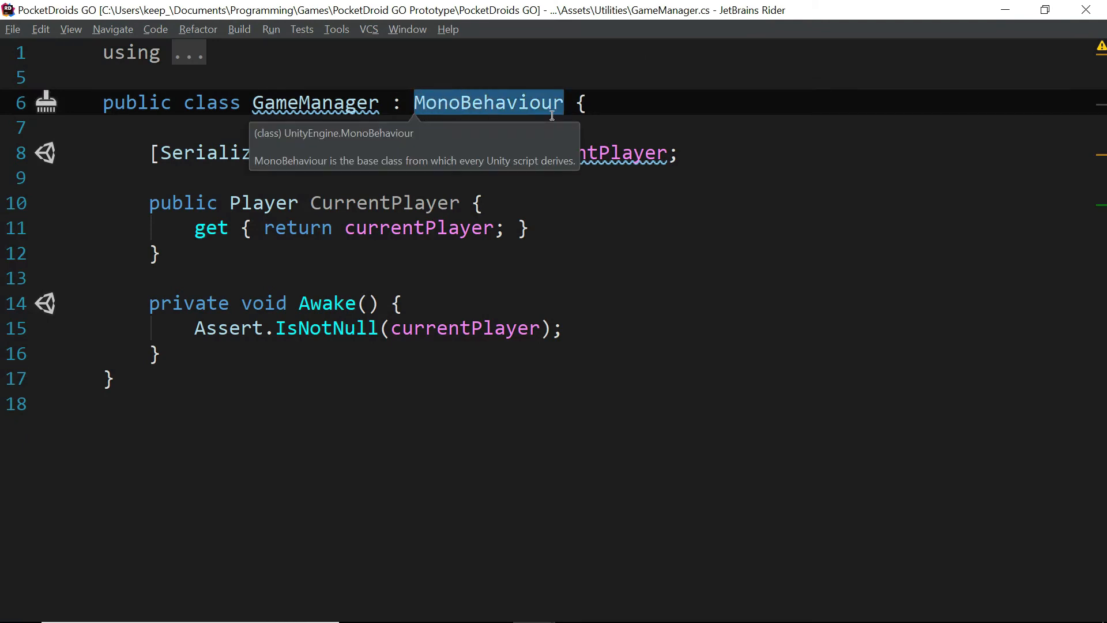
text(Singleton<GameManager>)
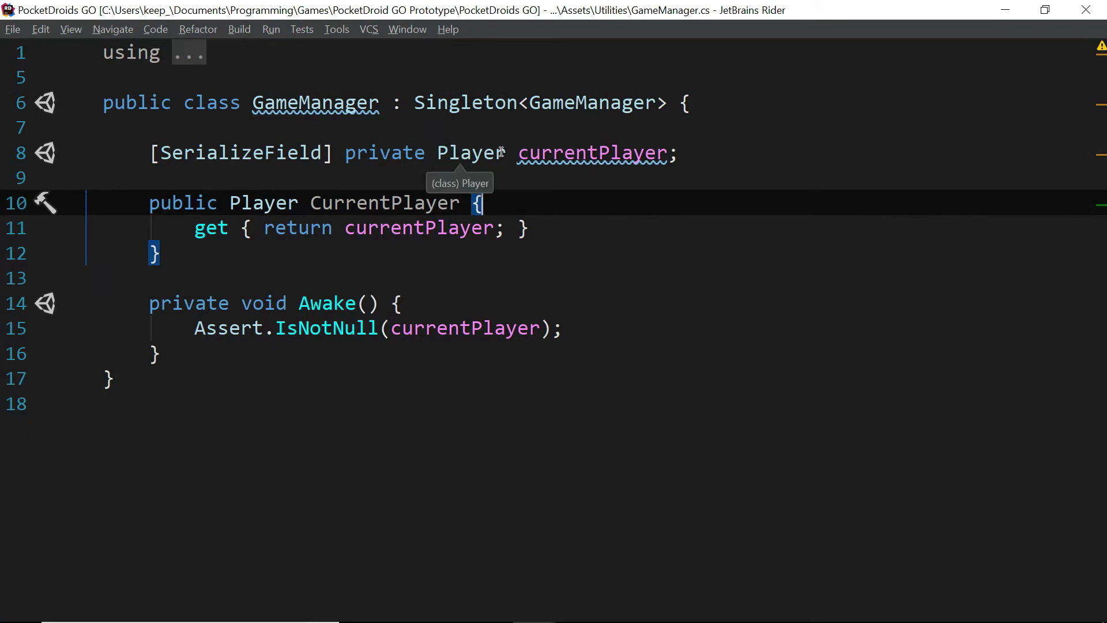
mouse_move(598, 210)
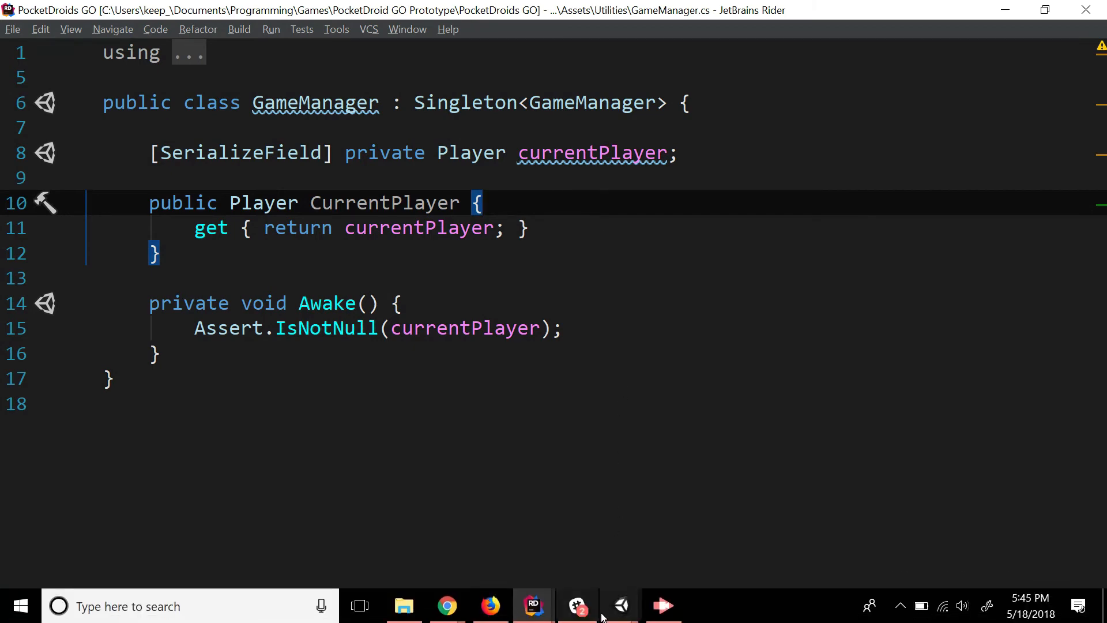
click(621, 605)
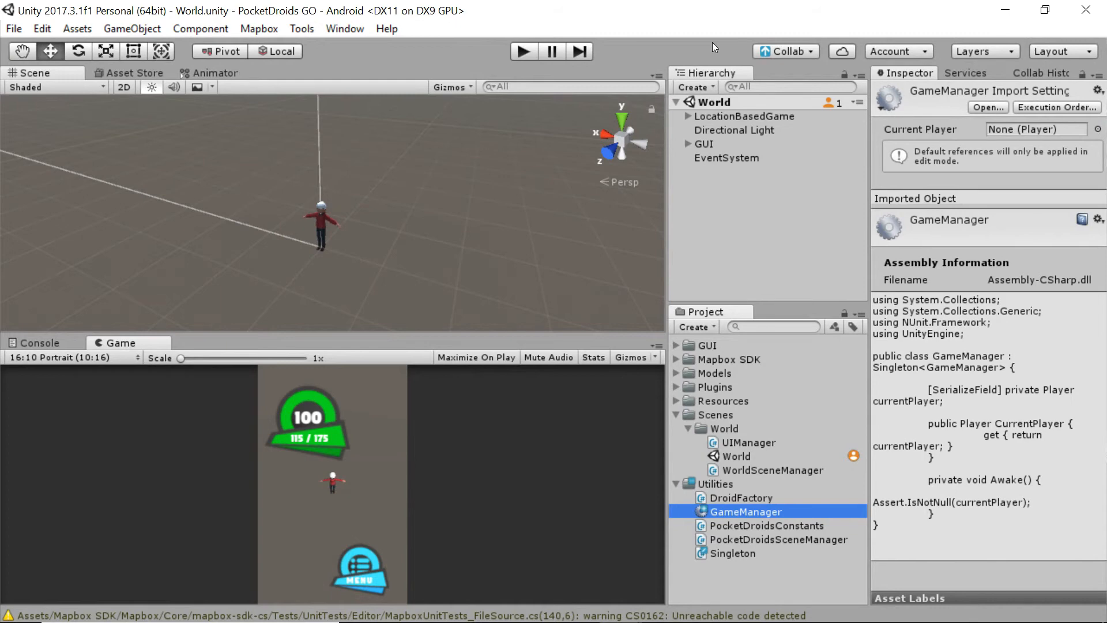
mouse_move(720, 78)
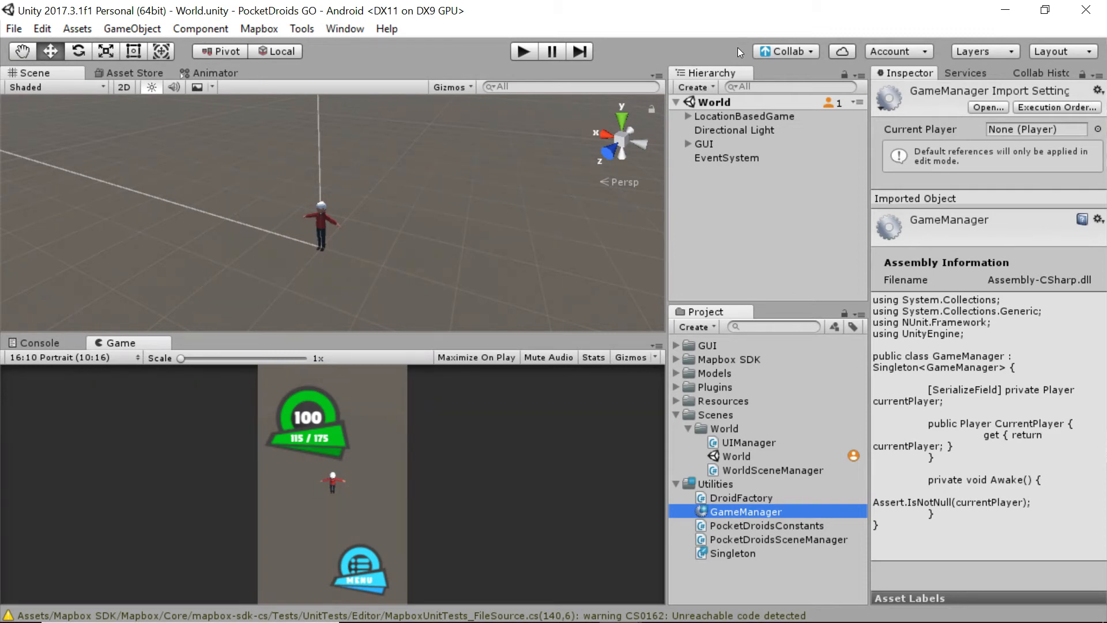
mouse_move(757, 256)
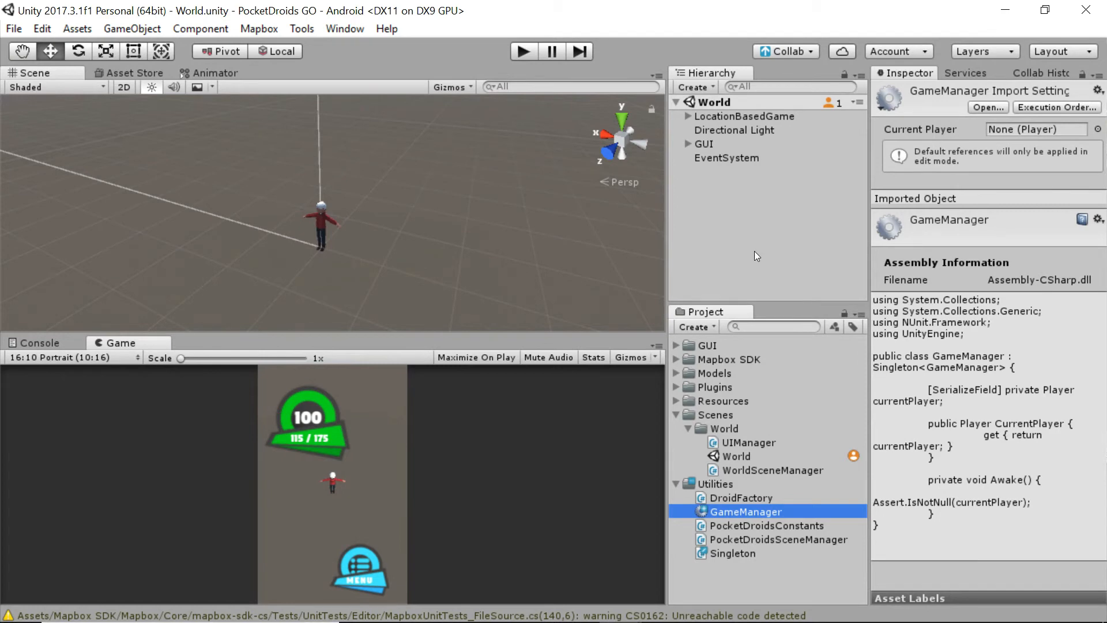
mouse_move(723, 210)
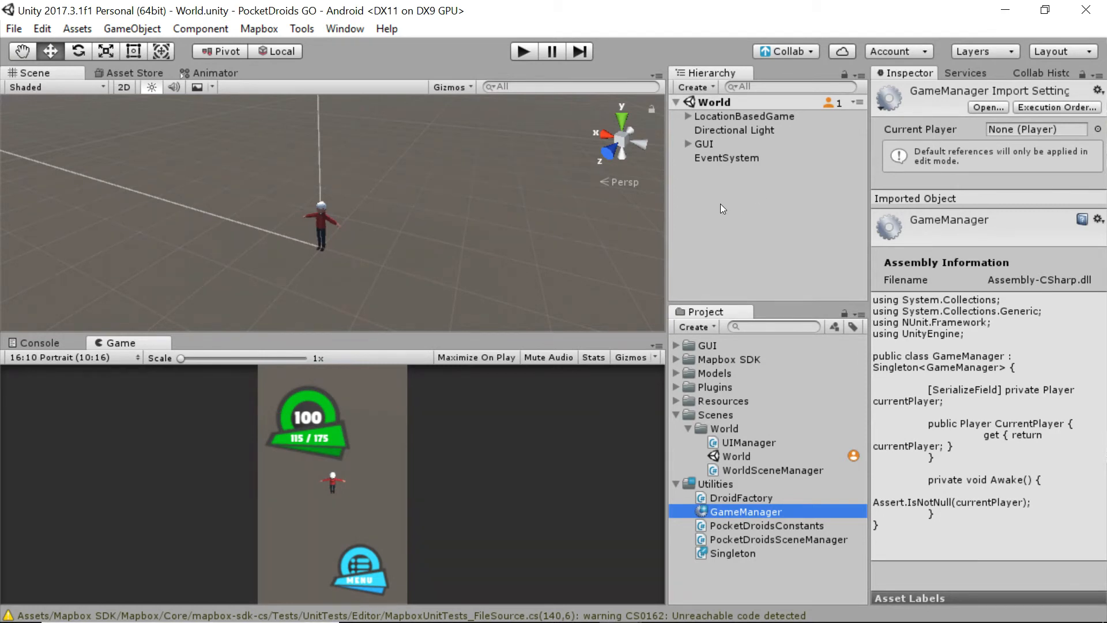
mouse_move(715, 201)
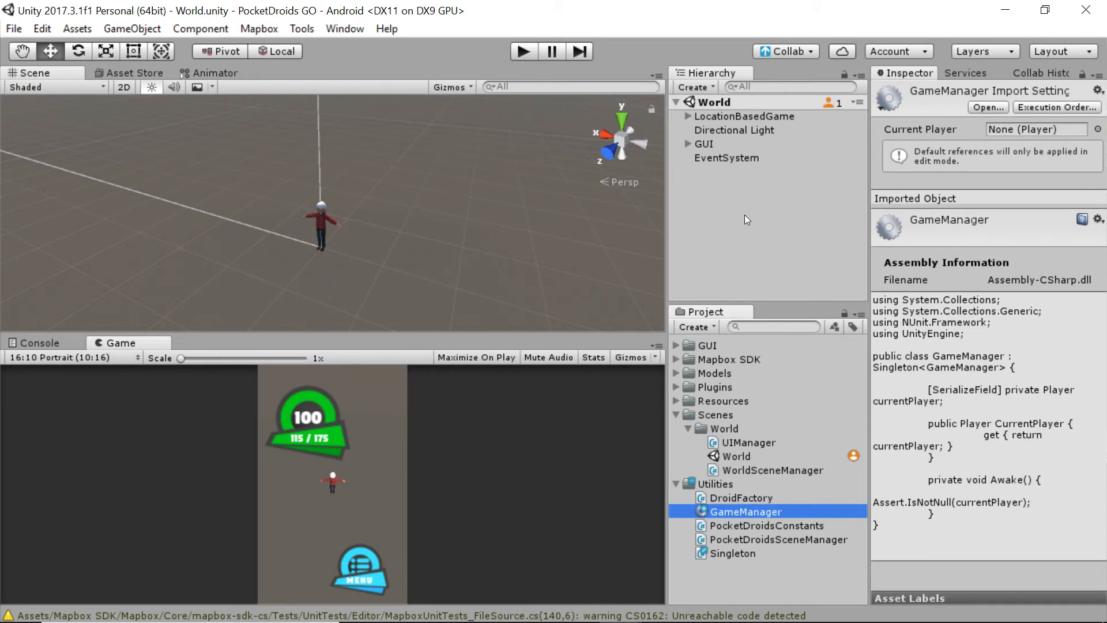
- Deselect everything by clicking empty space in the Hierarchy so the Inspector clears
click(720, 202)
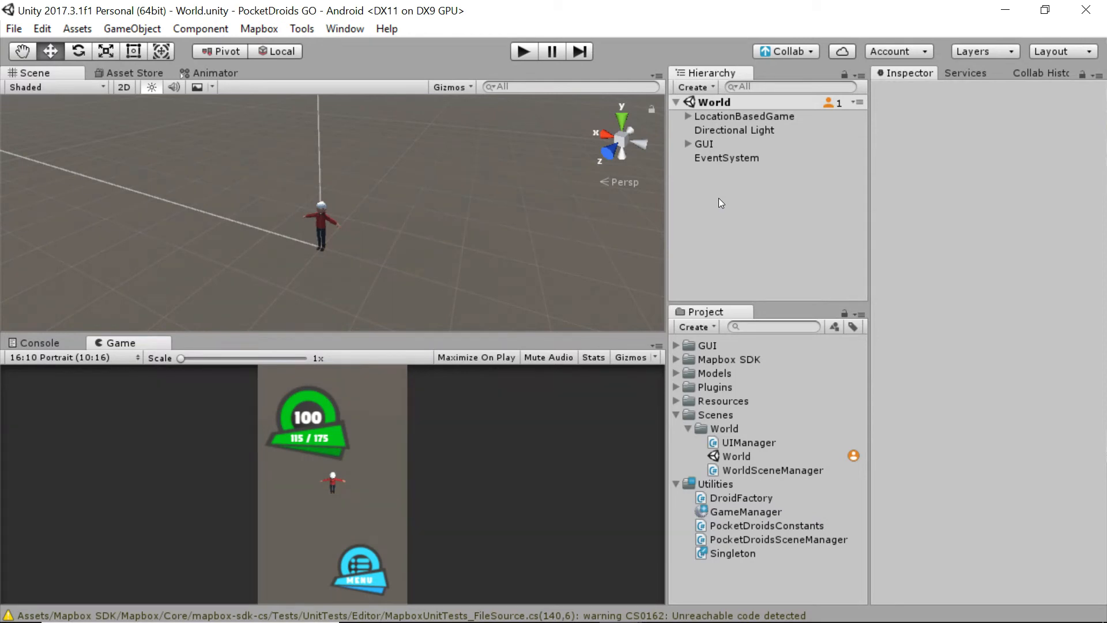
- Create an empty GameObject in the World scene and name it Loader
right_click(721, 202)
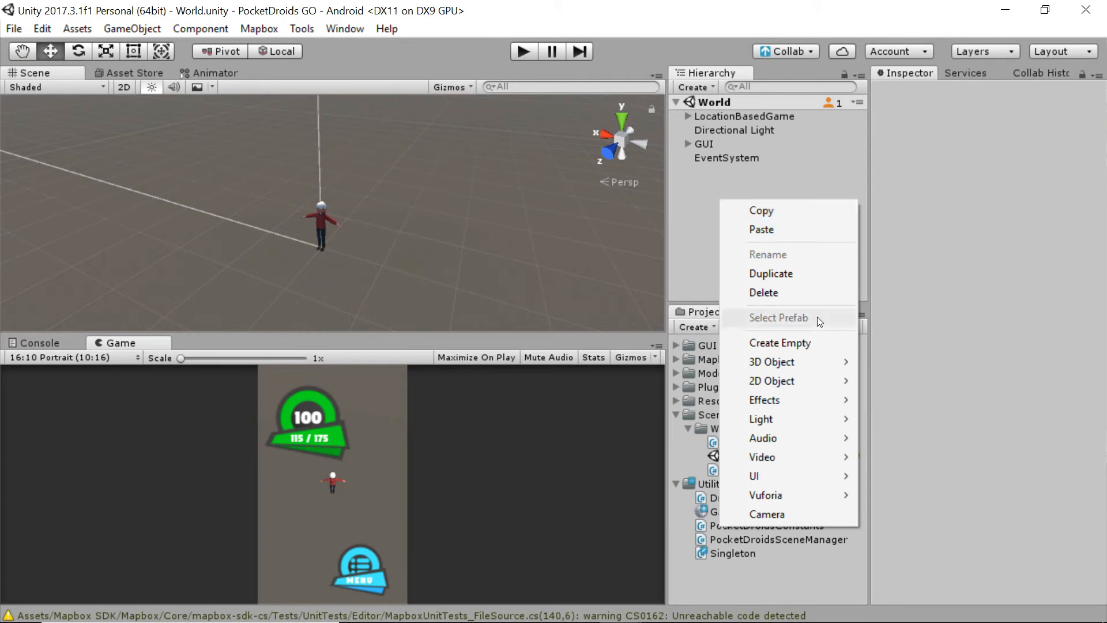
click(780, 342)
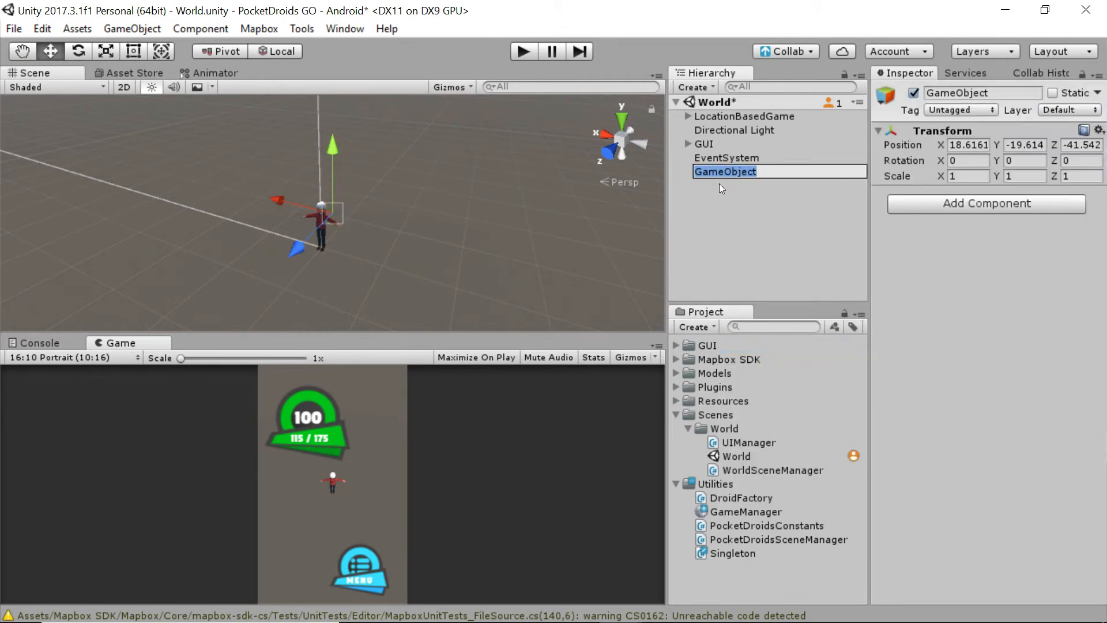
text(Loader)
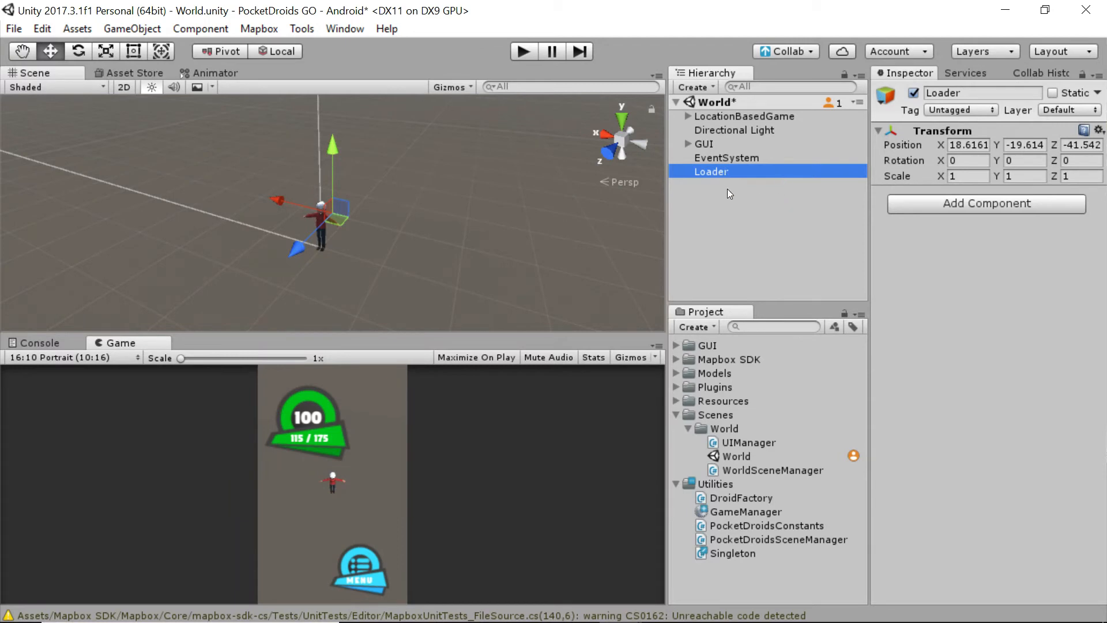
mouse_move(730, 213)
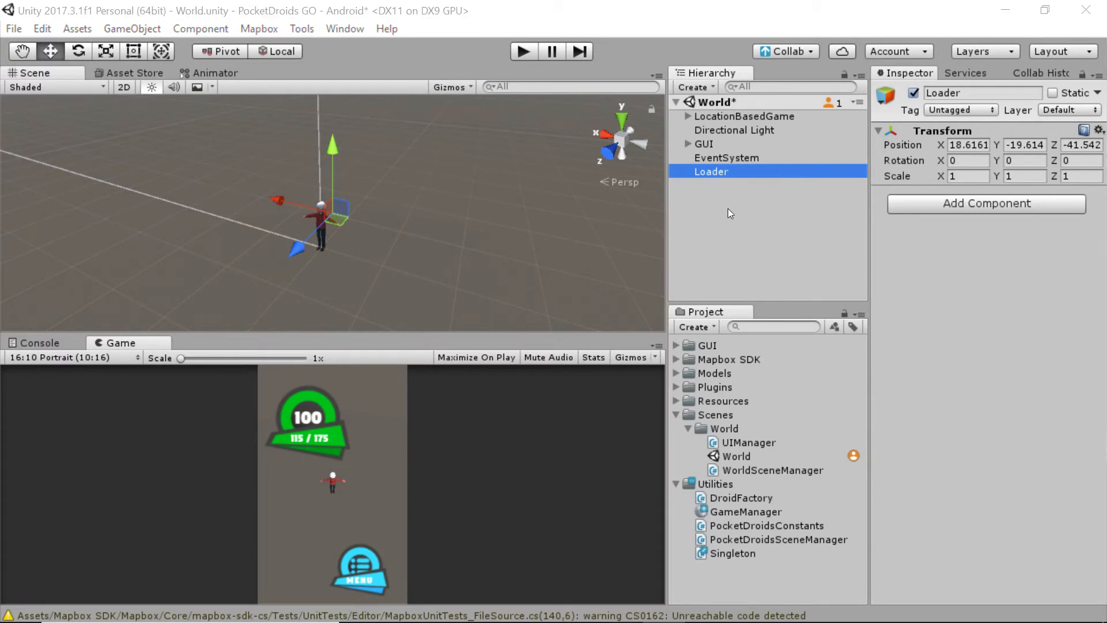
mouse_move(750, 175)
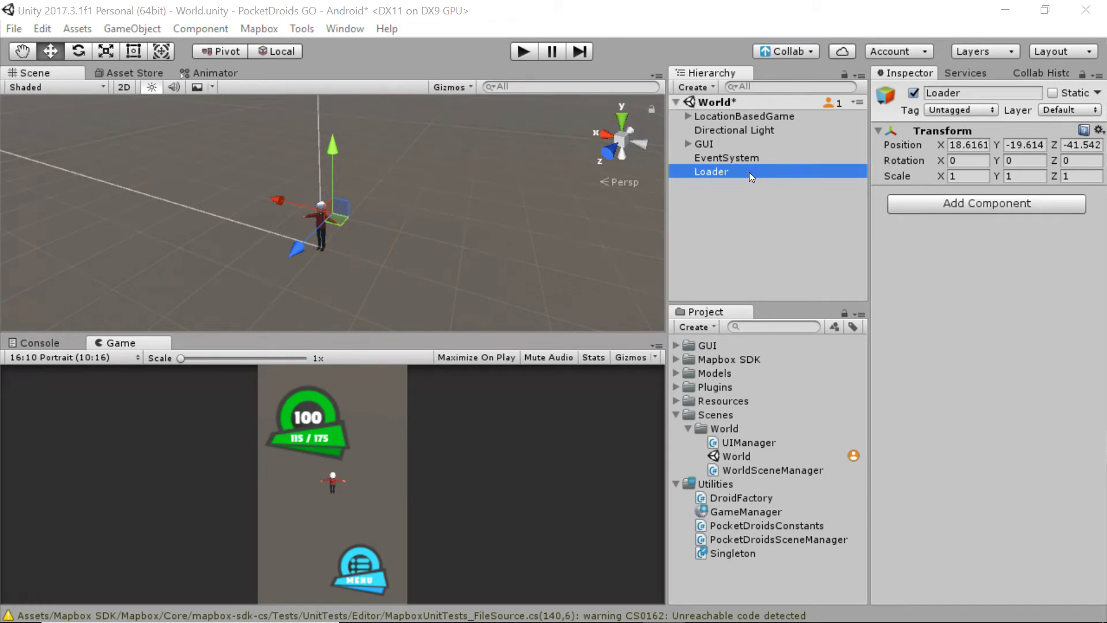
mouse_move(870, 475)
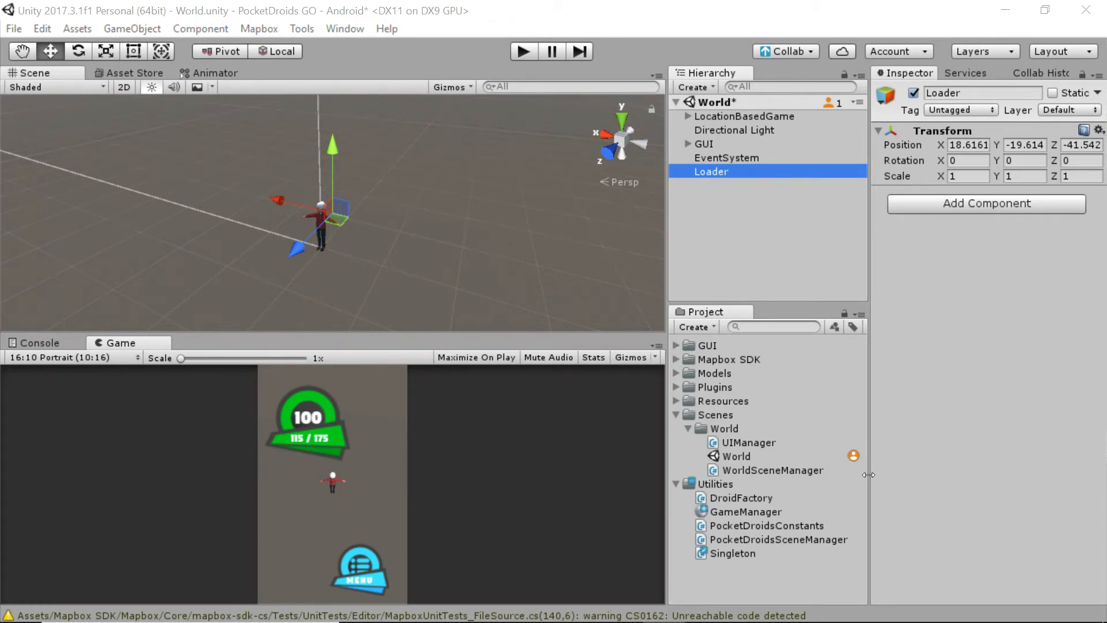
mouse_move(782, 470)
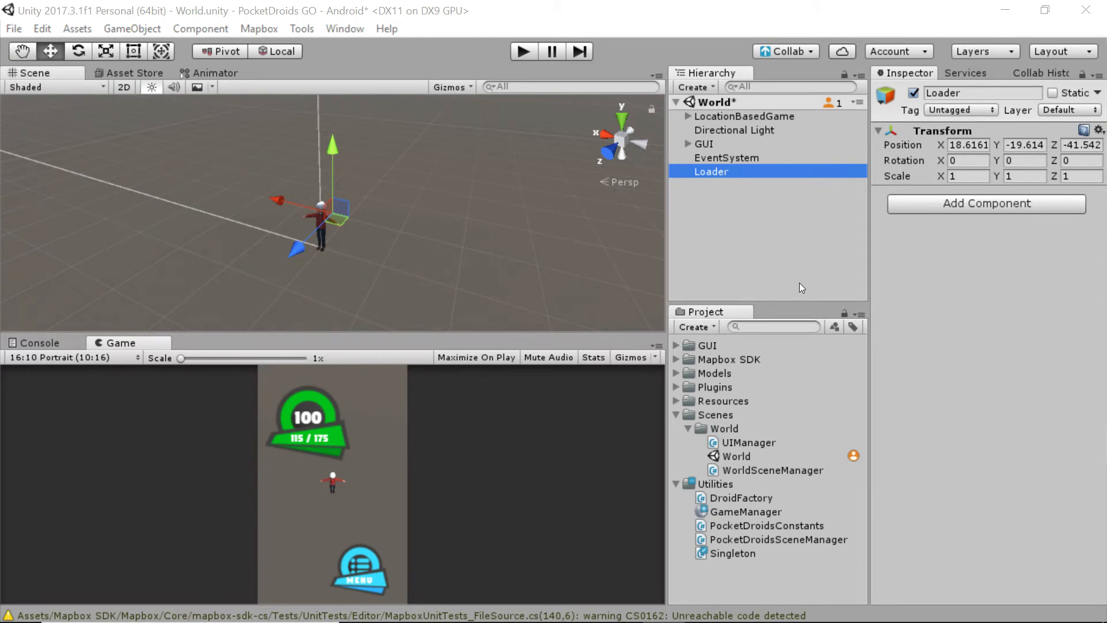
mouse_move(748, 514)
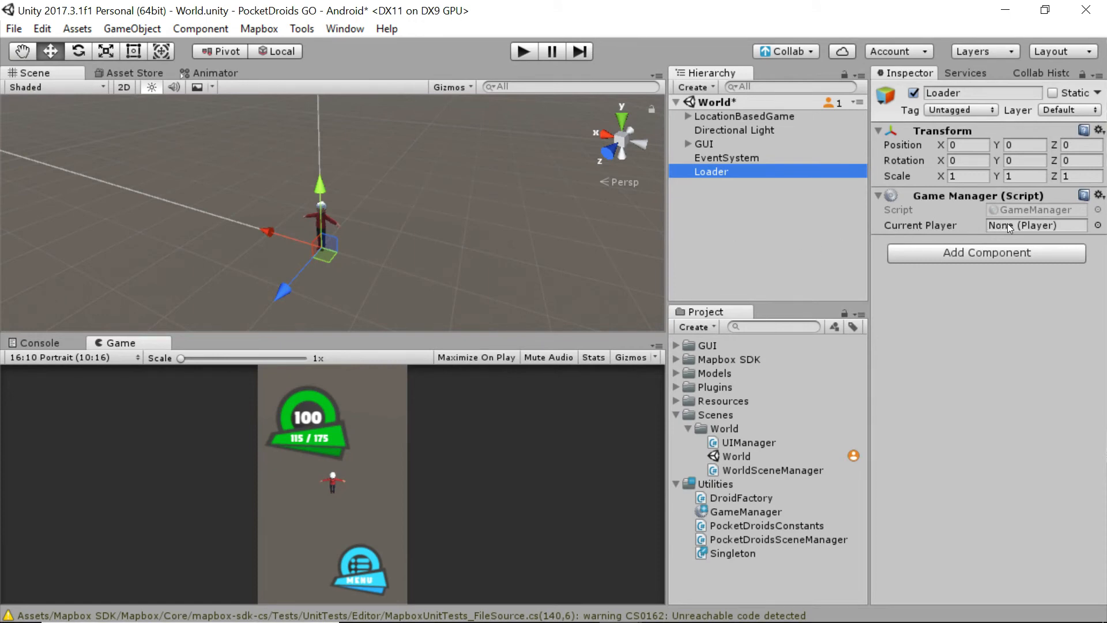
mouse_move(707, 130)
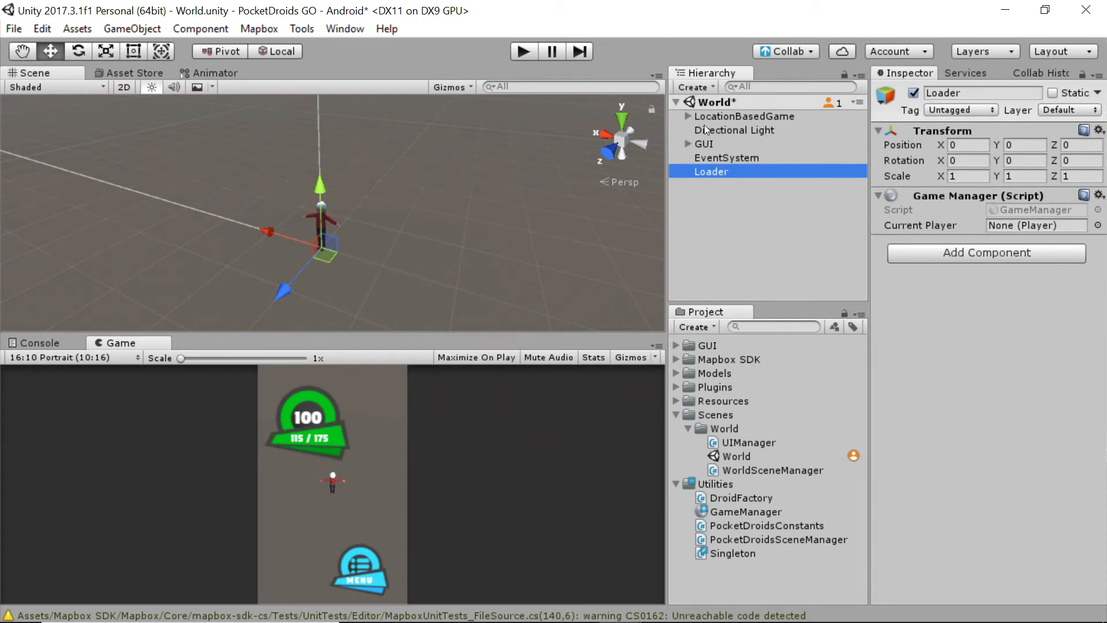
mouse_move(687, 117)
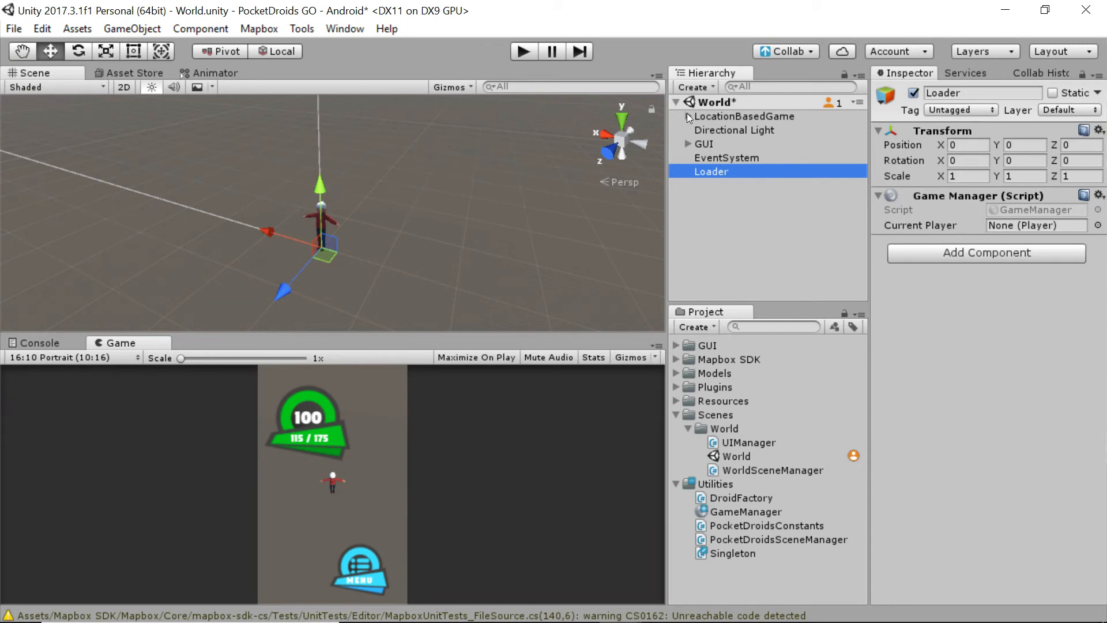
- Expand LocationBasedGame and assign its Player object as the Game Manager's Current Player
click(681, 115)
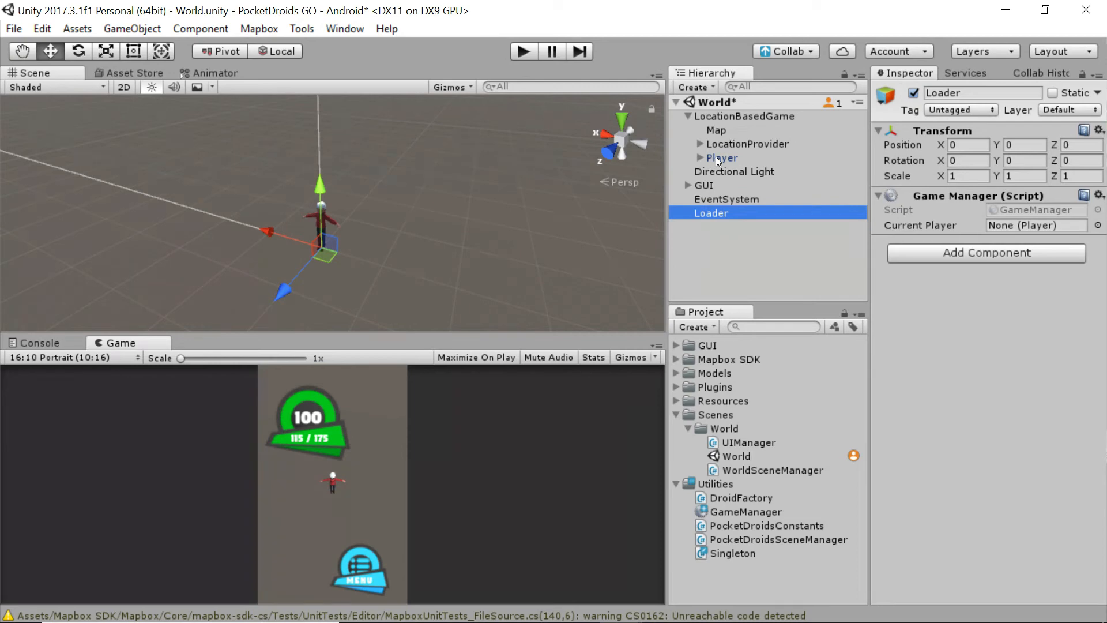
click(721, 157)
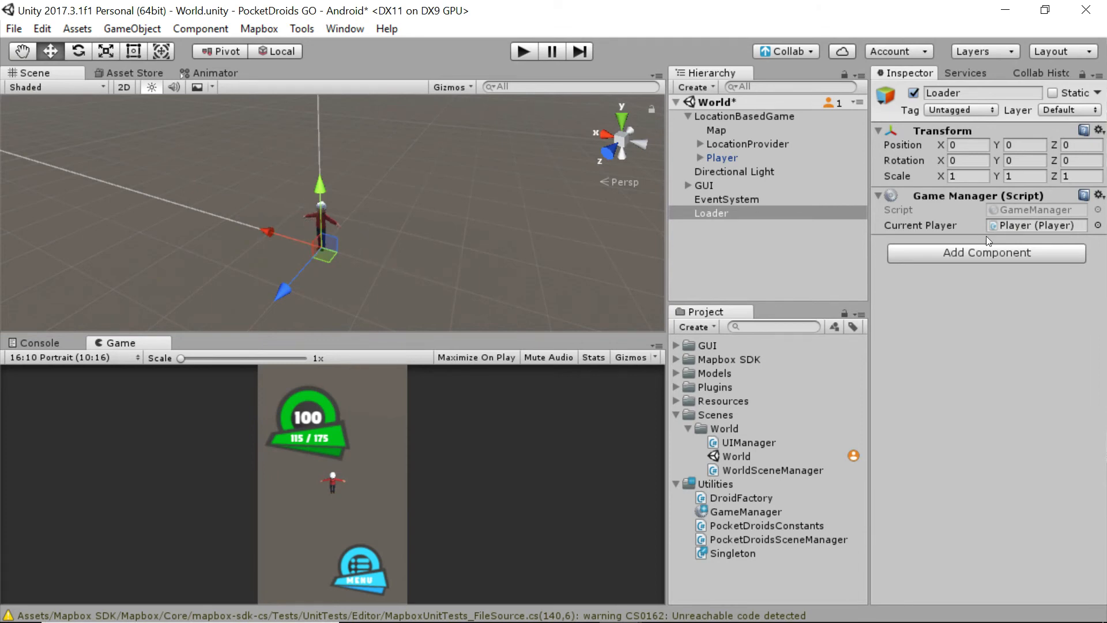
mouse_move(854, 223)
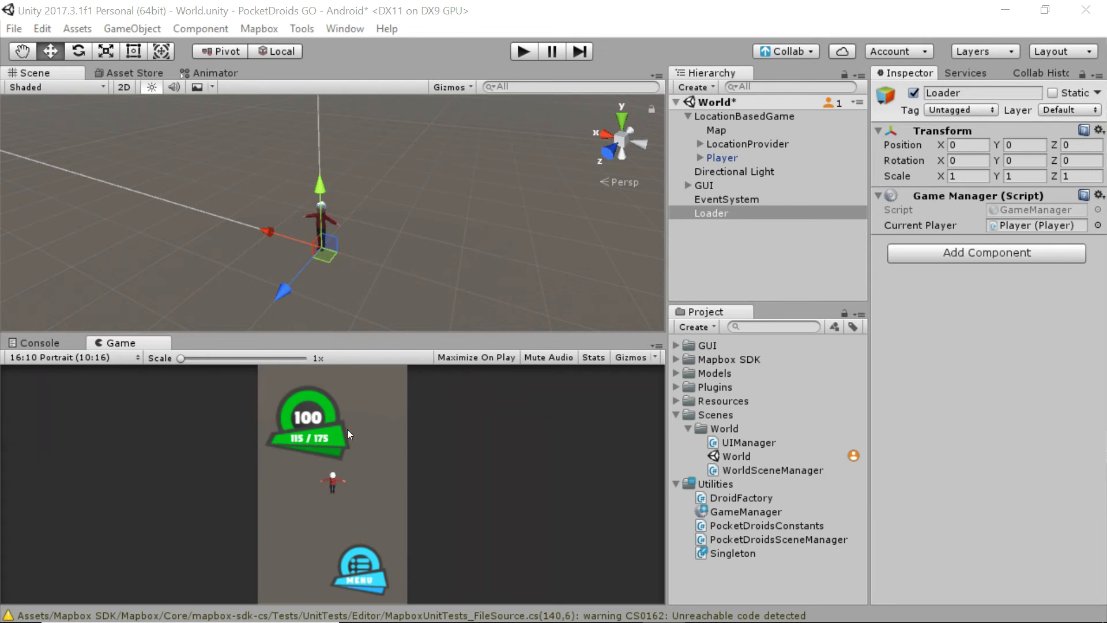
mouse_move(297, 451)
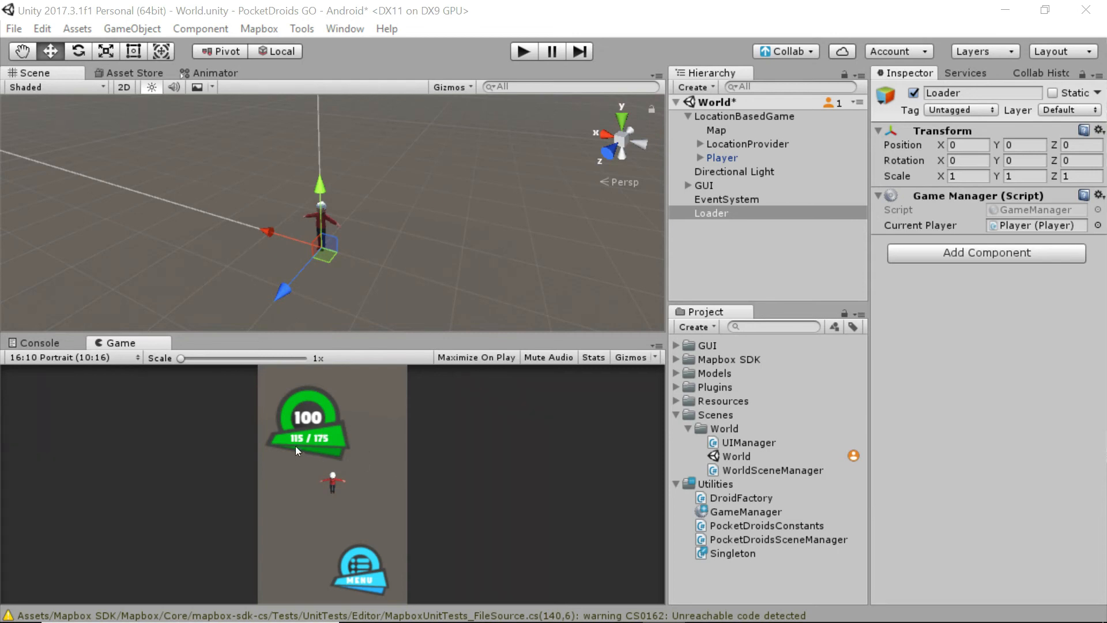
mouse_move(323, 446)
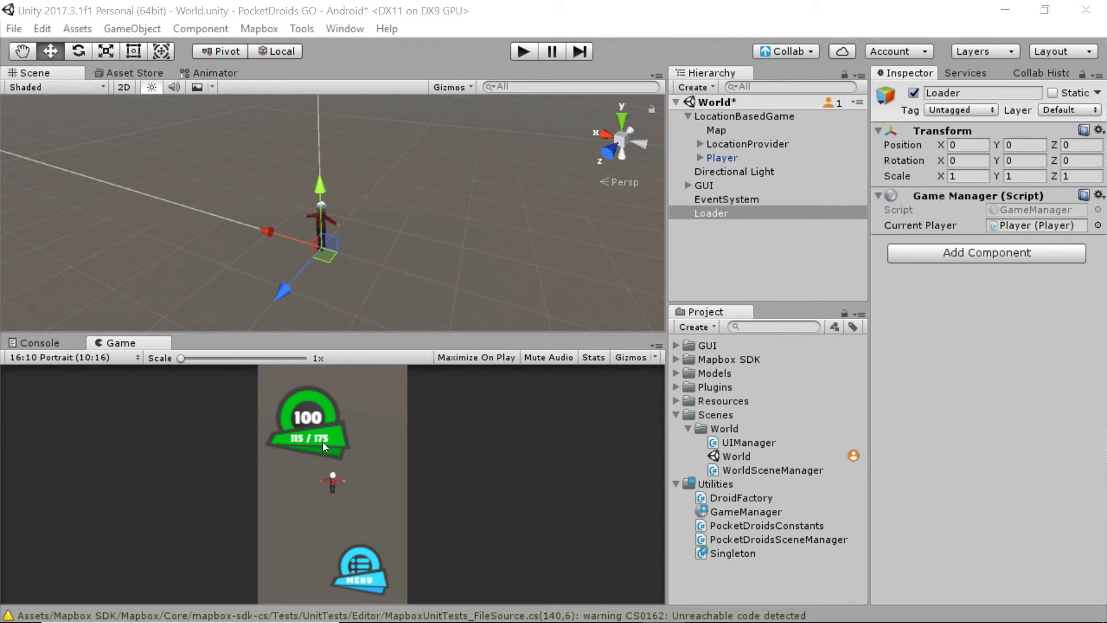
mouse_move(381, 528)
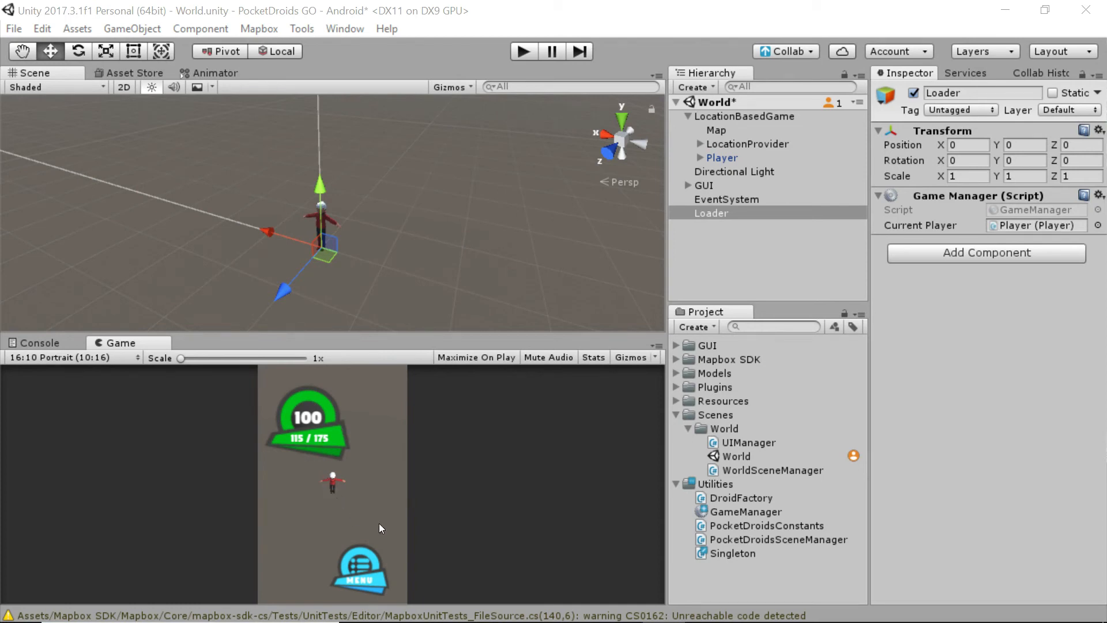
mouse_move(468, 475)
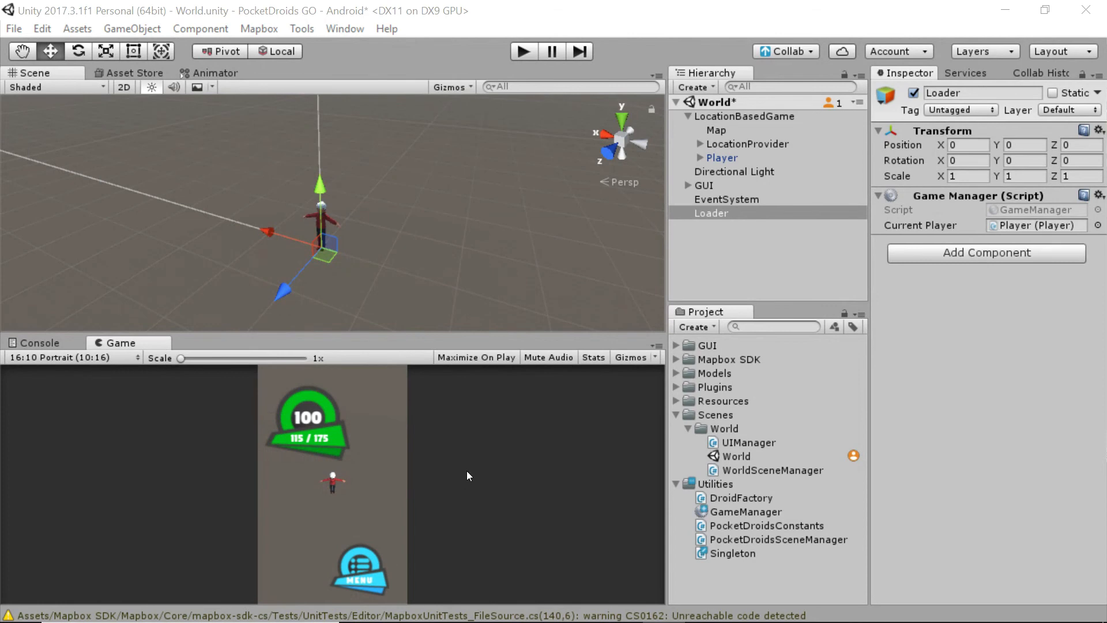
mouse_move(424, 486)
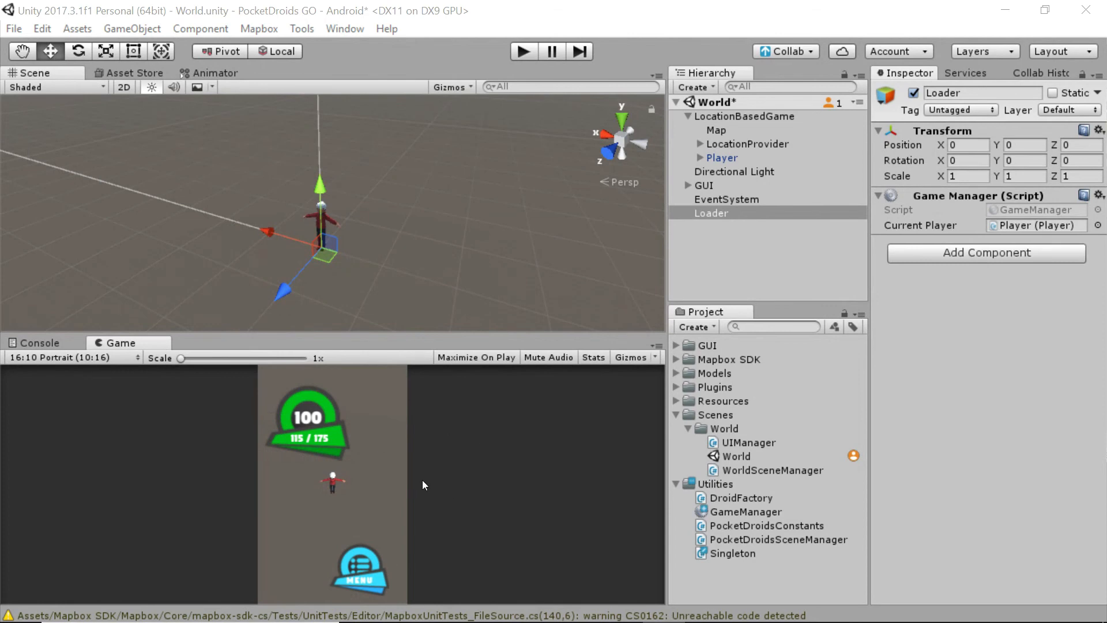
mouse_move(600, 424)
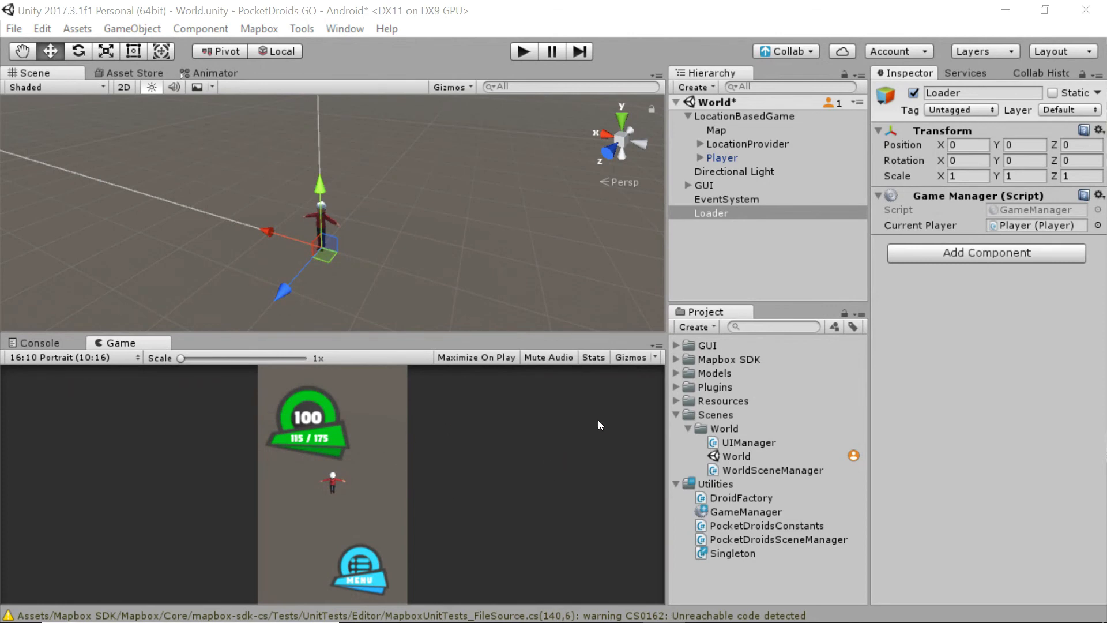
mouse_move(881, 444)
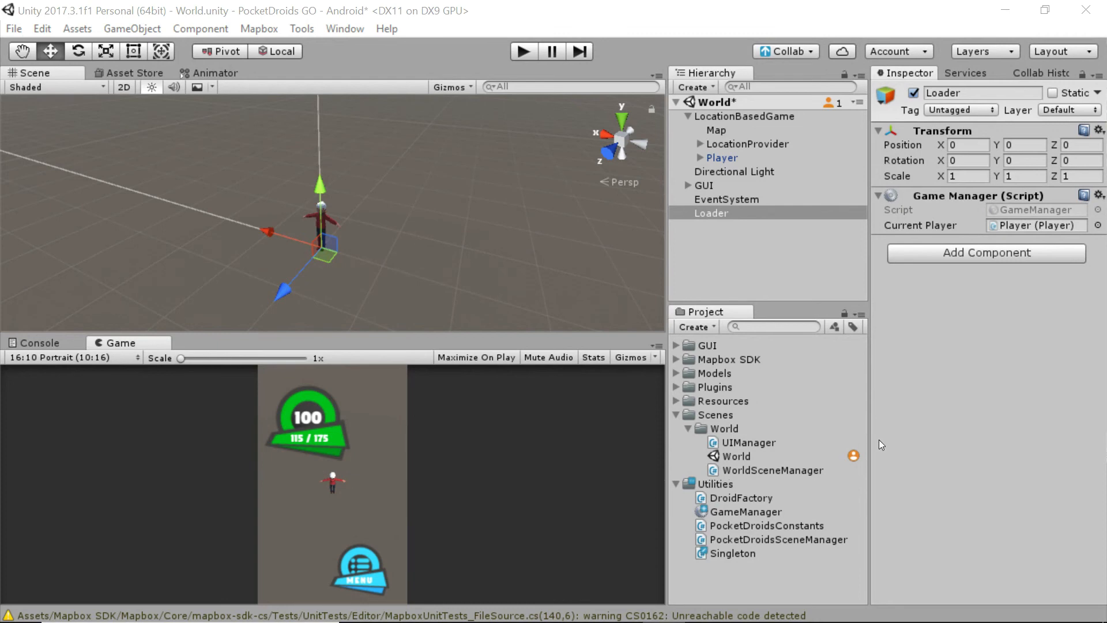
mouse_move(551, 359)
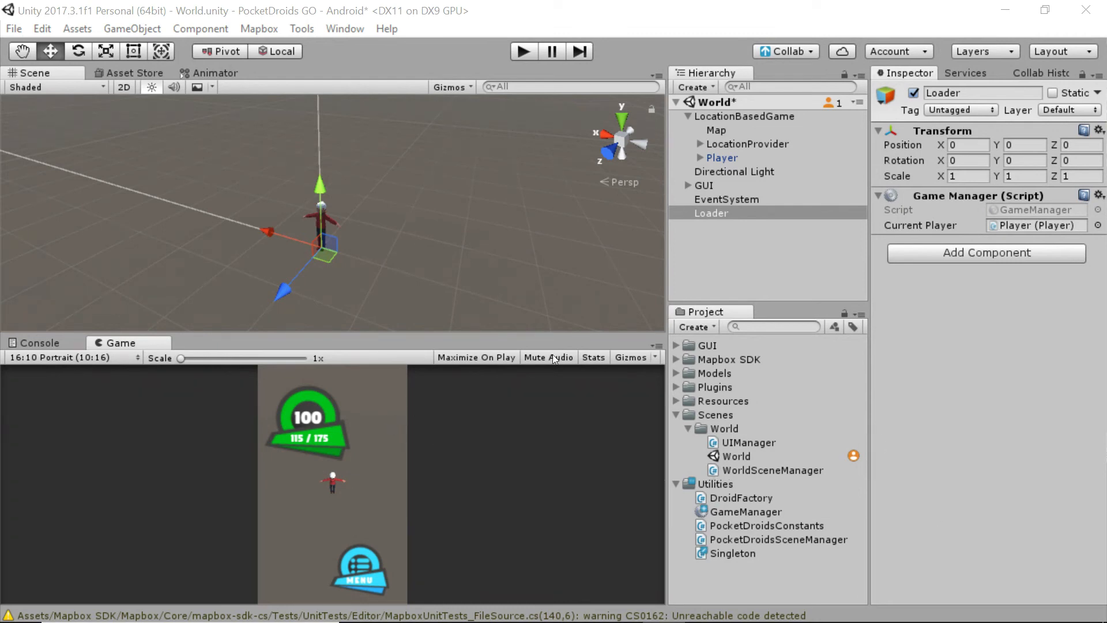
mouse_move(971, 339)
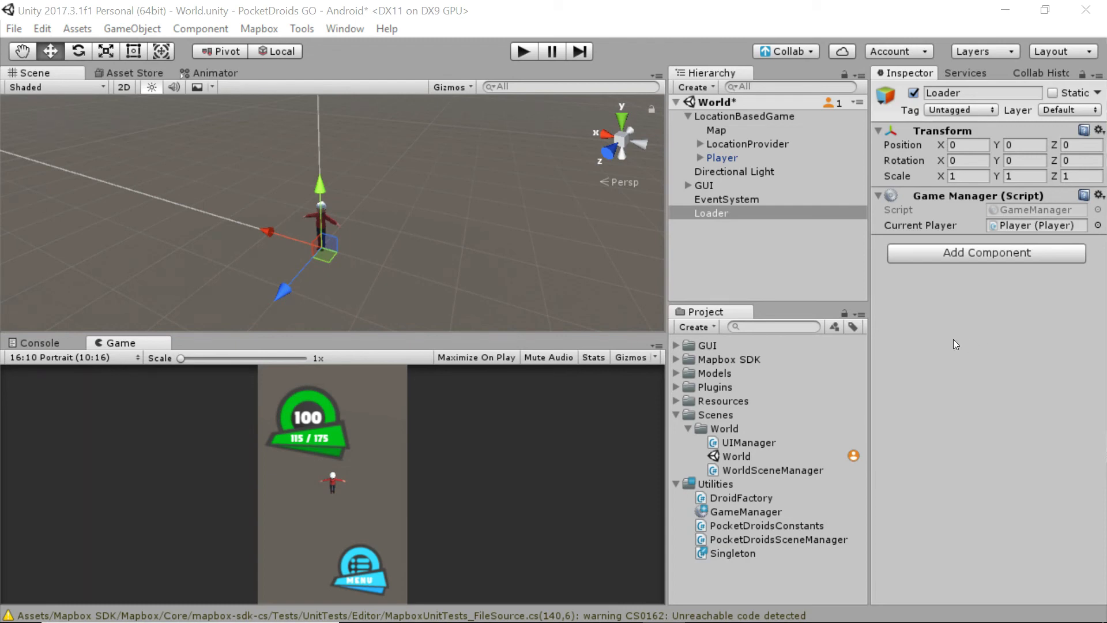
mouse_move(936, 342)
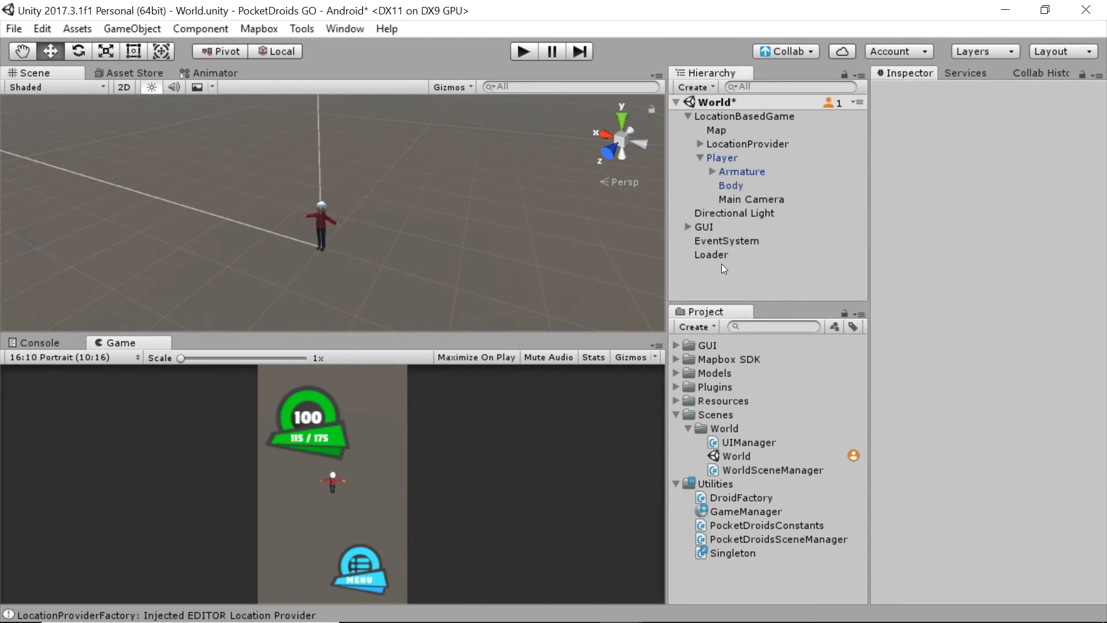
mouse_move(728, 259)
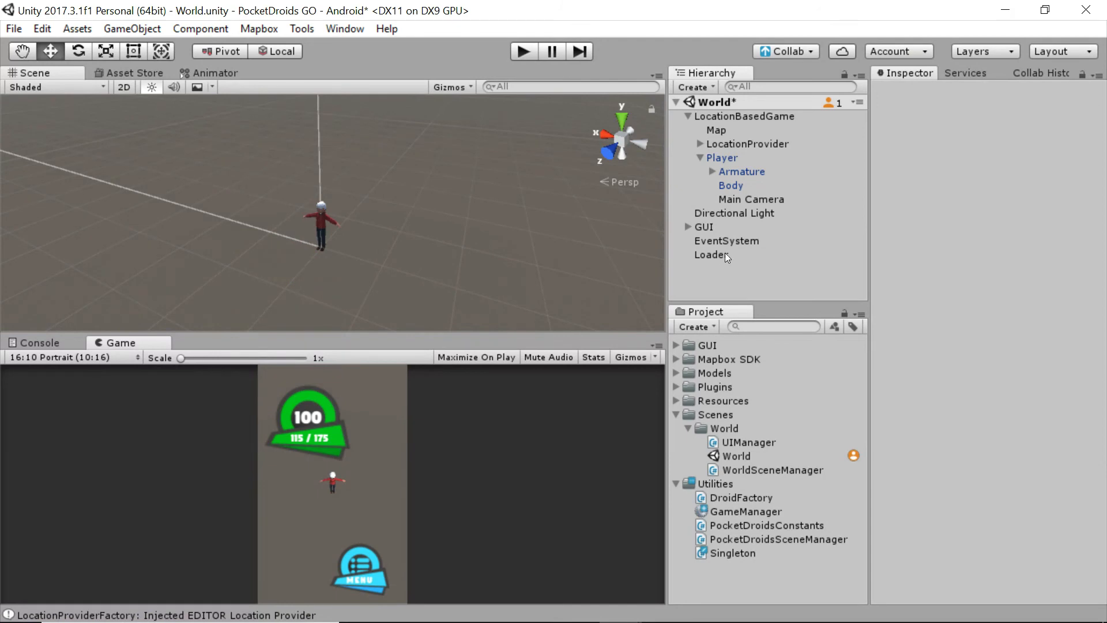
- Select Loader to show its zeroed Transform and Game Manager with Current Player set to Player
click(710, 254)
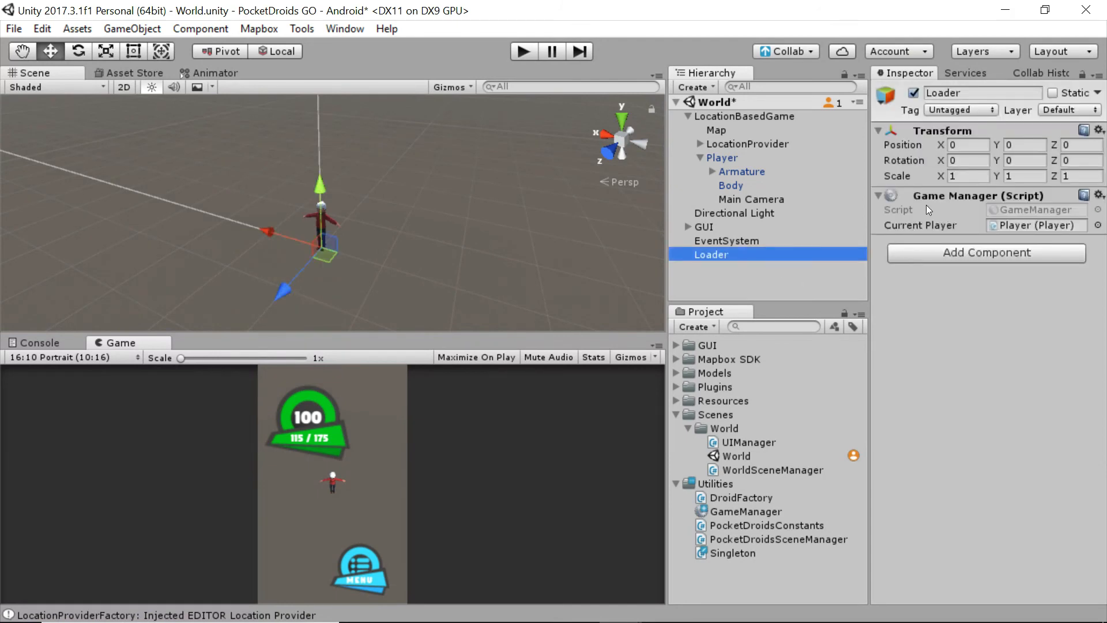
mouse_move(762, 263)
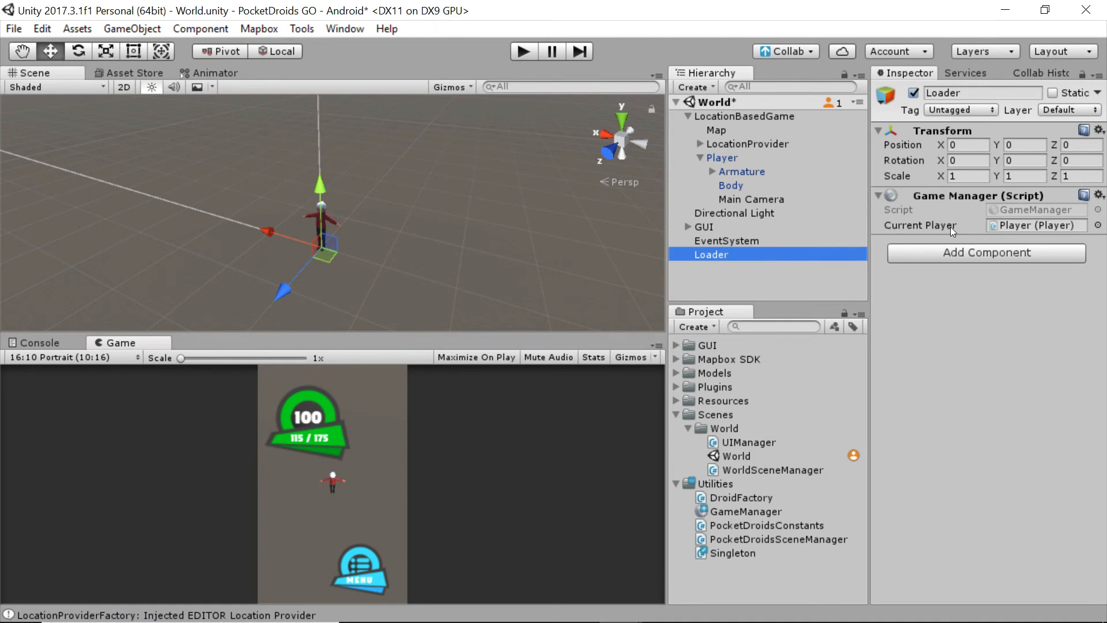
mouse_move(934, 235)
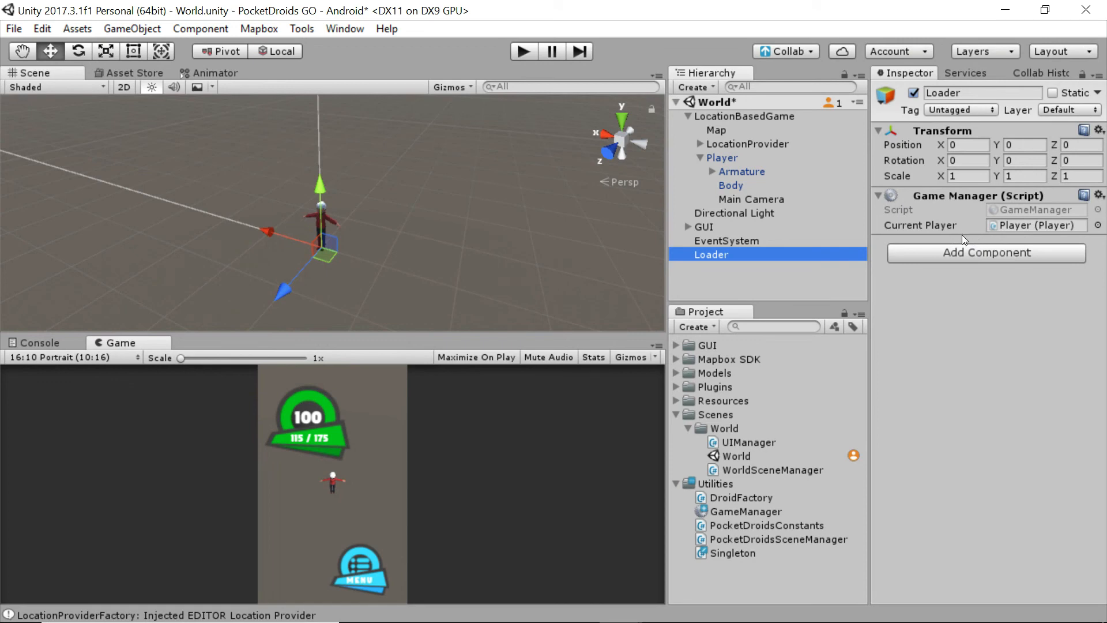
mouse_move(802, 250)
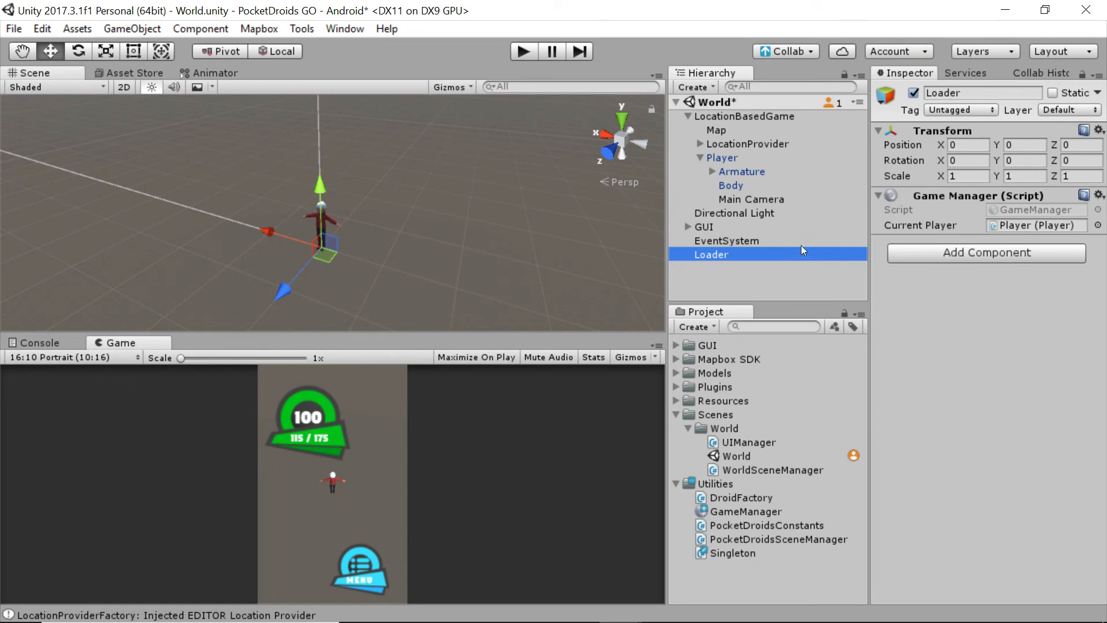
mouse_move(819, 278)
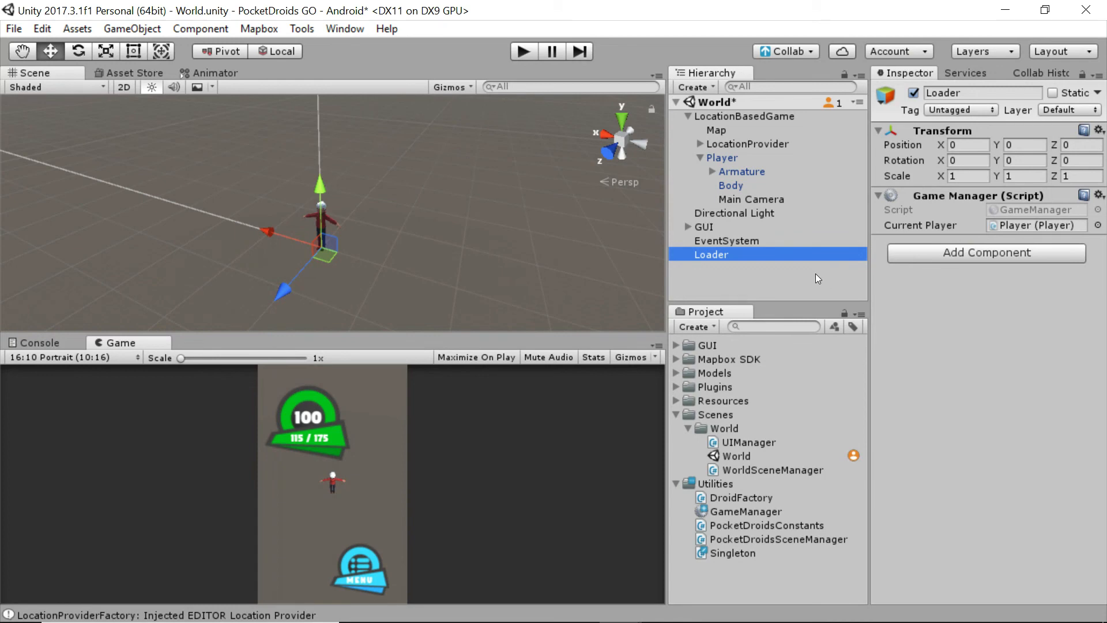
mouse_move(962, 229)
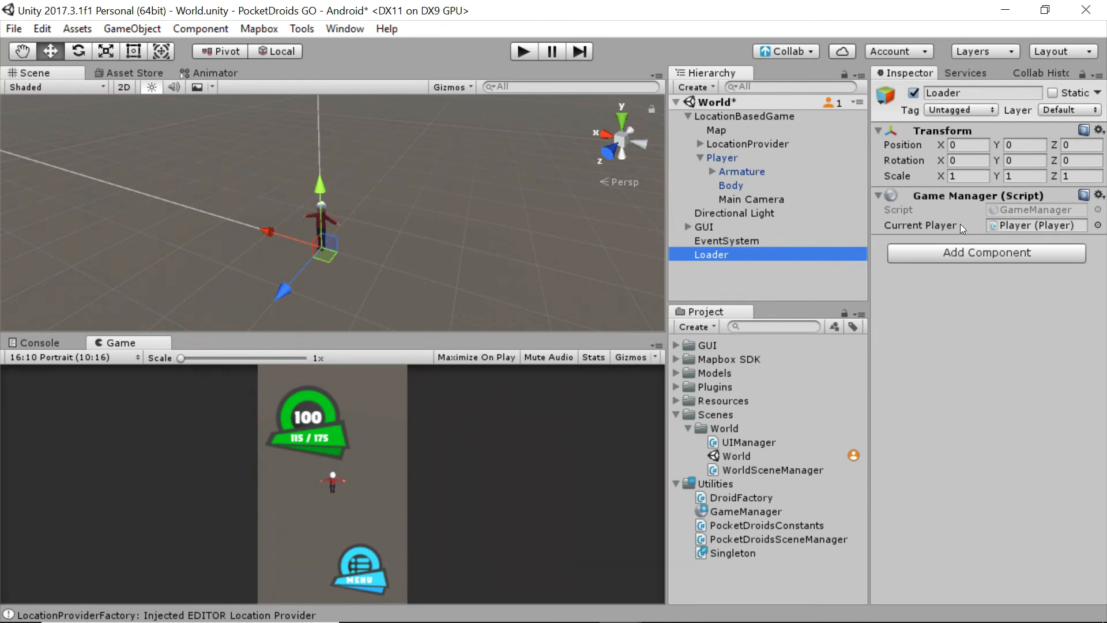
mouse_move(638, 220)
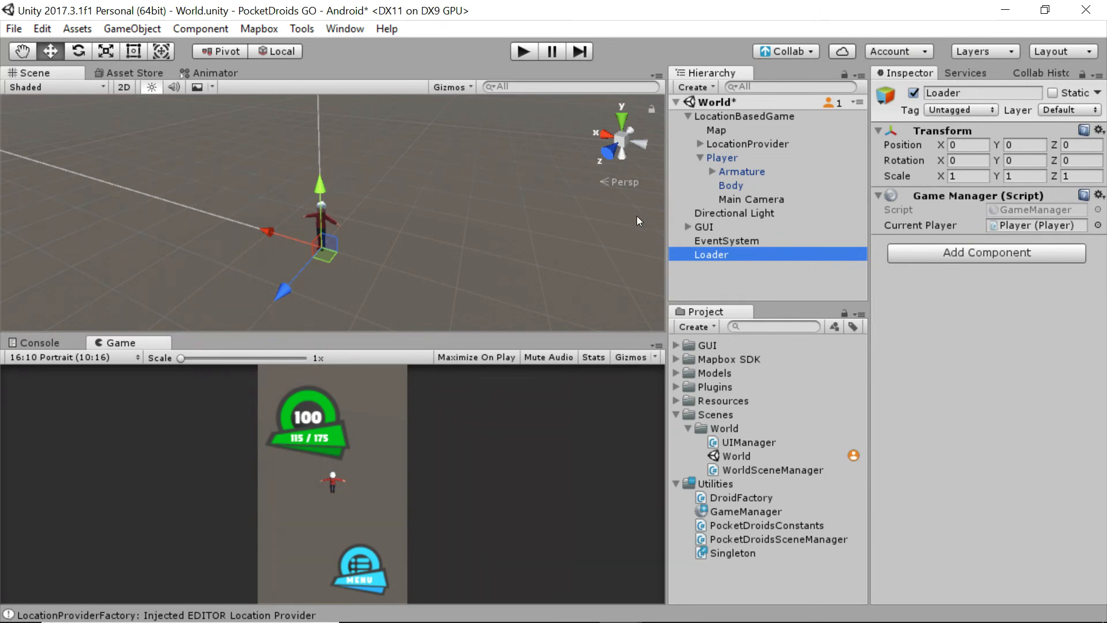
mouse_move(702, 14)
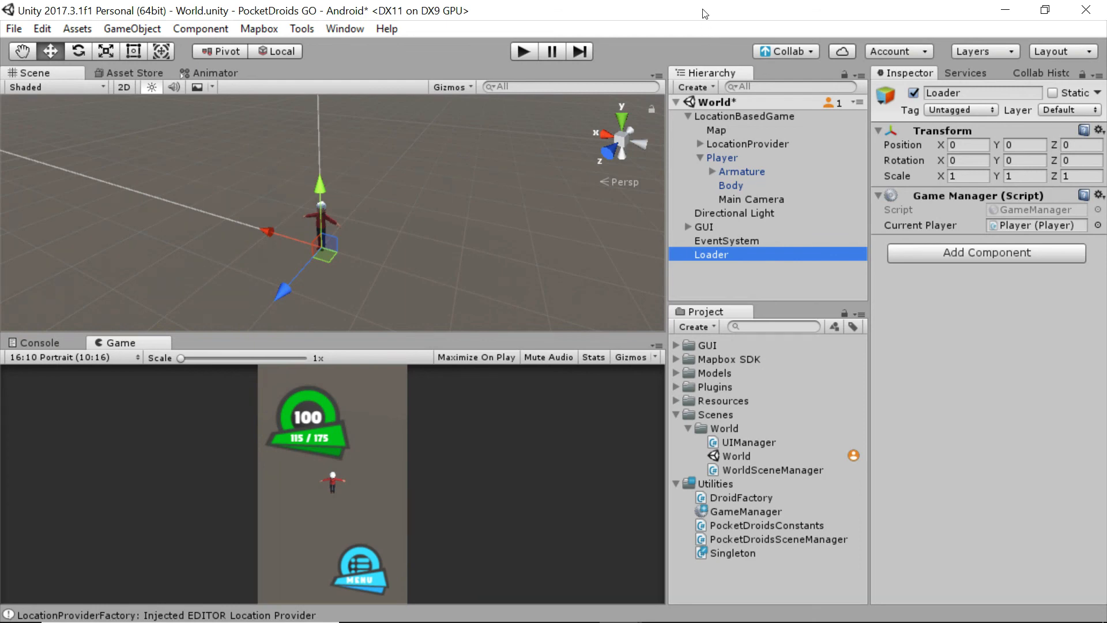
mouse_move(588, 256)
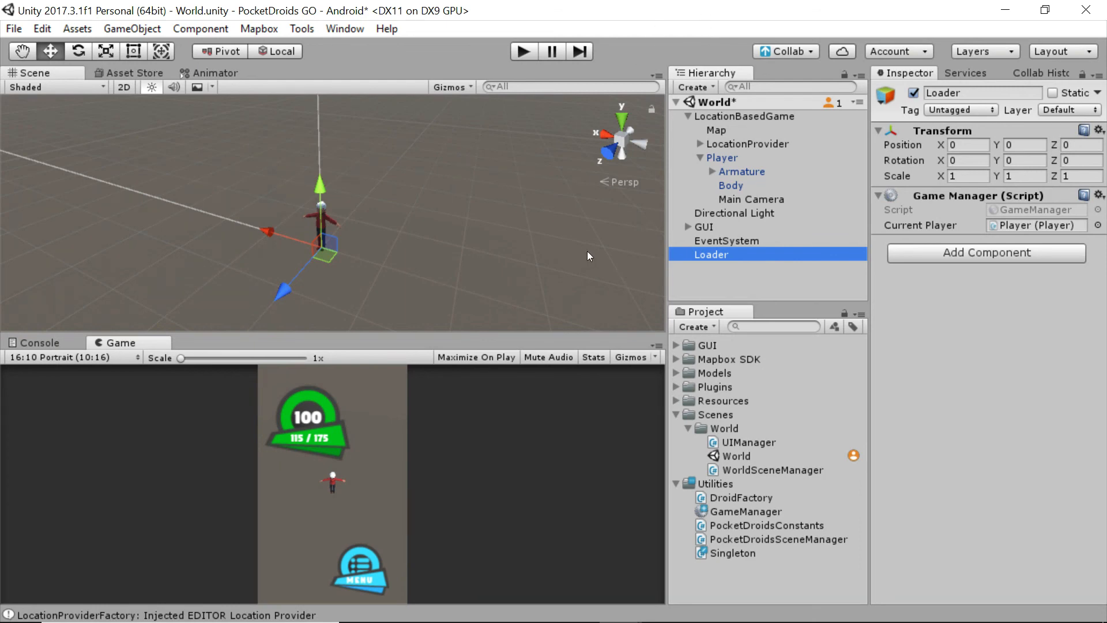
mouse_move(632, 247)
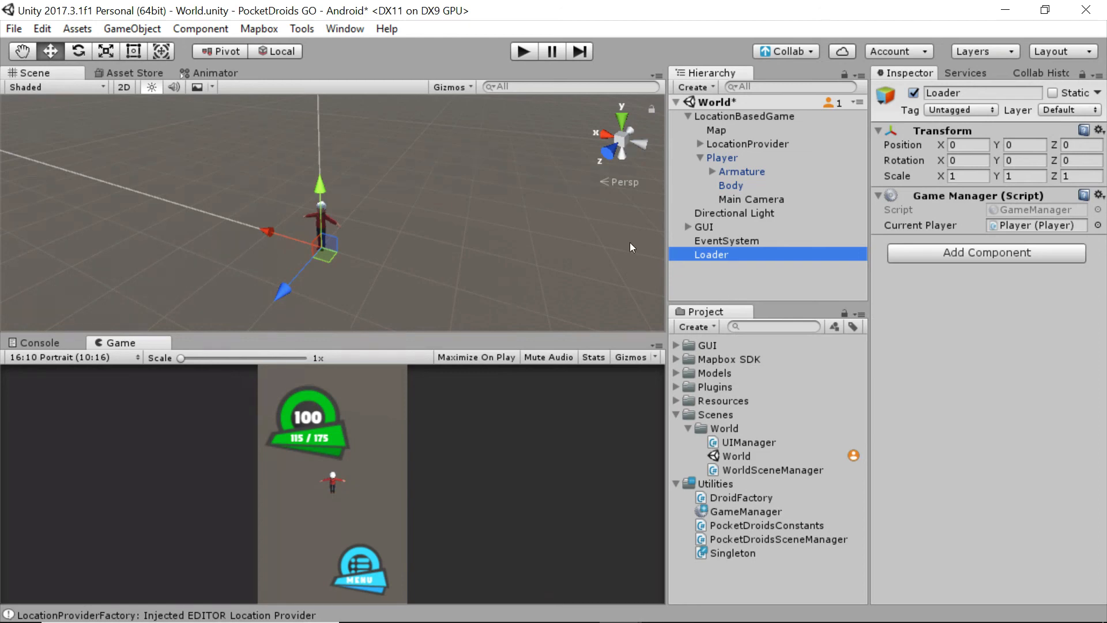
mouse_move(750, 359)
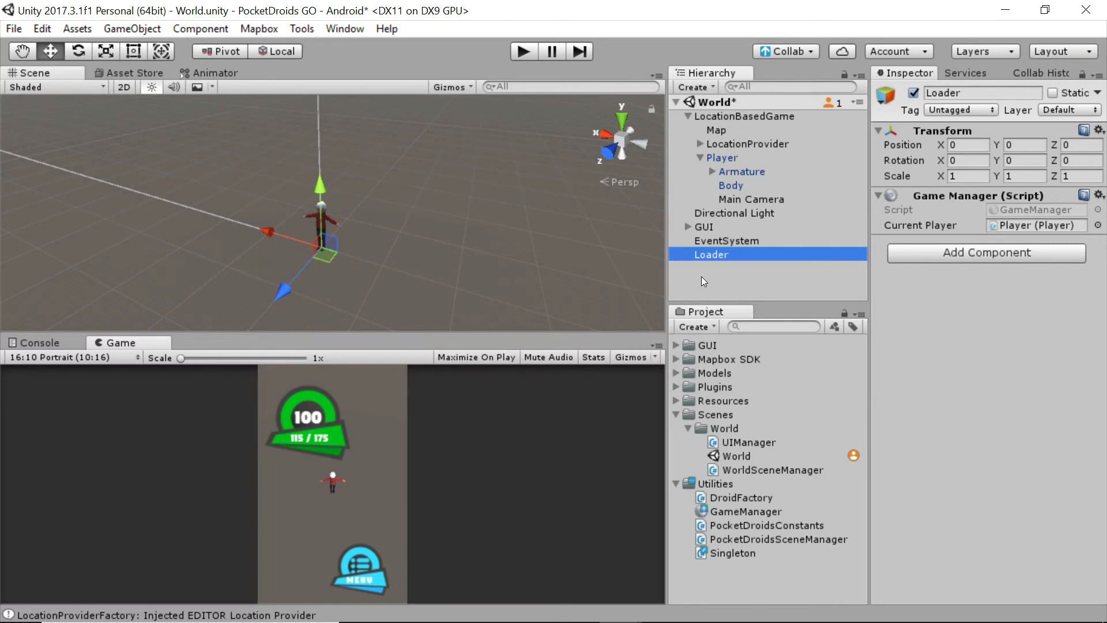
mouse_move(657, 281)
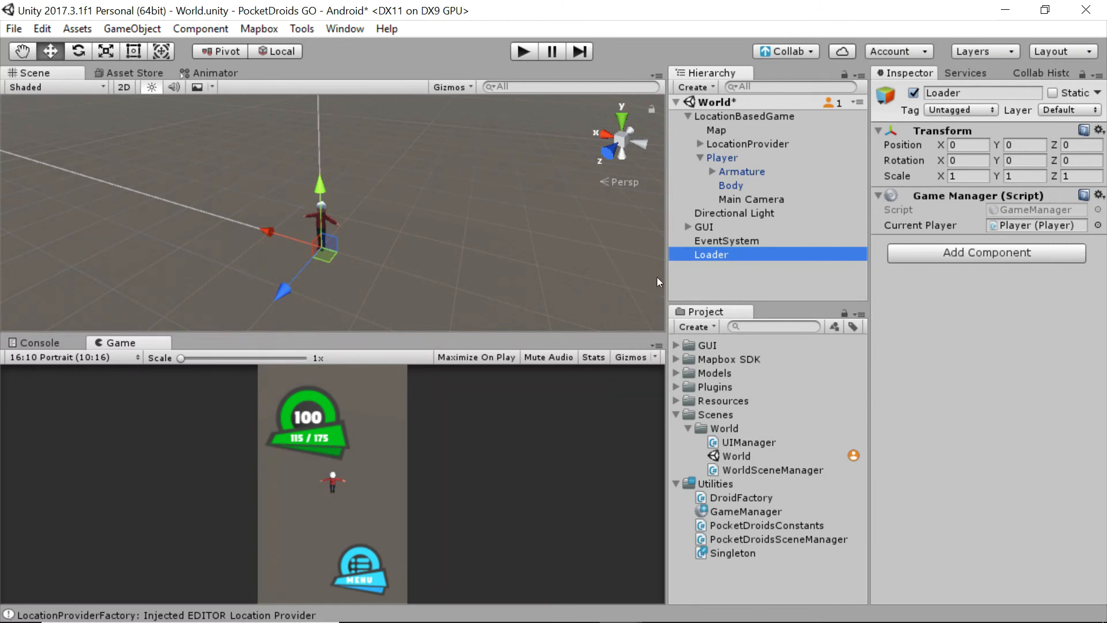
mouse_move(721, 278)
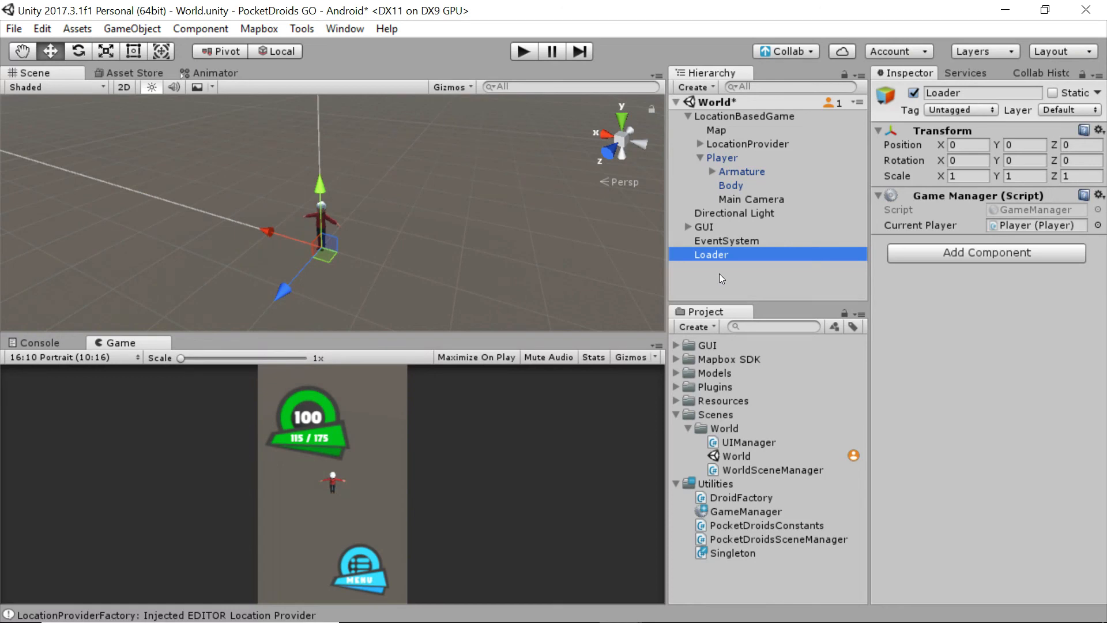
mouse_move(740, 278)
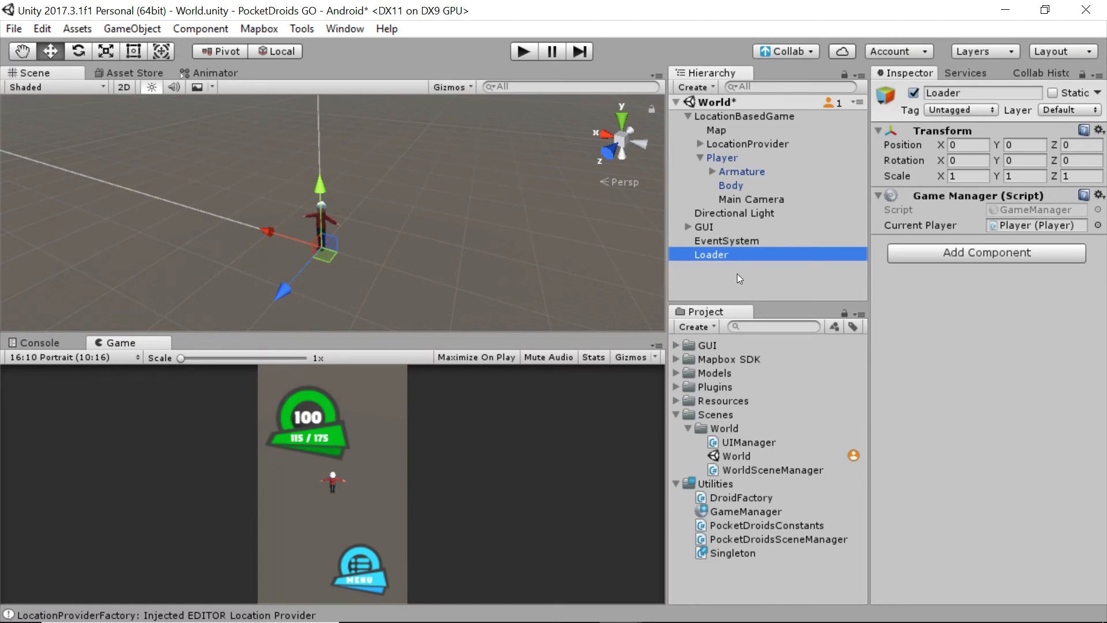
mouse_move(812, 286)
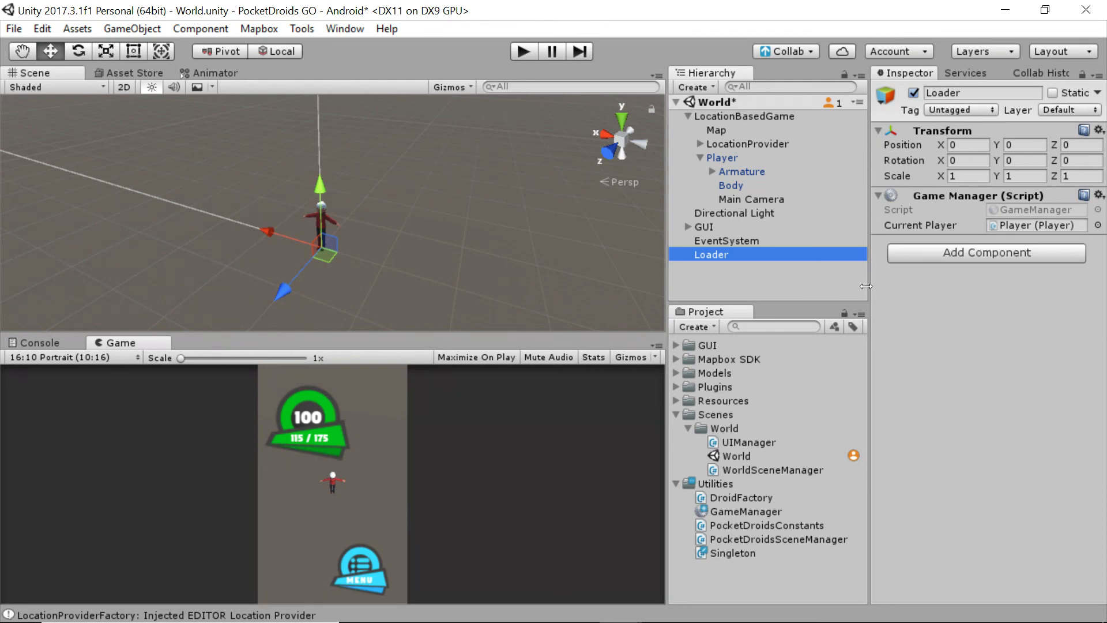
mouse_move(839, 283)
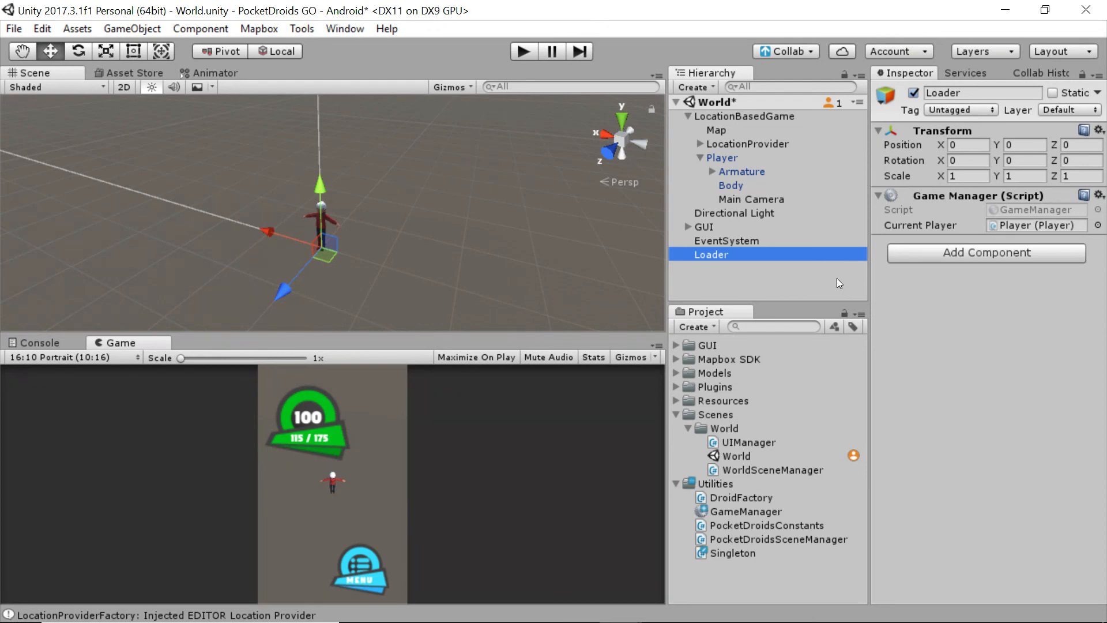
mouse_move(788, 291)
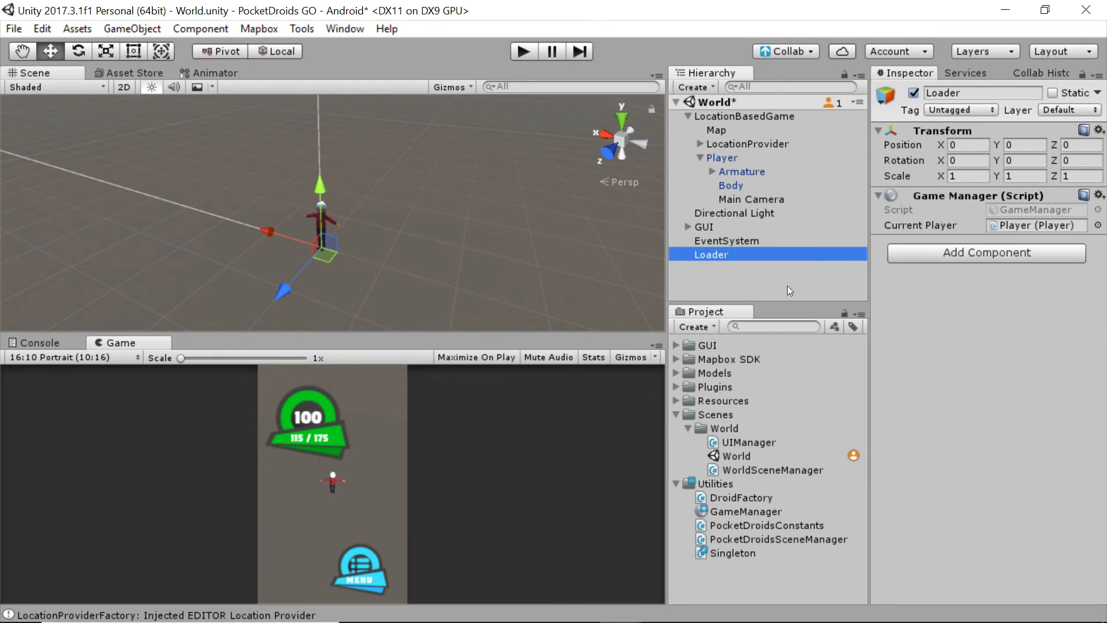
mouse_move(796, 284)
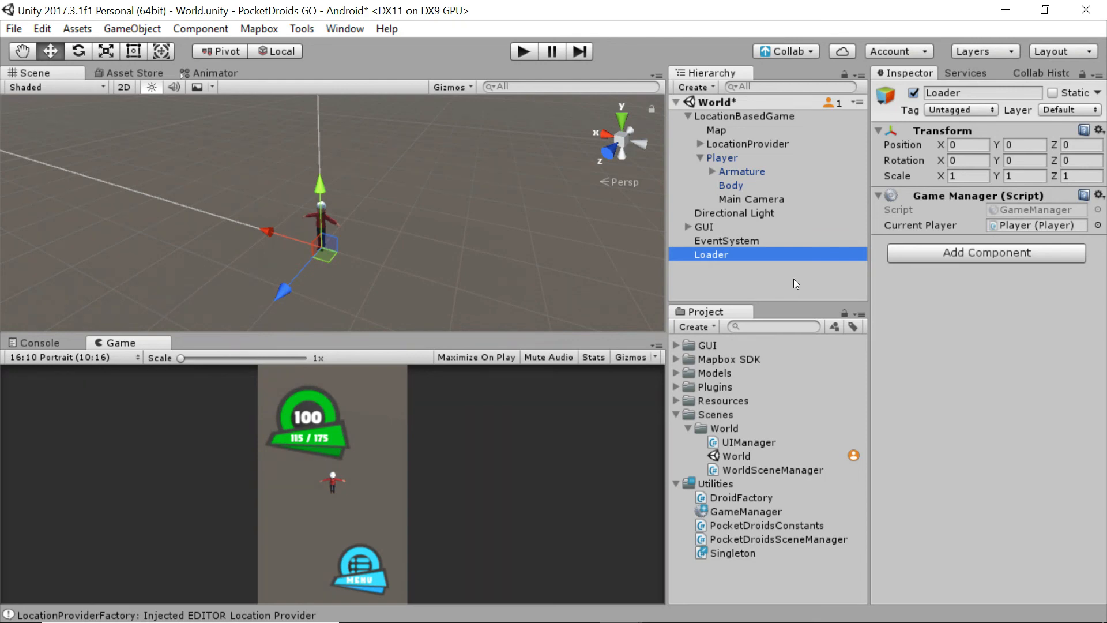